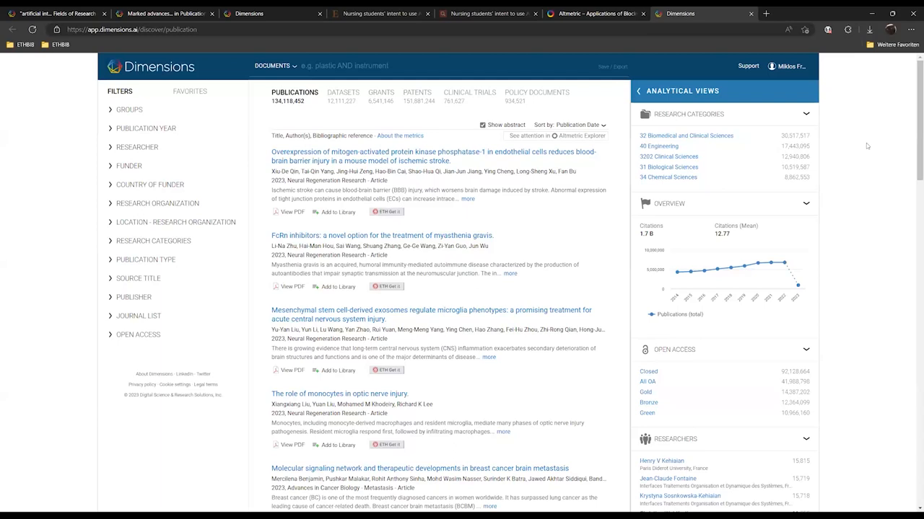
mouse_move(842, 148)
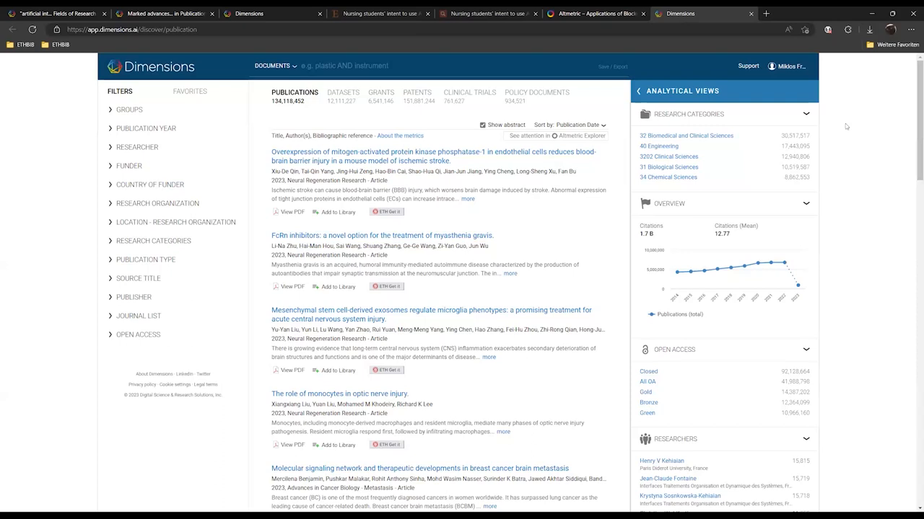
mouse_move(854, 139)
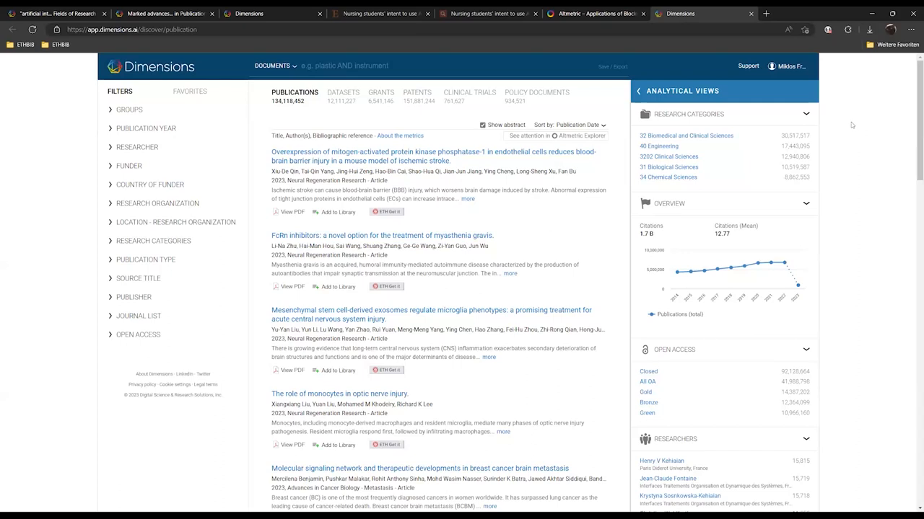
mouse_move(235, 171)
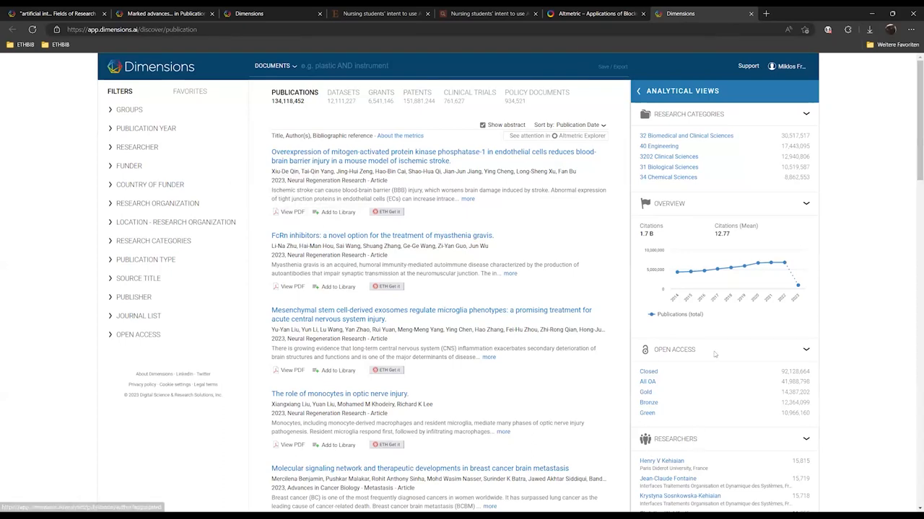
mouse_move(425, 87)
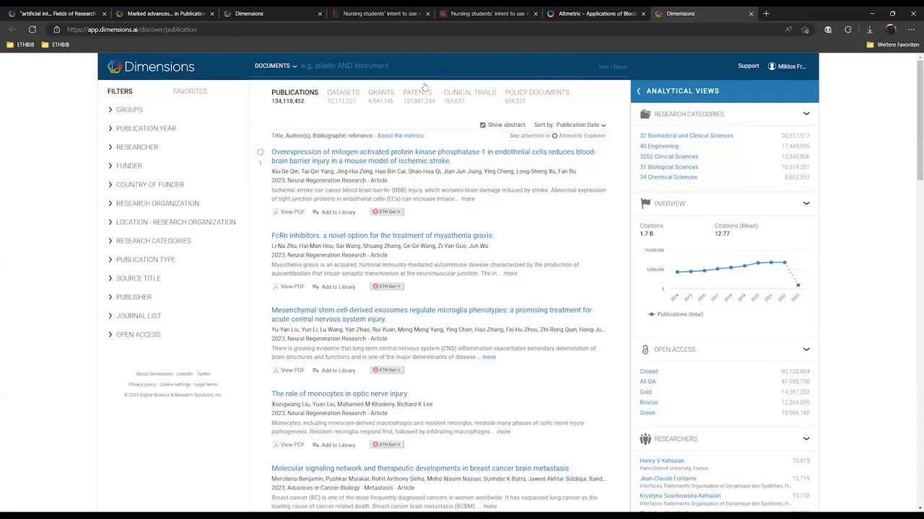
Check and dismiss the account options, then start a new full-data keyword search
left_click(433, 65)
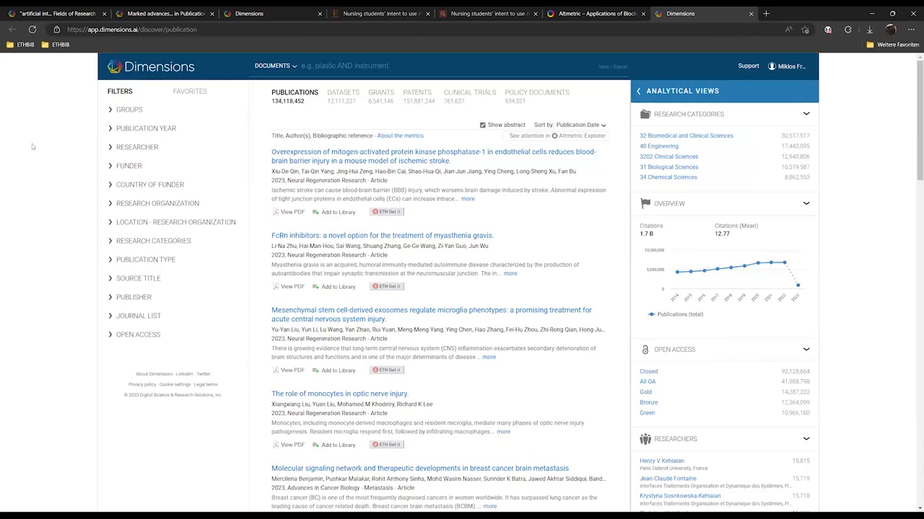
mouse_move(57, 180)
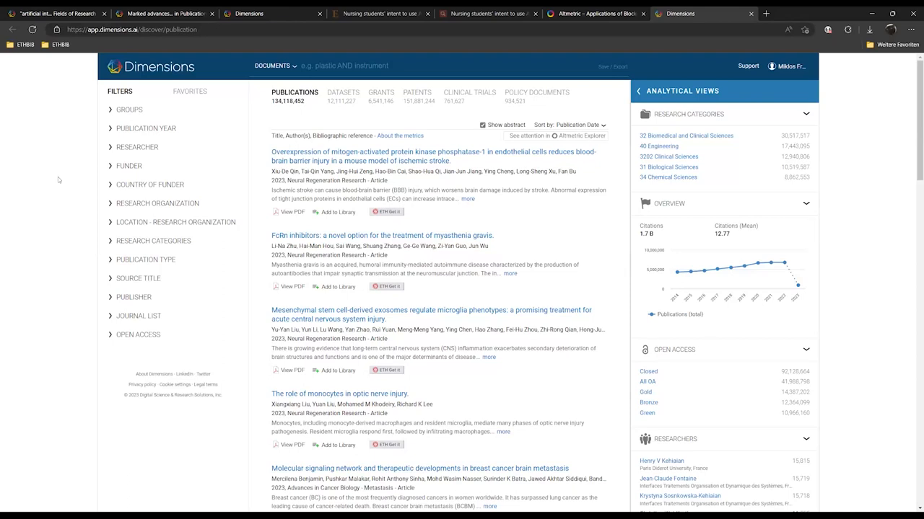
mouse_move(54, 176)
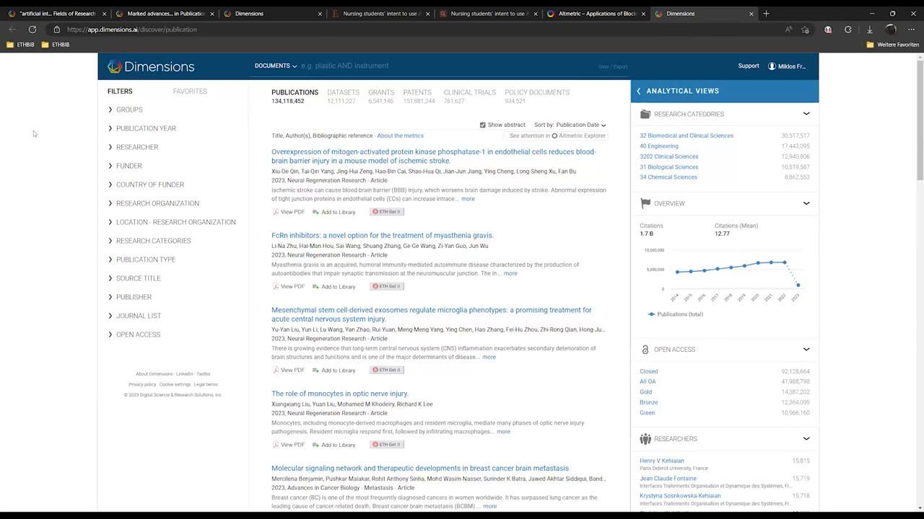
mouse_move(34, 134)
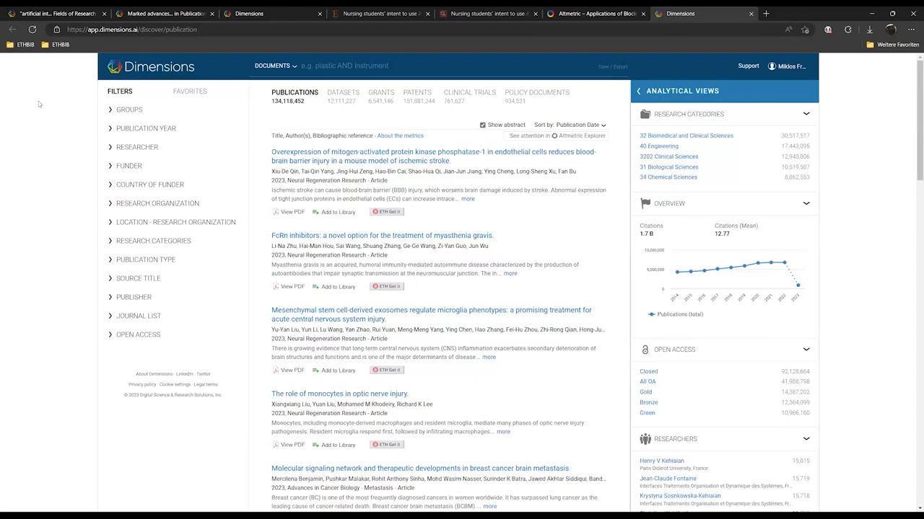
mouse_move(458, 97)
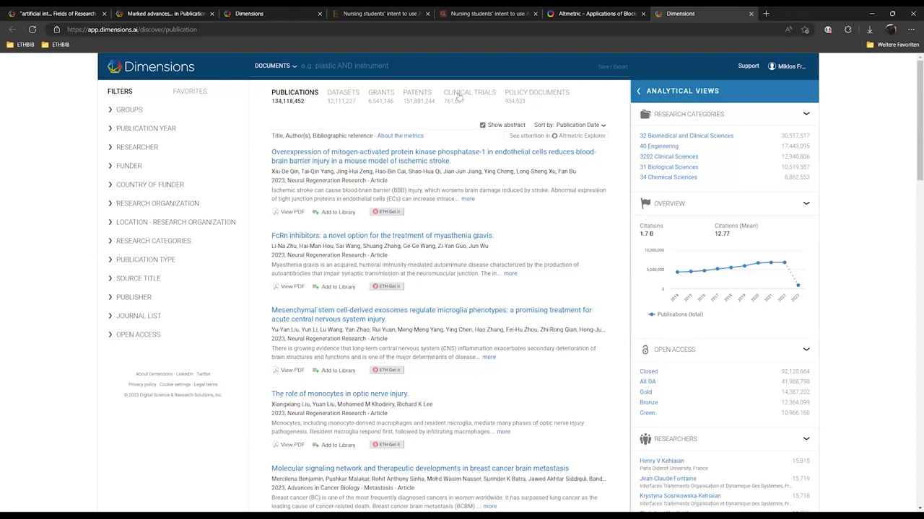
mouse_move(792, 70)
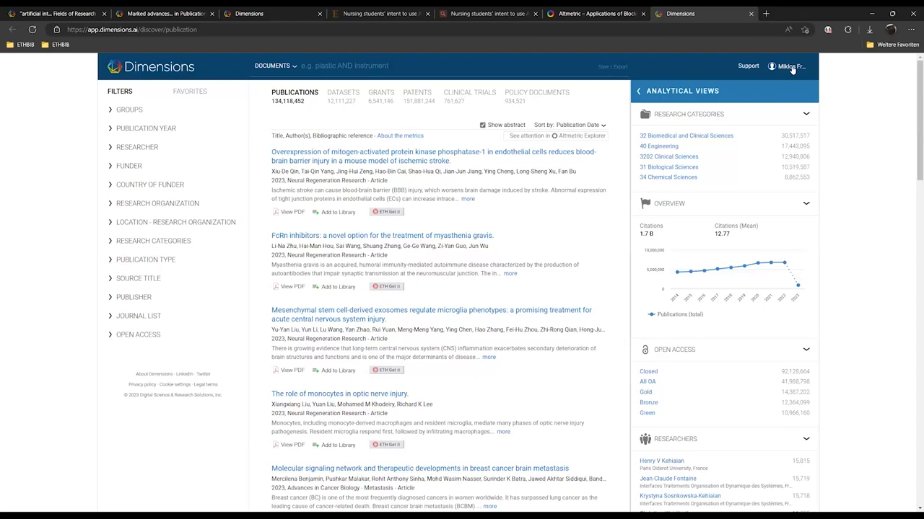
left_click(787, 65)
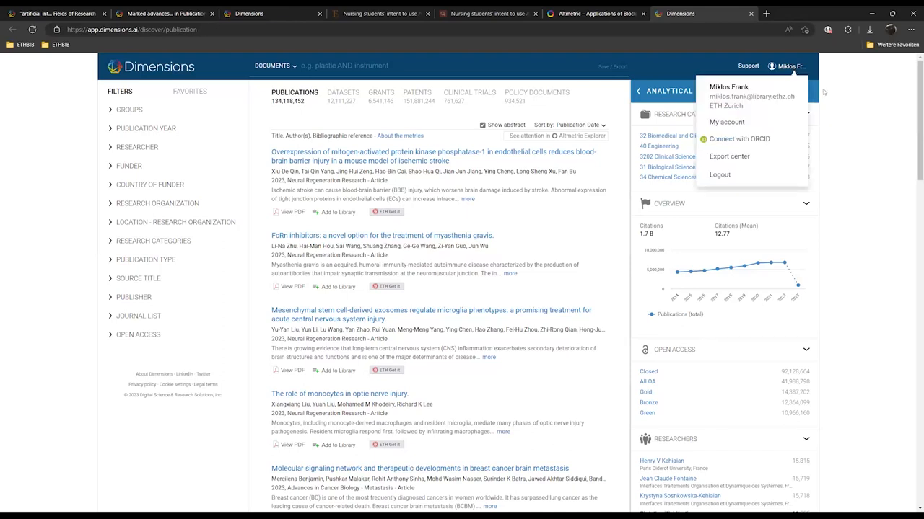
mouse_move(851, 111)
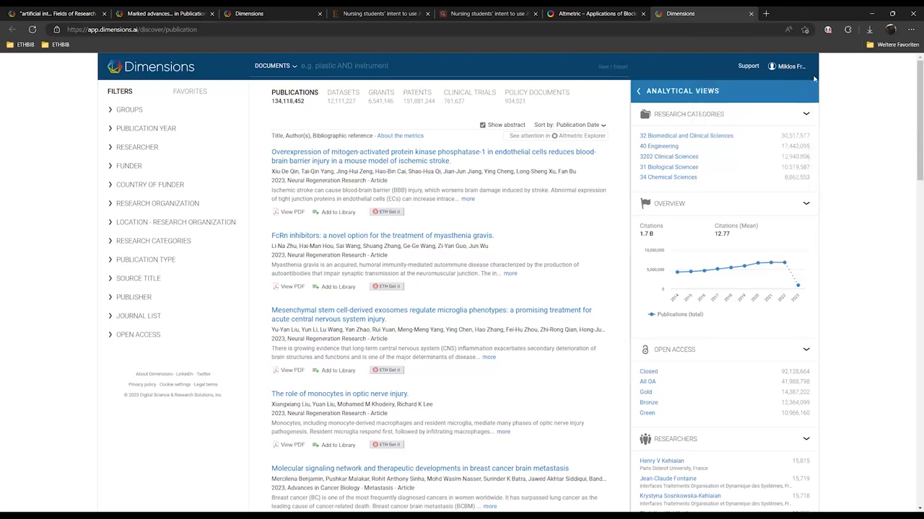
left_click(787, 66)
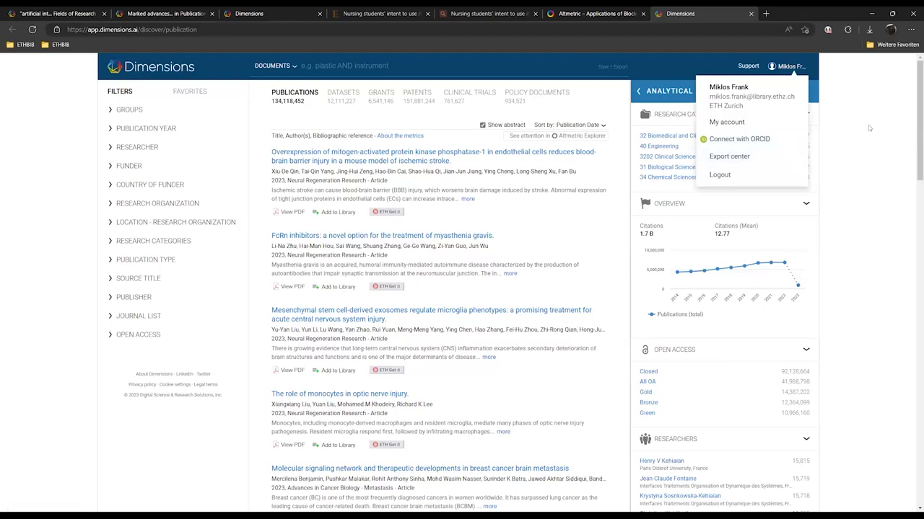
left_click(866, 123)
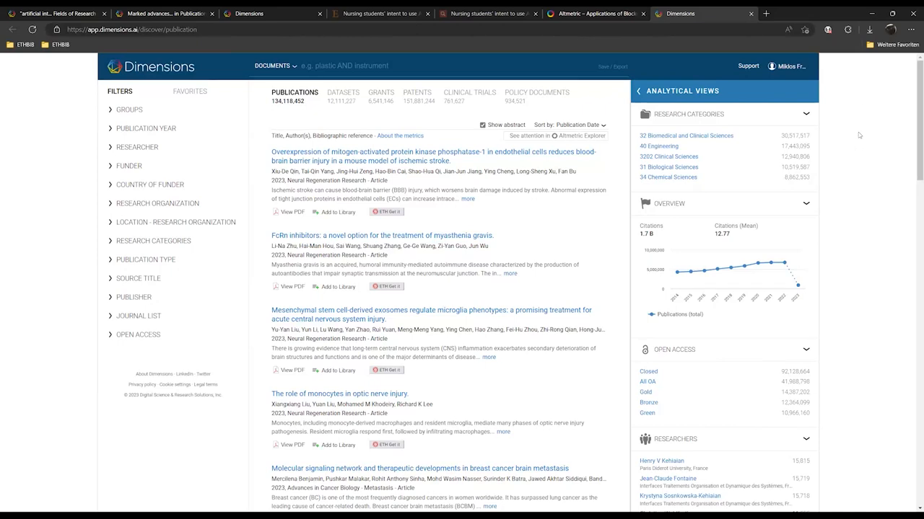
mouse_move(763, 137)
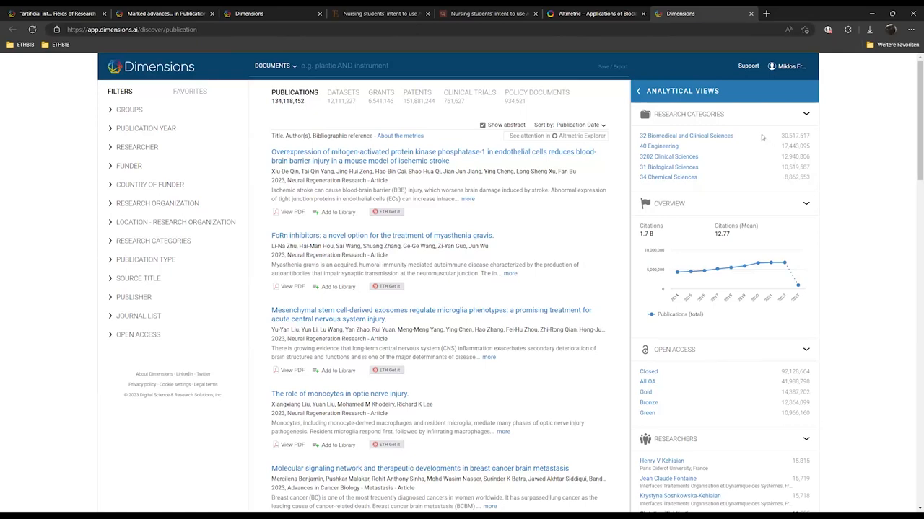
mouse_move(834, 154)
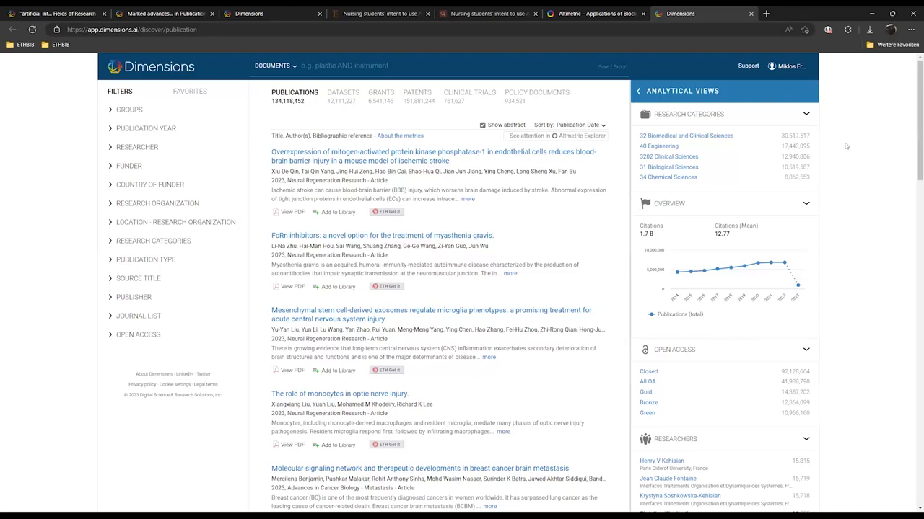
mouse_move(869, 129)
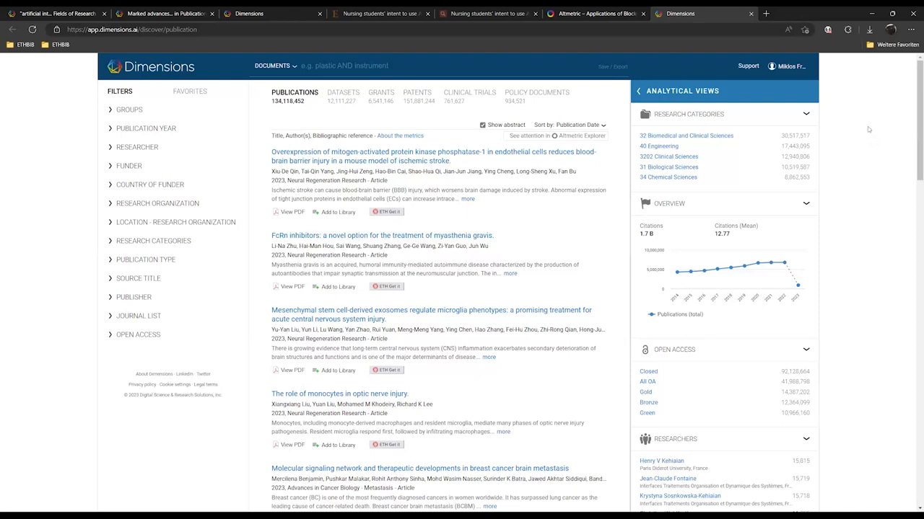
mouse_move(835, 106)
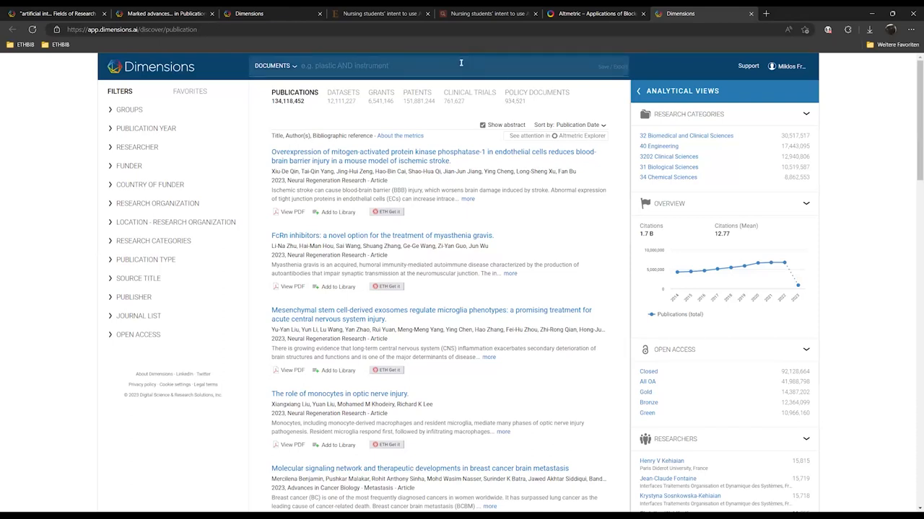
mouse_move(461, 64)
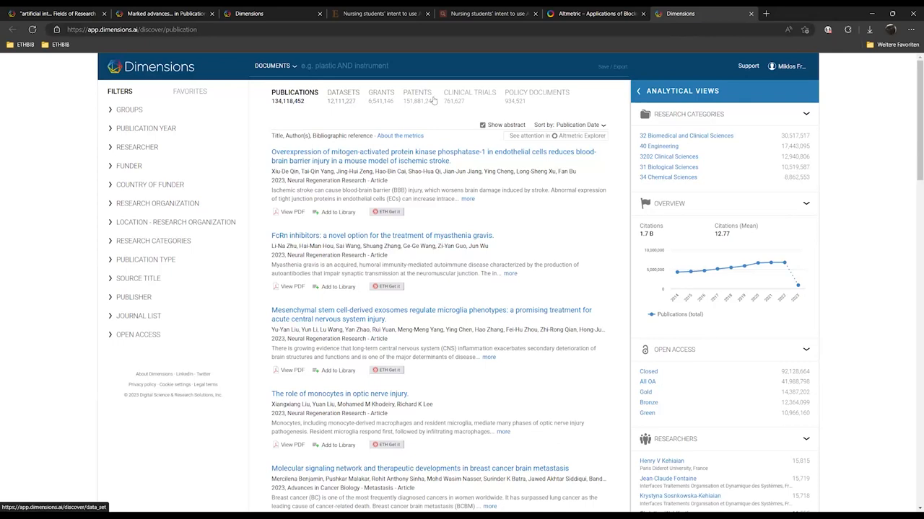
mouse_move(474, 130)
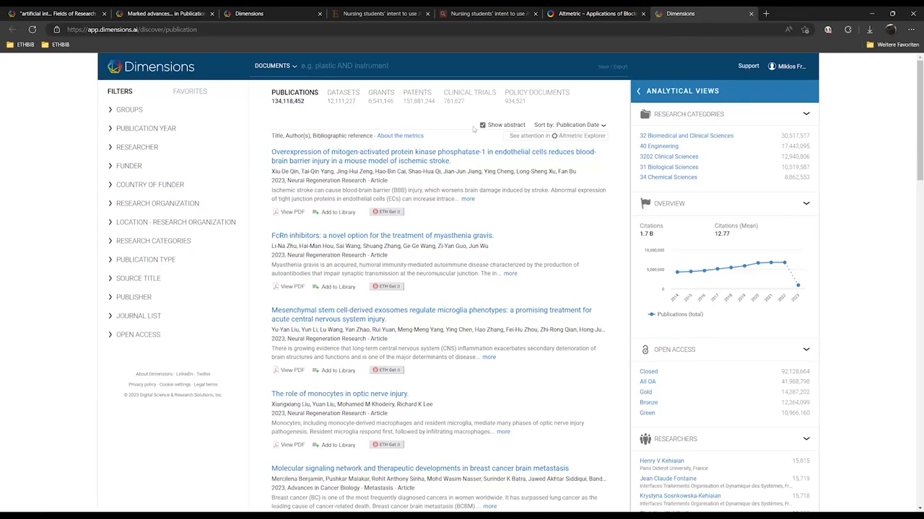
mouse_move(388, 125)
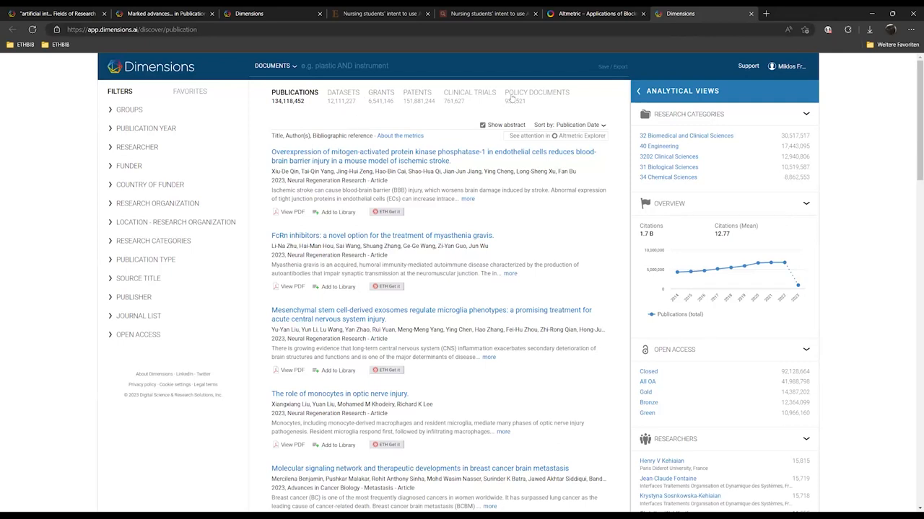
mouse_move(438, 118)
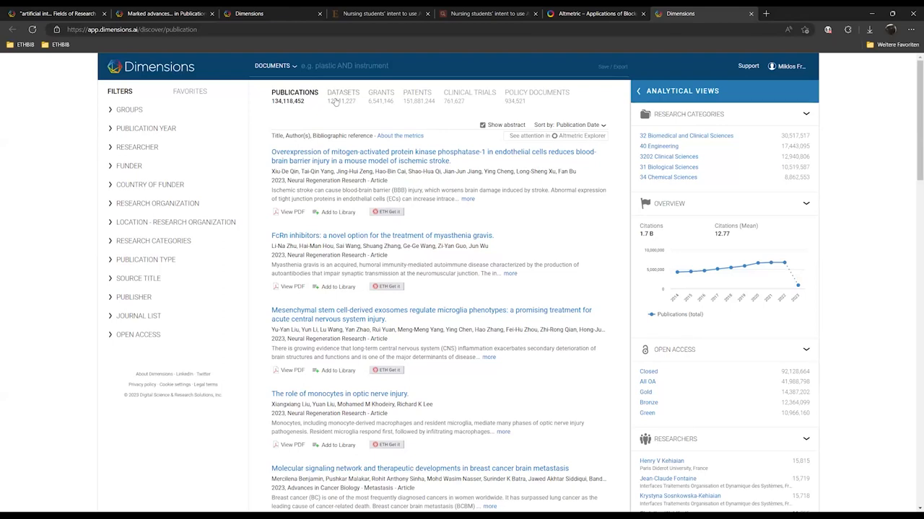
left_click(462, 65)
type("\"")
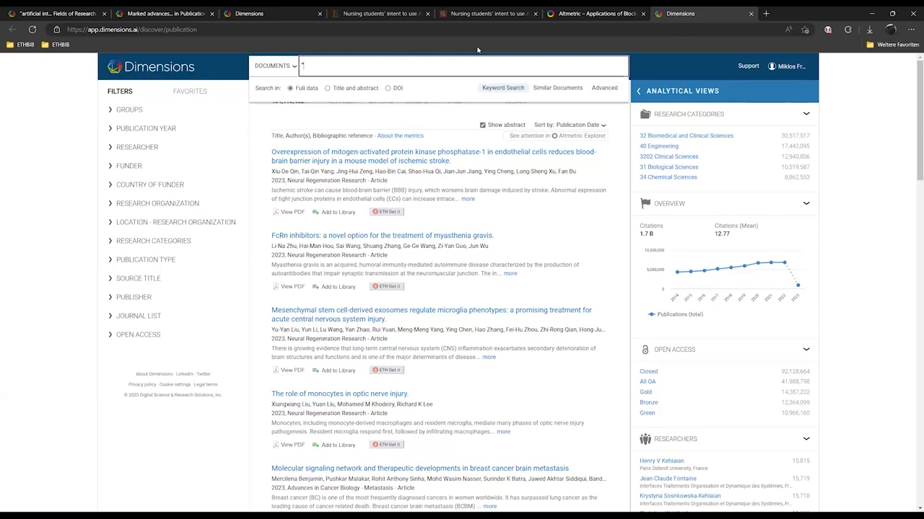
Search full data for "artificial intelligence" "higher education", returning about 177,700 publications
type("rtificial i")
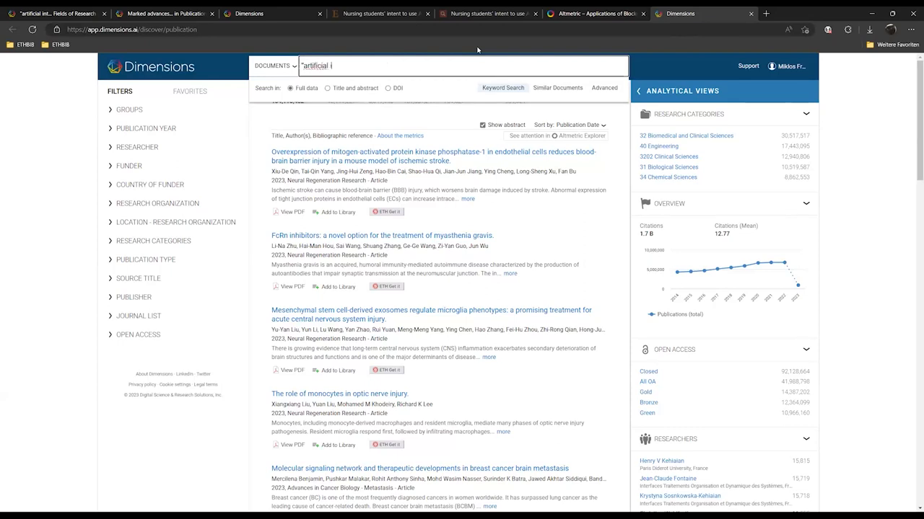
type("ntelligence")
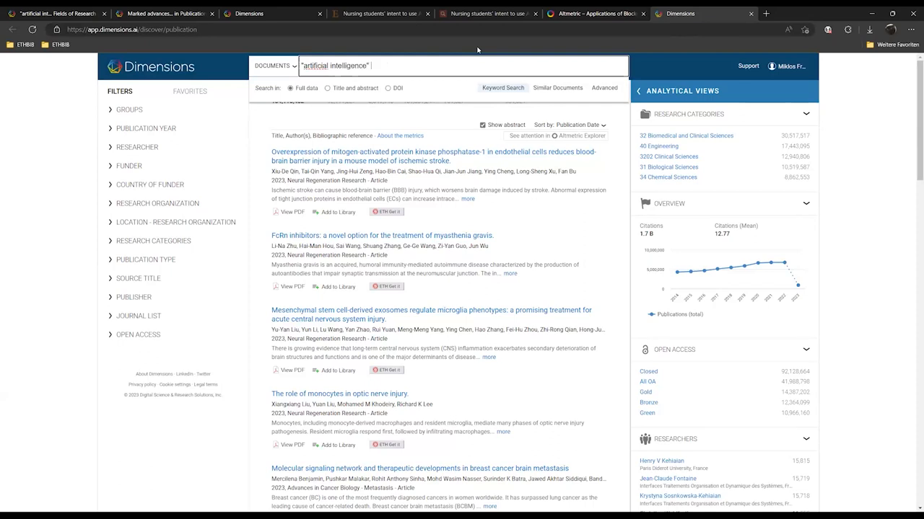
type("\"")
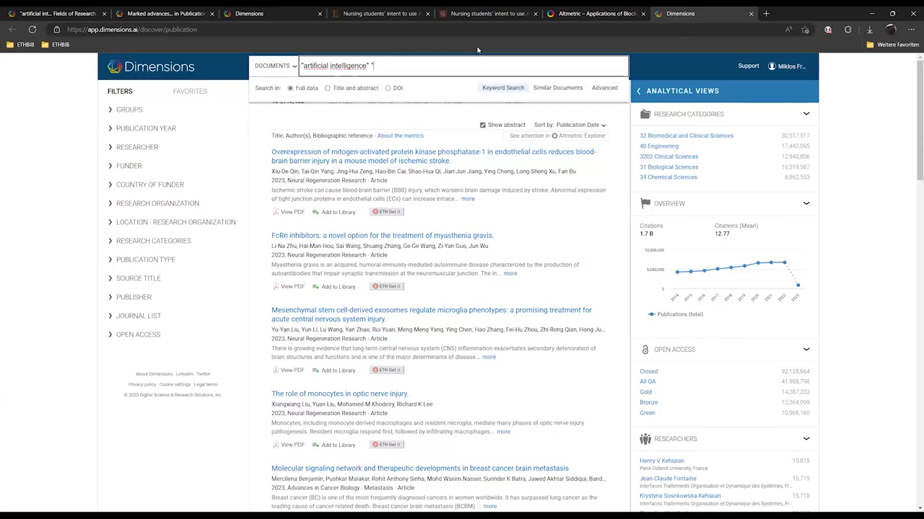
type("\"higher edu")
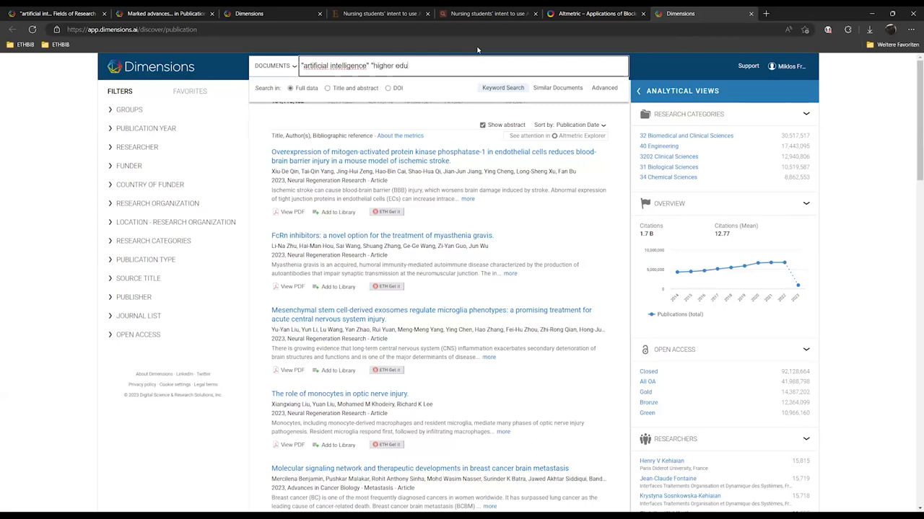
type("cation\"")
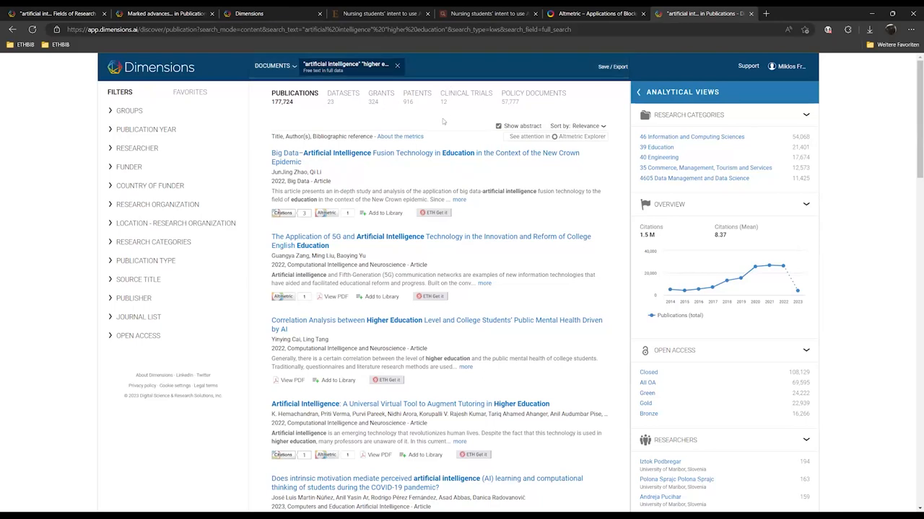
mouse_move(435, 116)
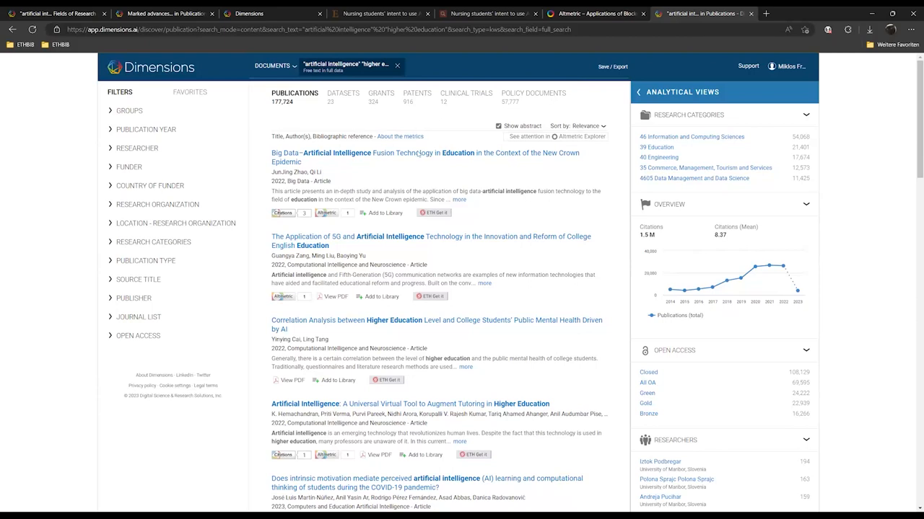
scroll("down", 3)
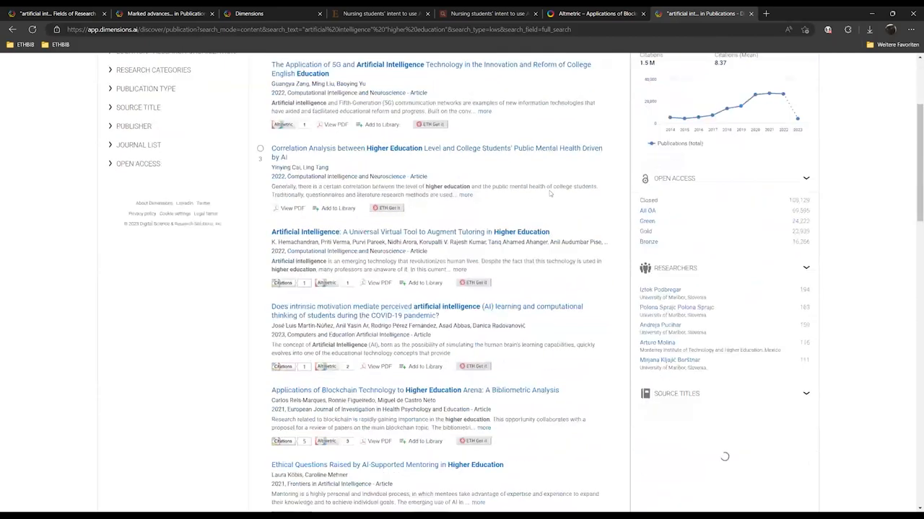
scroll("up", 3)
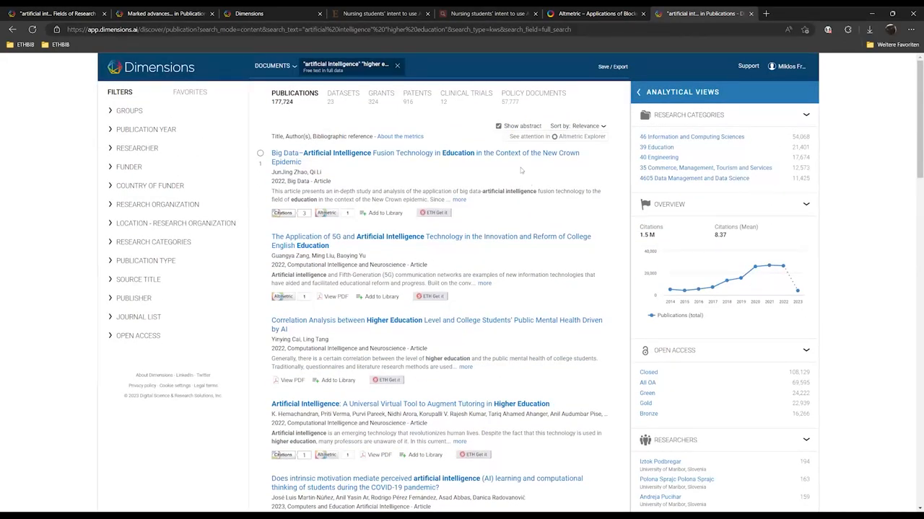
mouse_move(515, 167)
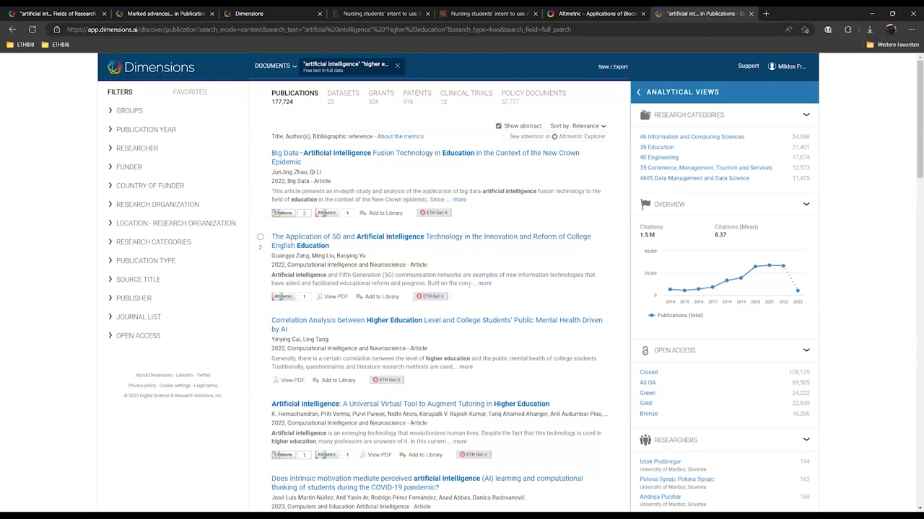
mouse_move(338, 304)
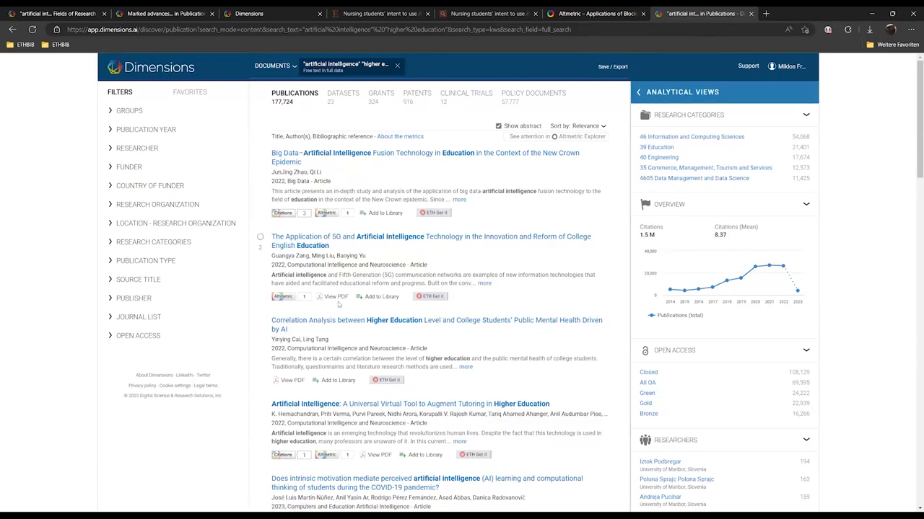
mouse_move(288, 380)
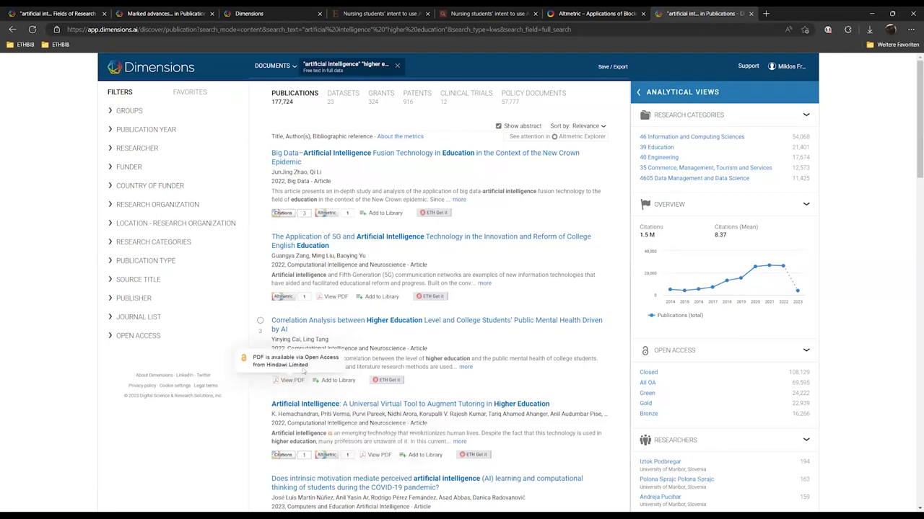
scroll("down", 3)
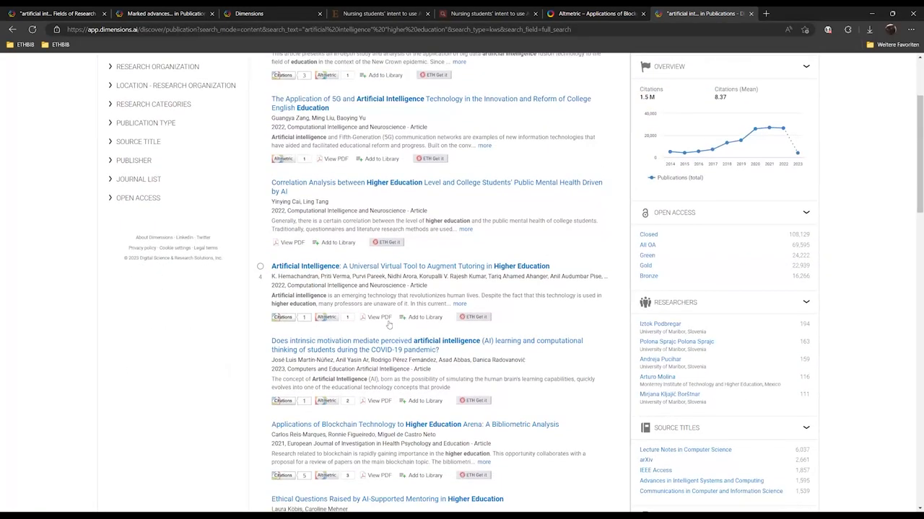
mouse_move(378, 317)
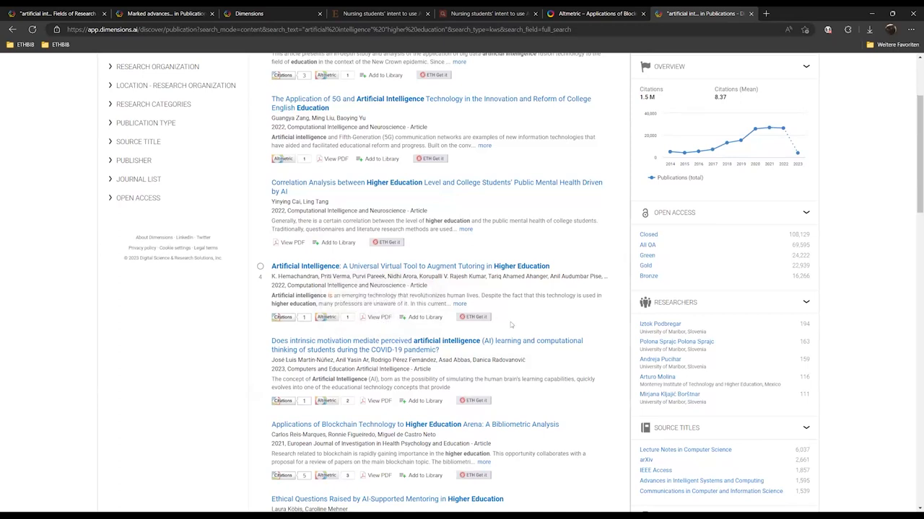
mouse_move(521, 315)
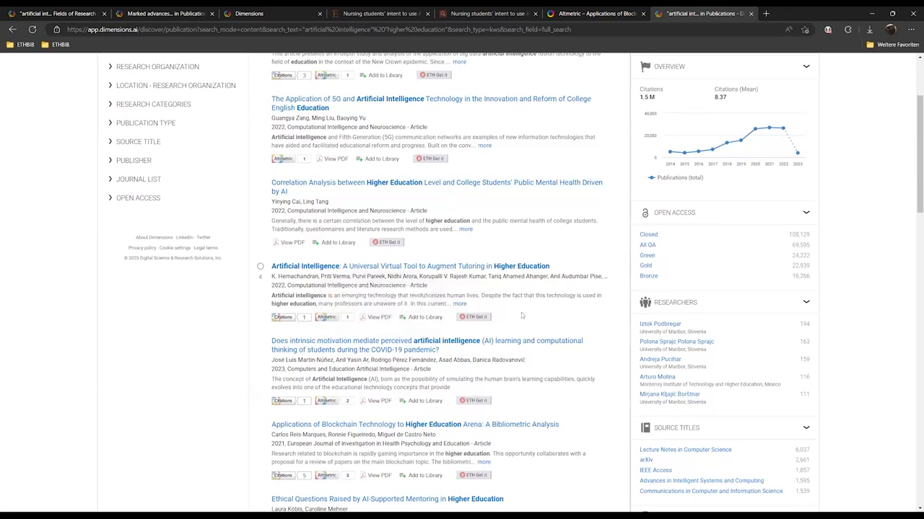
mouse_move(529, 319)
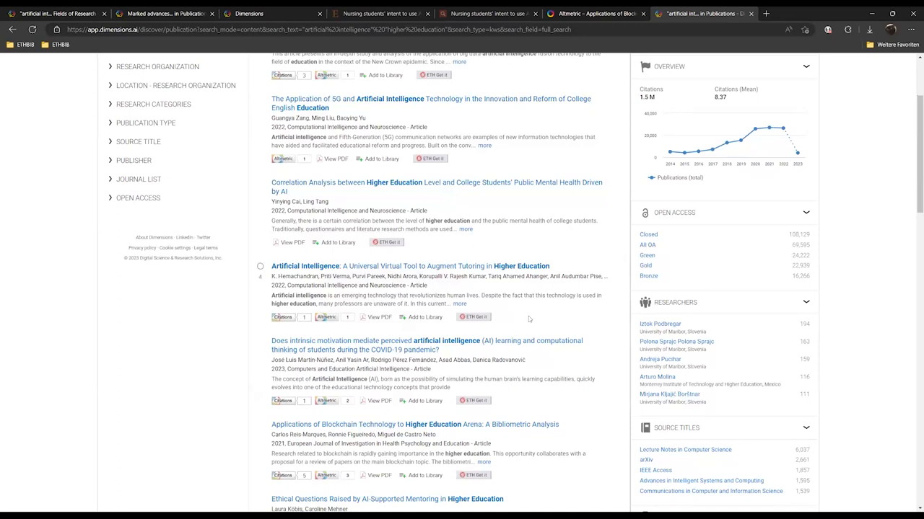
mouse_move(191, 223)
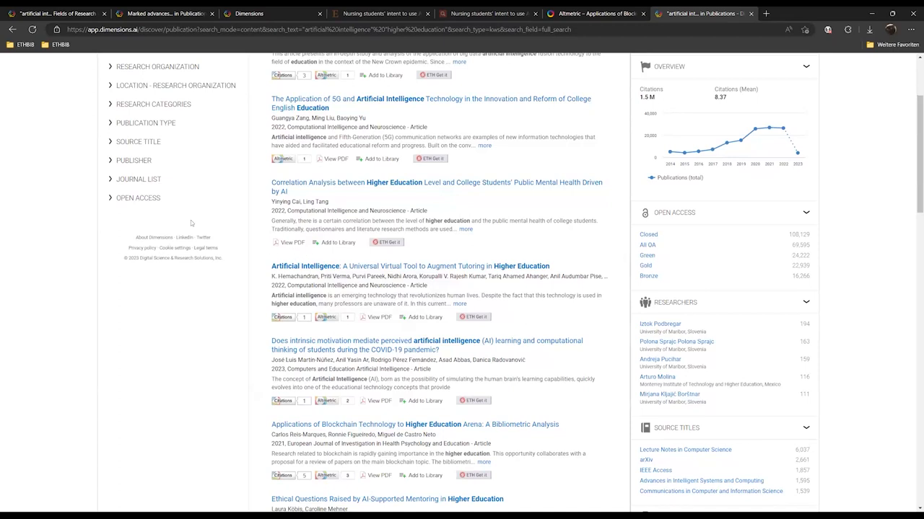
Expand the Open Access filter showing Closed, All OA, Green, Gold, Bronze and Hybrid counts
scroll("up", 3)
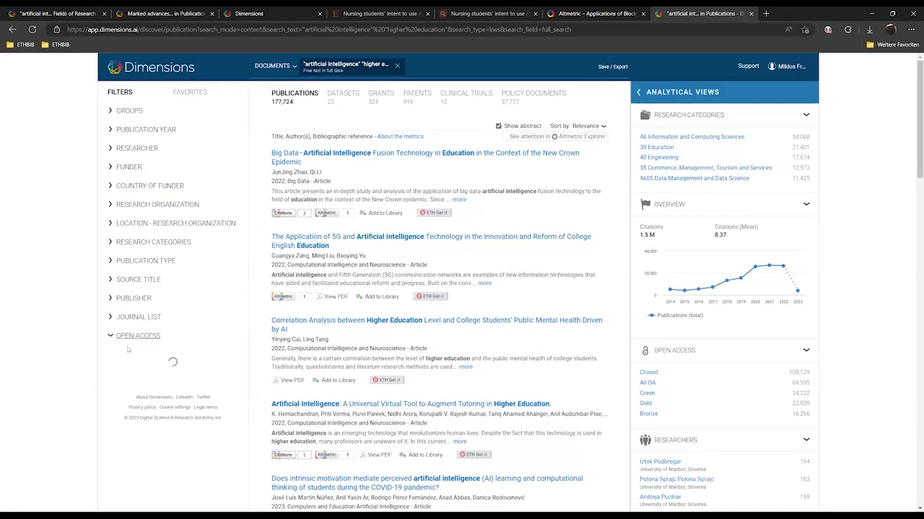
left_click(138, 336)
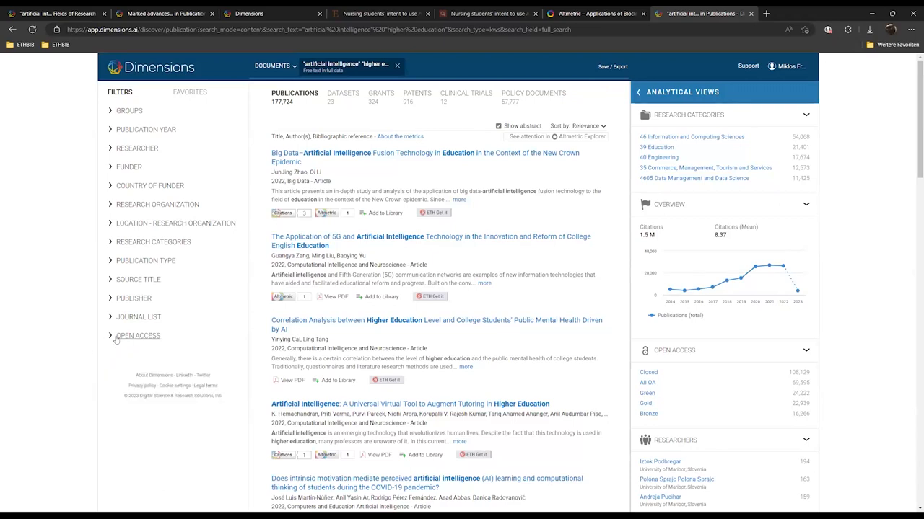
left_click(138, 335)
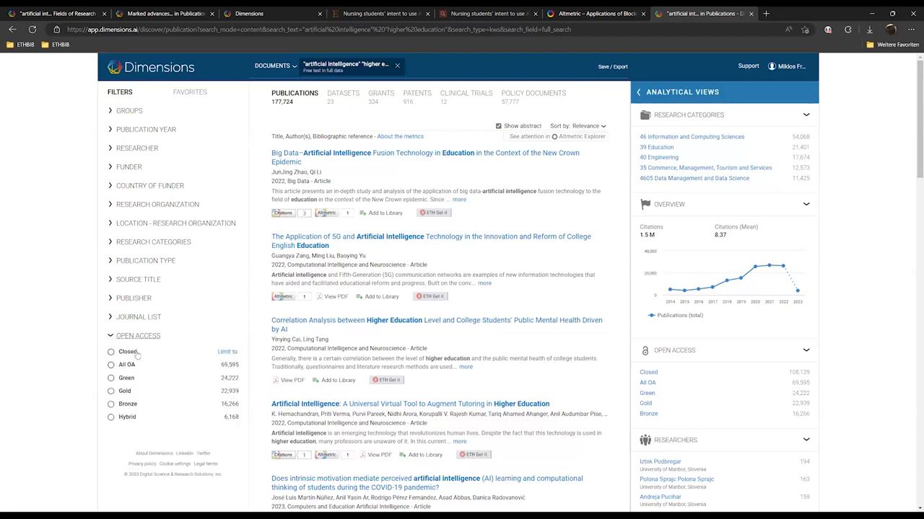
mouse_move(204, 338)
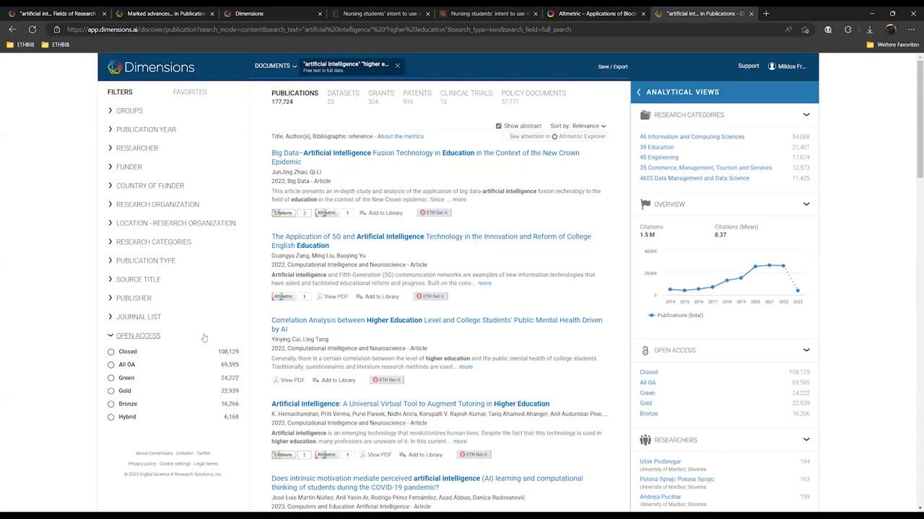
scroll("down", 3)
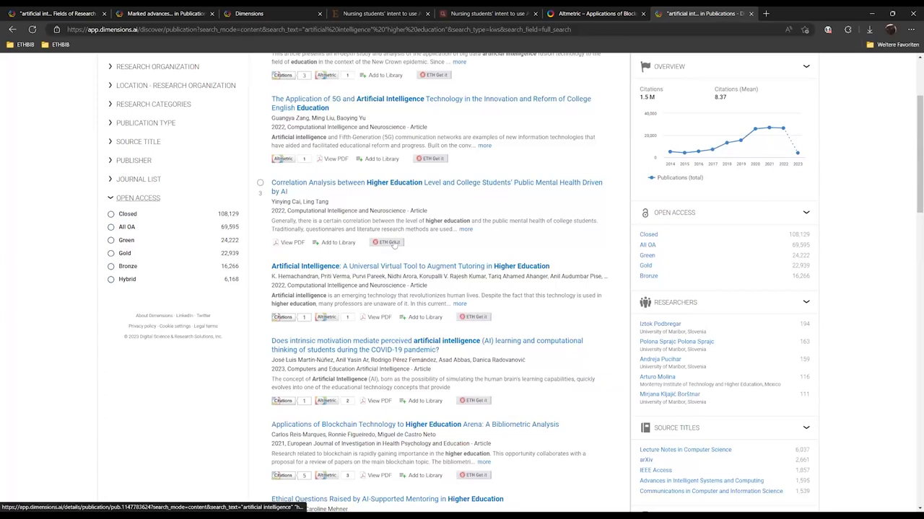
mouse_move(392, 243)
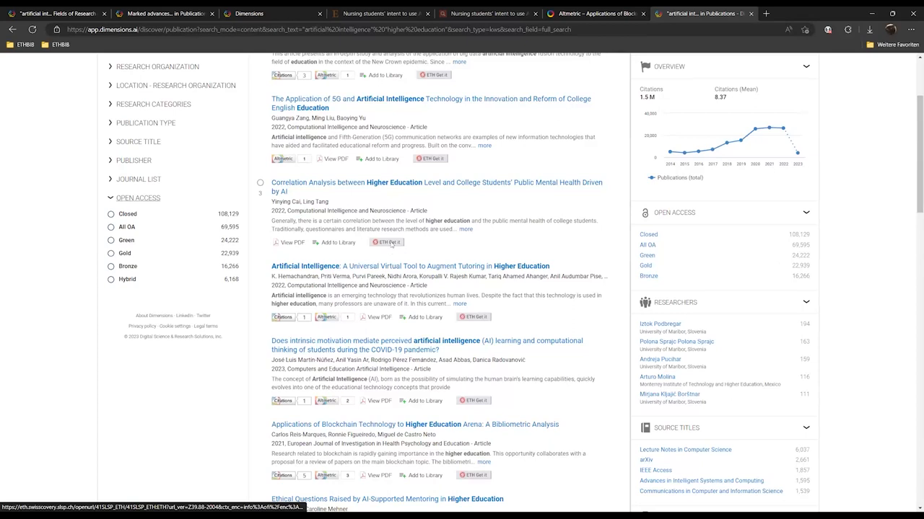
Check ETH Get it full-text sources for the Correlation Analysis article in swisscovery
left_click(386, 242)
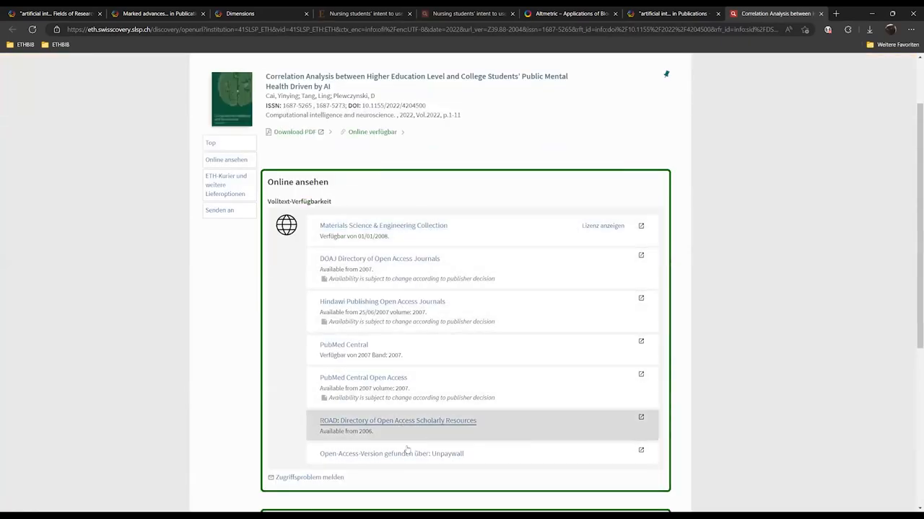
mouse_move(382, 302)
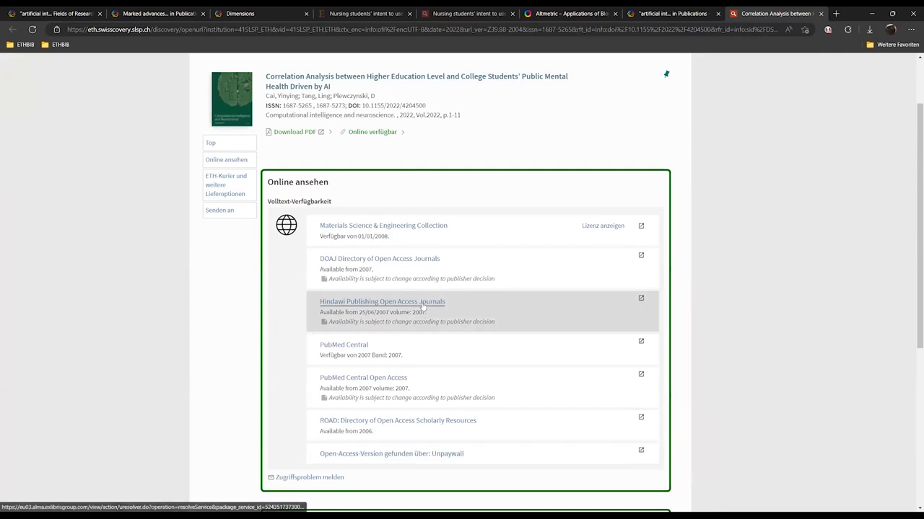
mouse_move(355, 453)
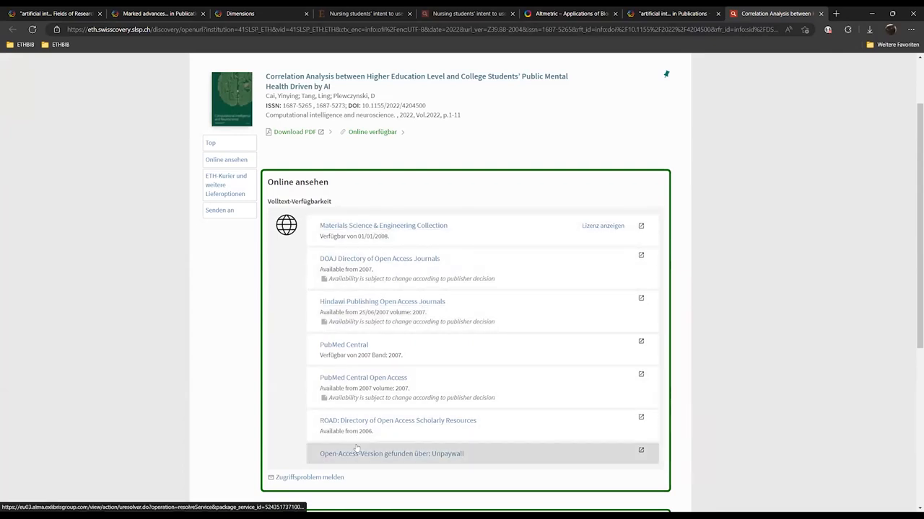
scroll("up", 3)
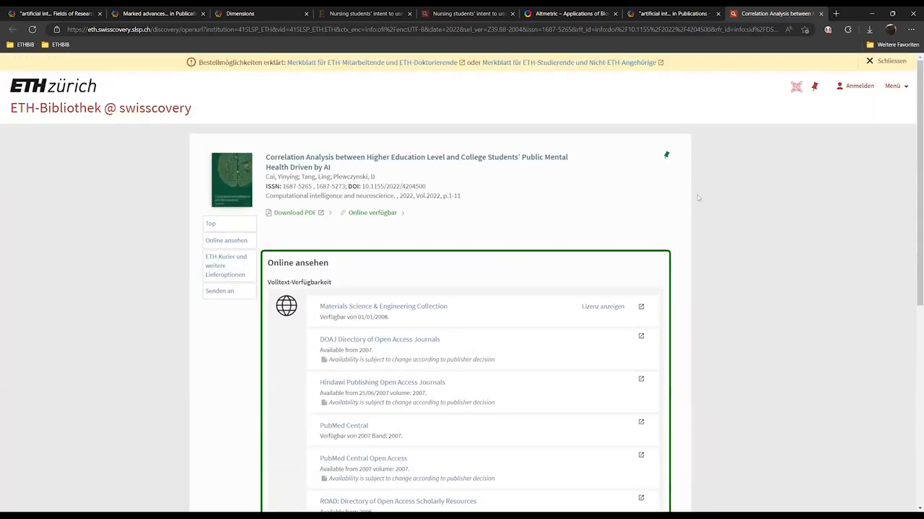
mouse_move(714, 189)
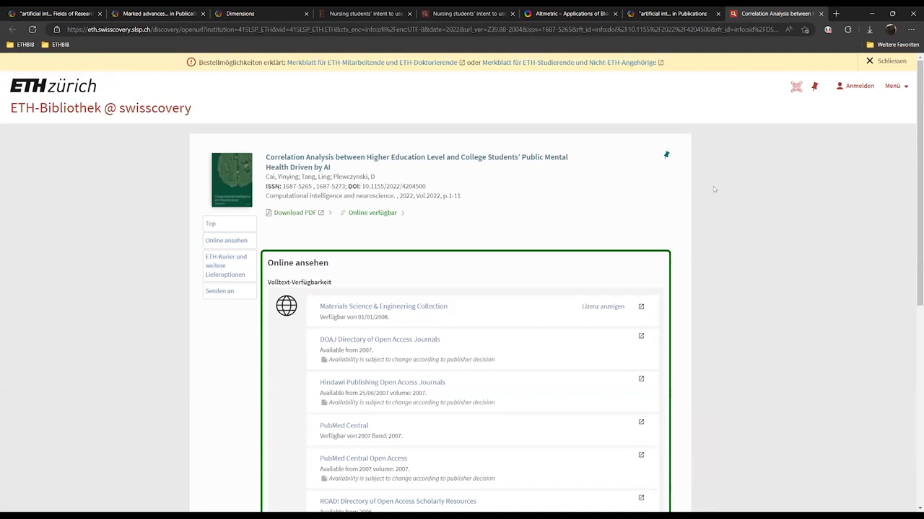
mouse_move(294, 212)
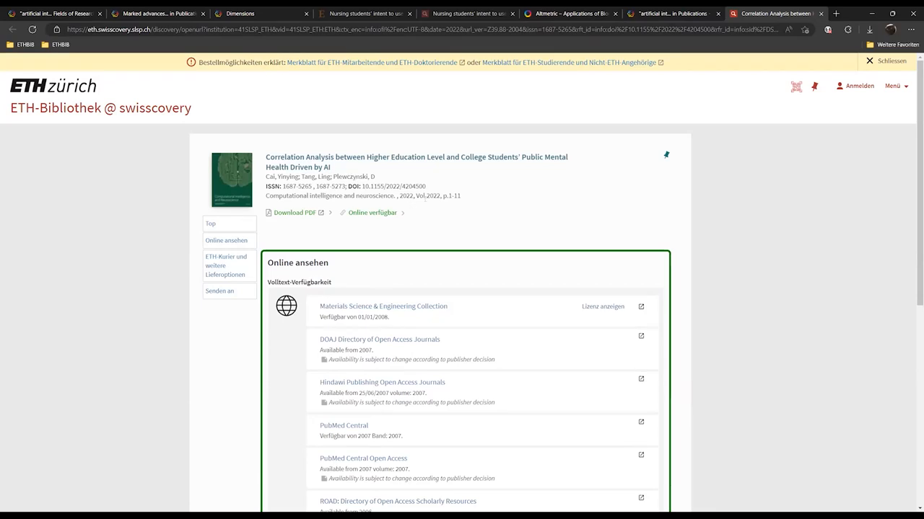
mouse_move(732, 151)
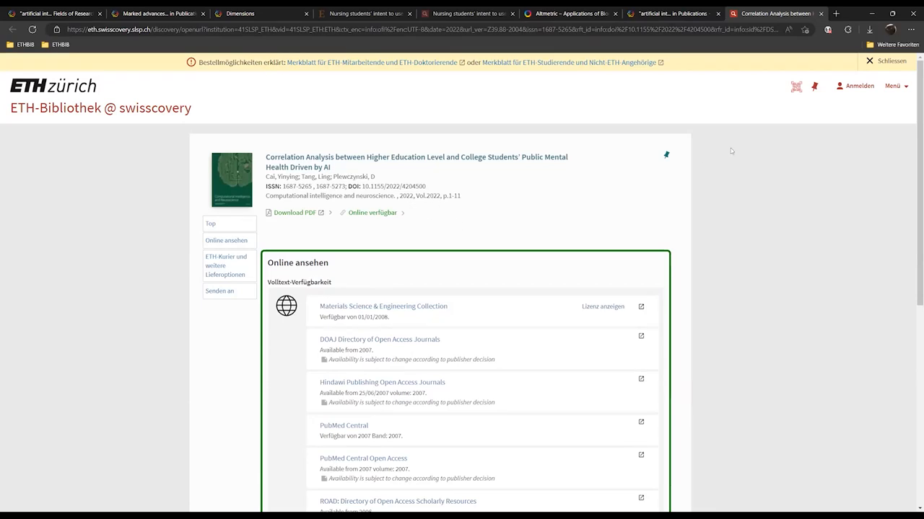
mouse_move(702, 91)
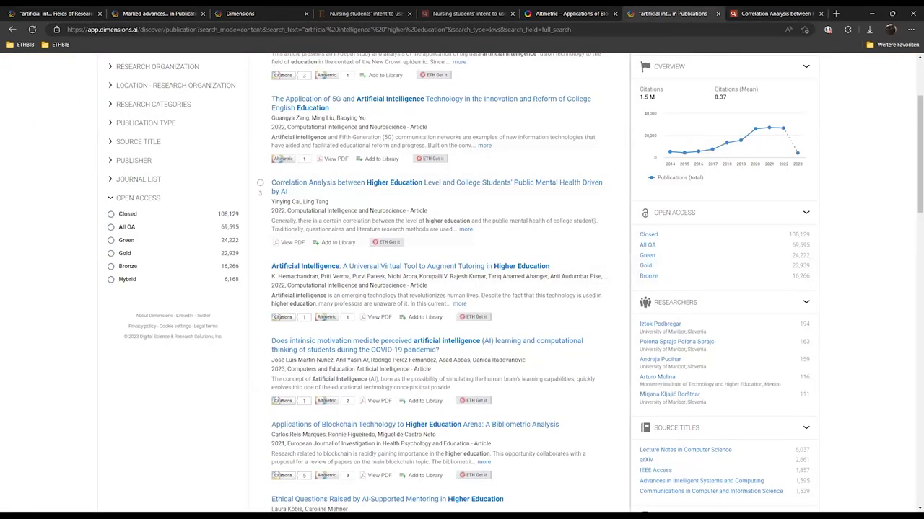
Open the Big Data–AI Fusion Technology article, expand its abstract and view its 29 references
scroll("up", 3)
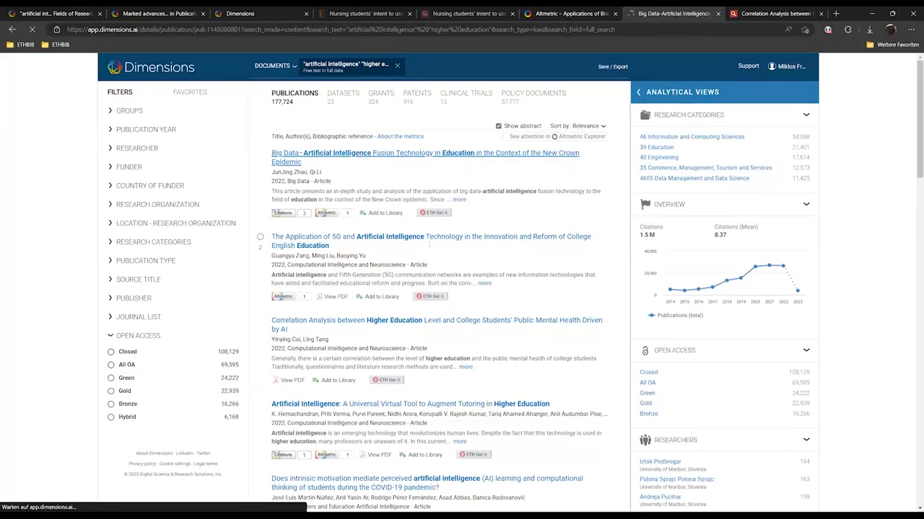
left_click(424, 152)
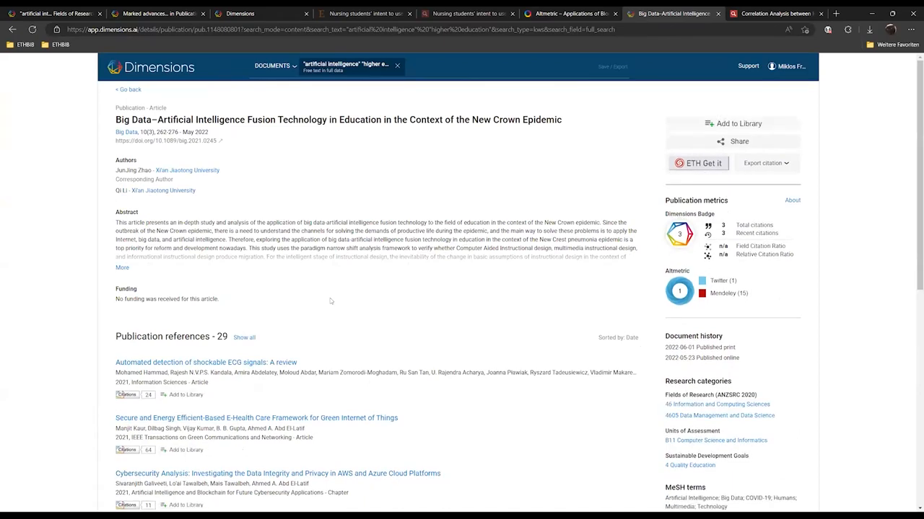
left_click(122, 267)
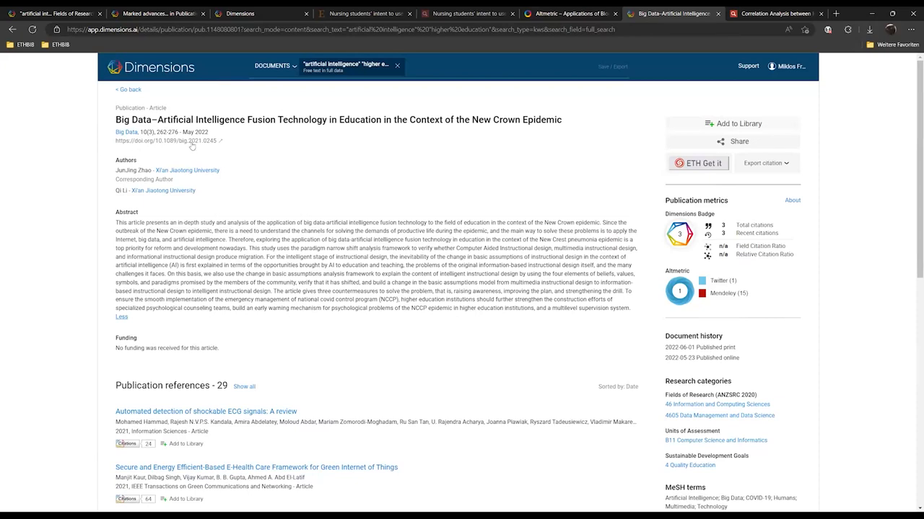
mouse_move(168, 141)
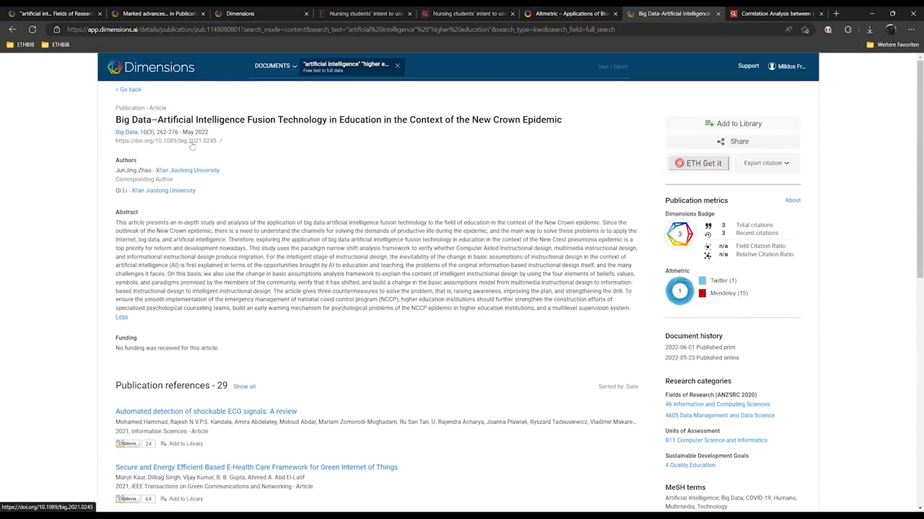
mouse_move(224, 336)
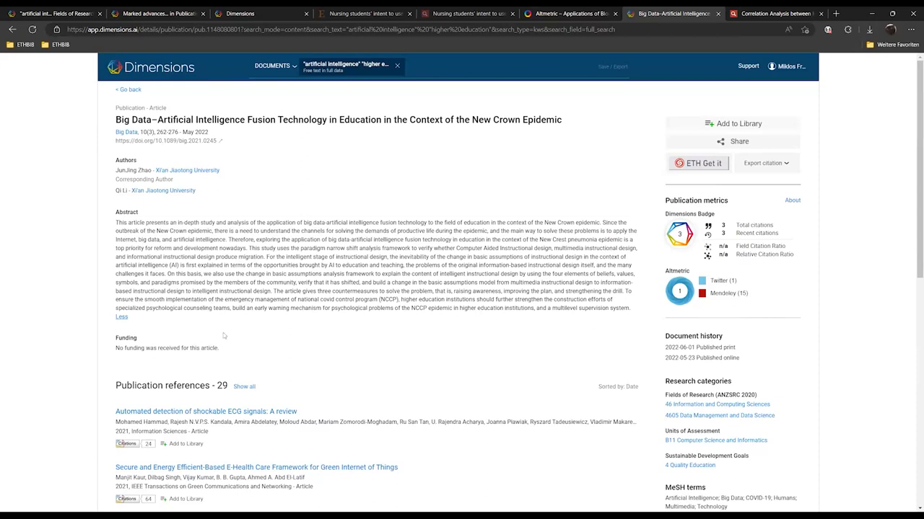
scroll("down", 3)
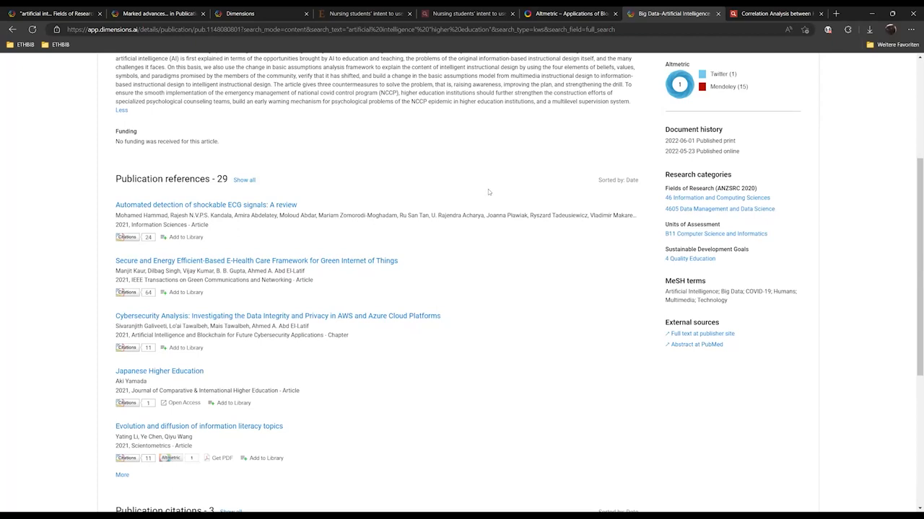
scroll("up", 3)
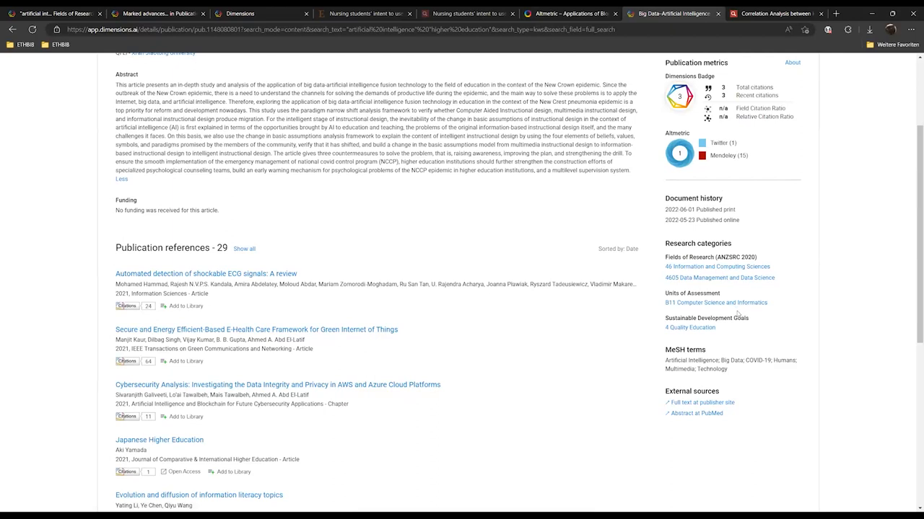
mouse_move(797, 250)
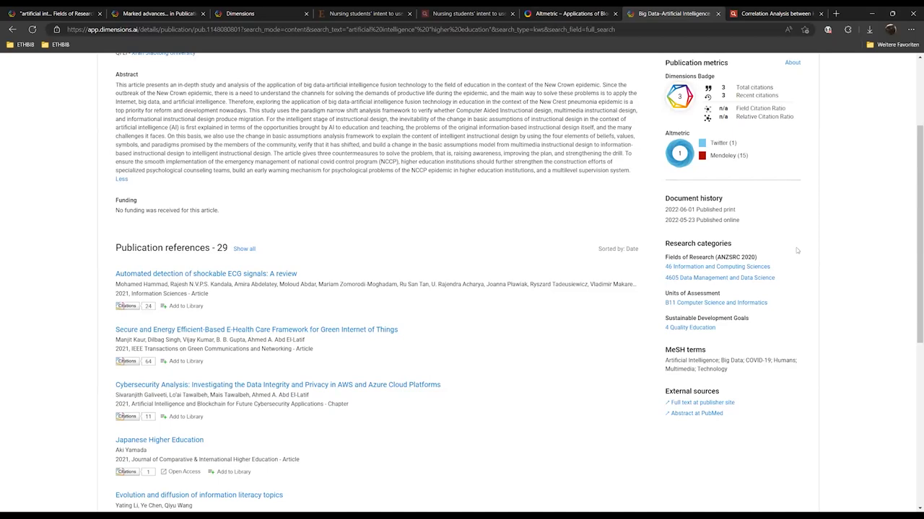
mouse_move(823, 243)
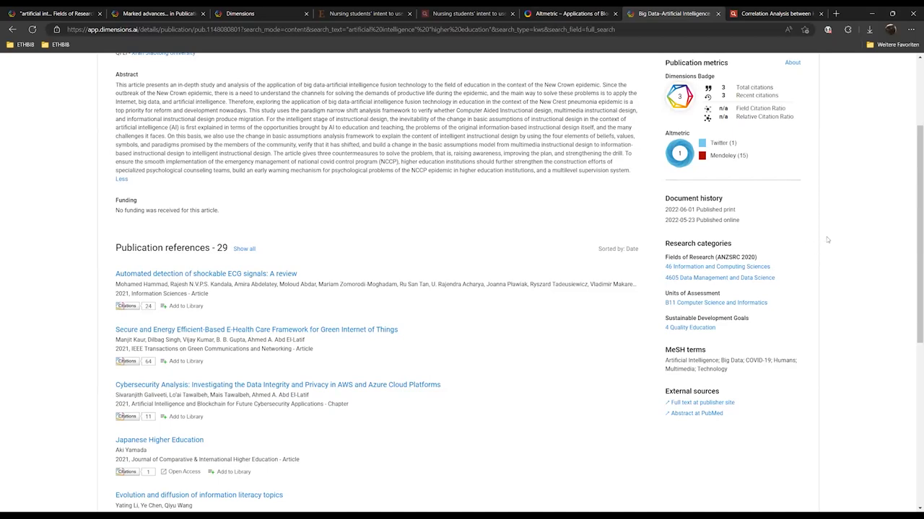
mouse_move(817, 239)
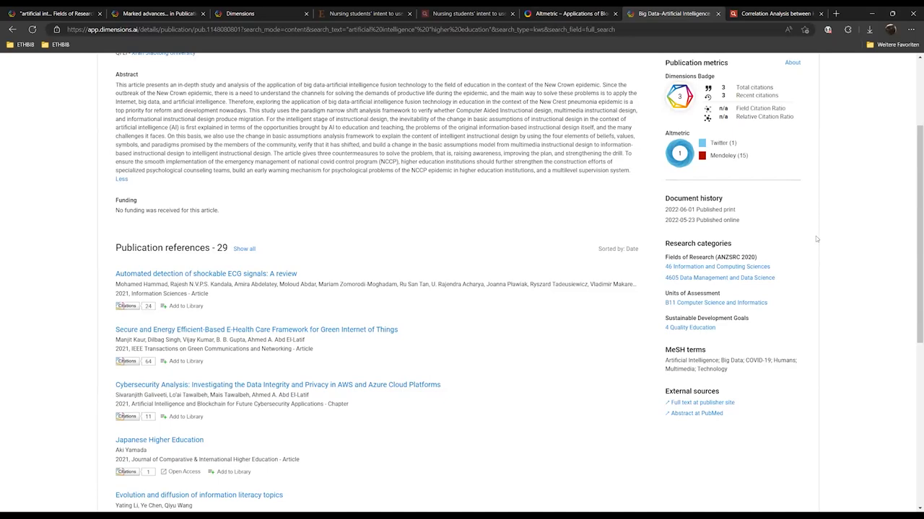
scroll("up", 3)
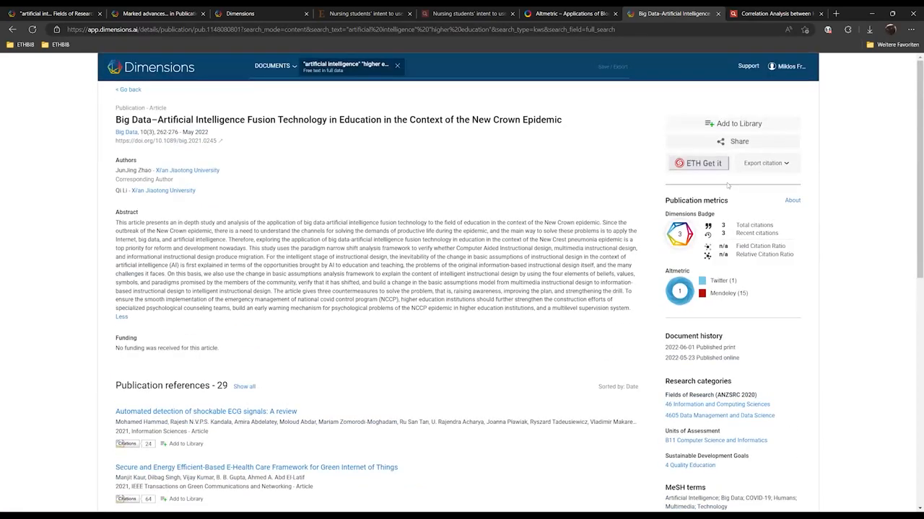
scroll("down", 3)
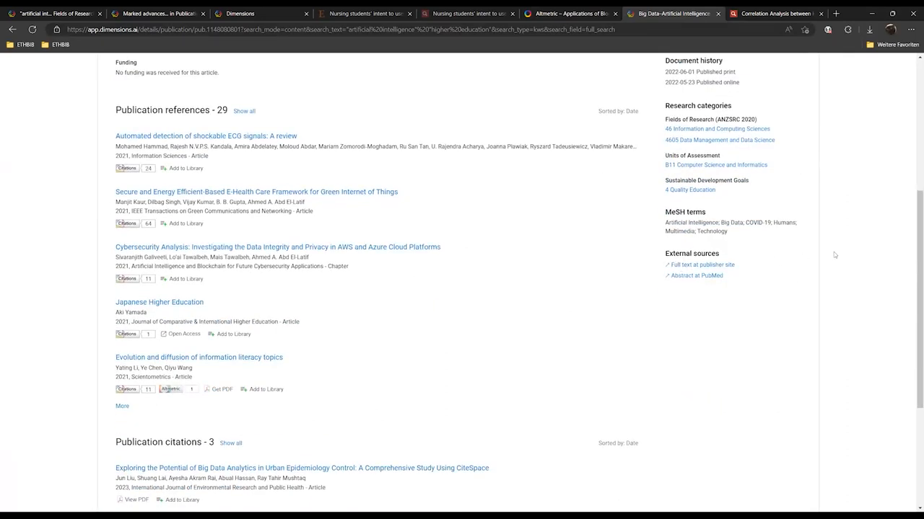
scroll("up", 3)
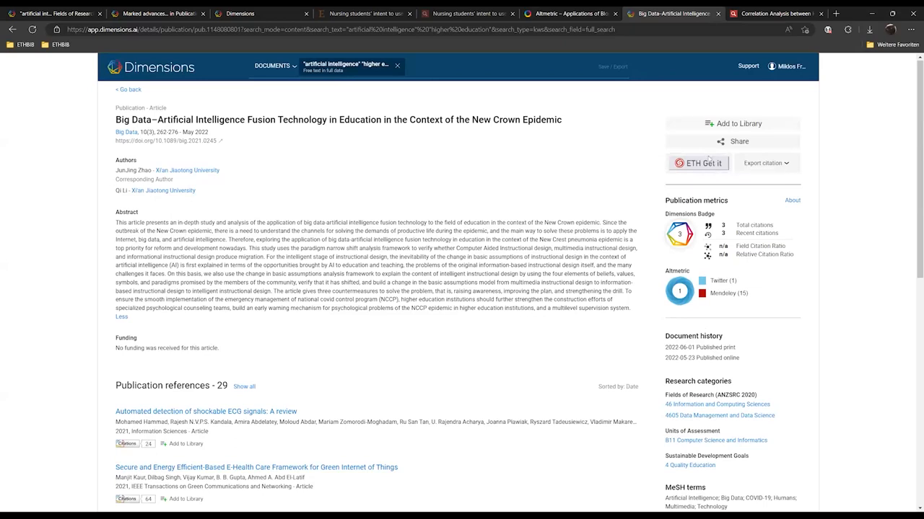
scroll("down", 3)
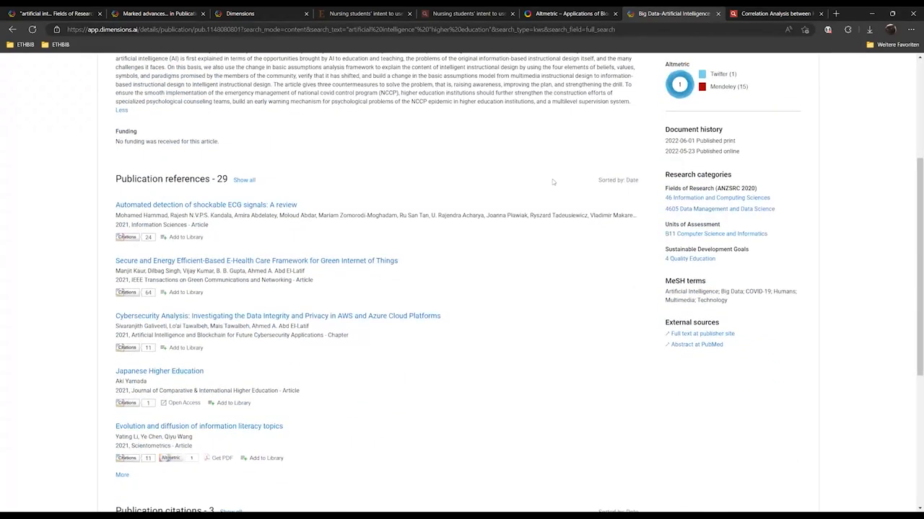
mouse_move(536, 176)
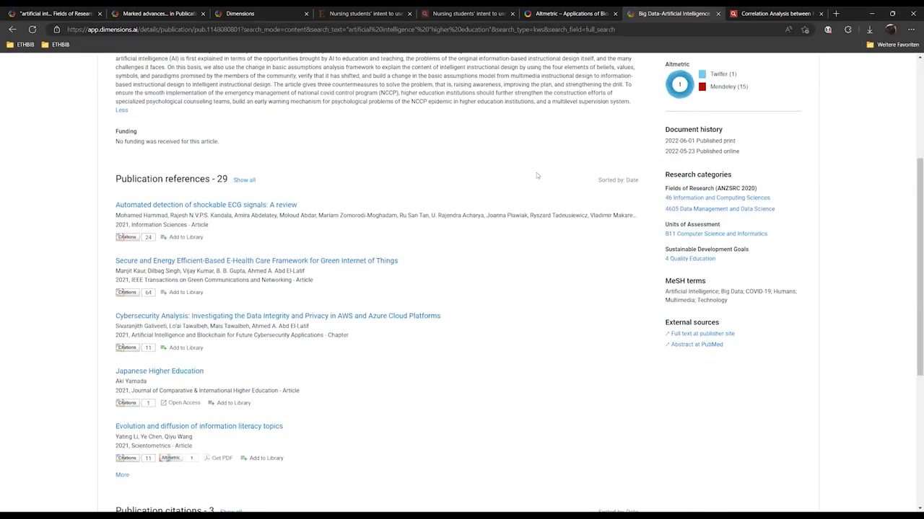
scroll("up", 3)
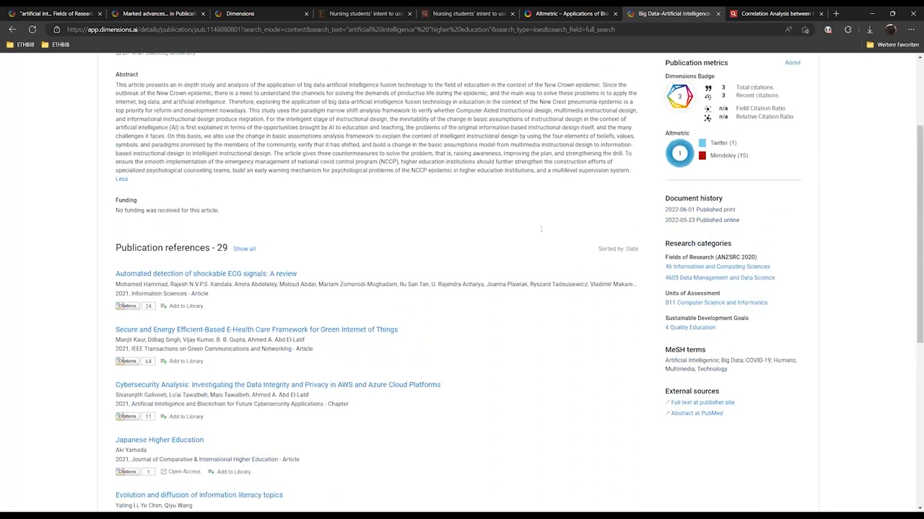
scroll("up", 3)
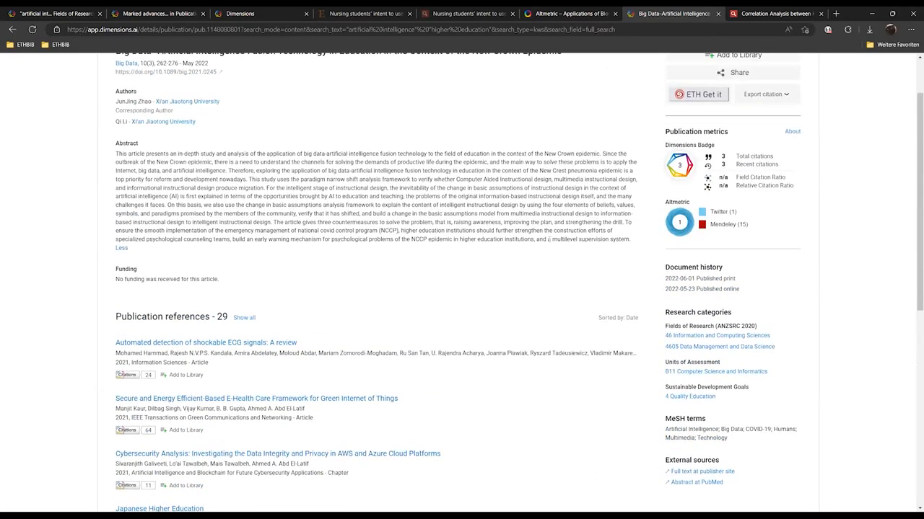
mouse_move(579, 281)
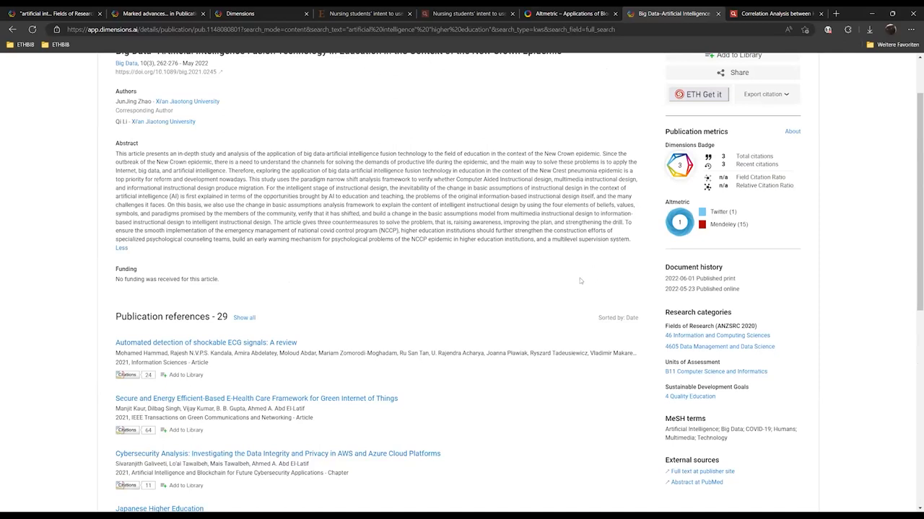
mouse_move(425, 265)
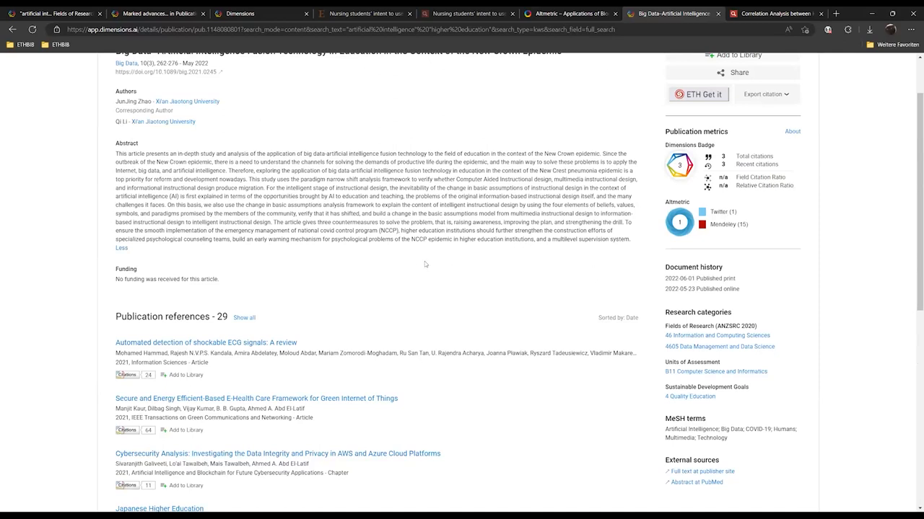
scroll("up", 3)
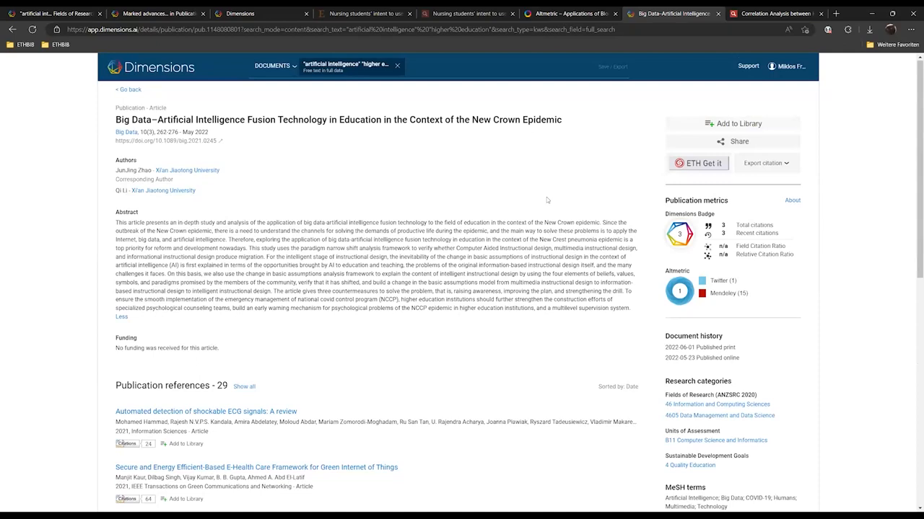
mouse_move(704, 325)
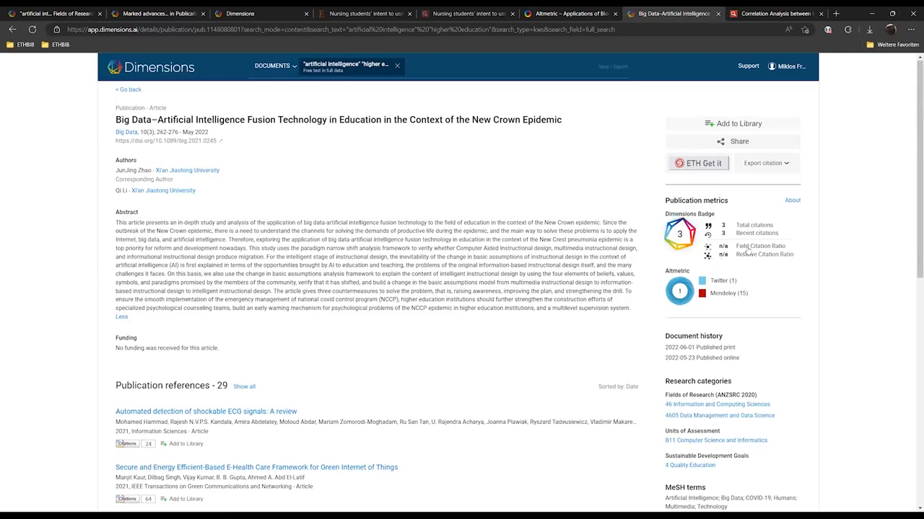
mouse_move(750, 254)
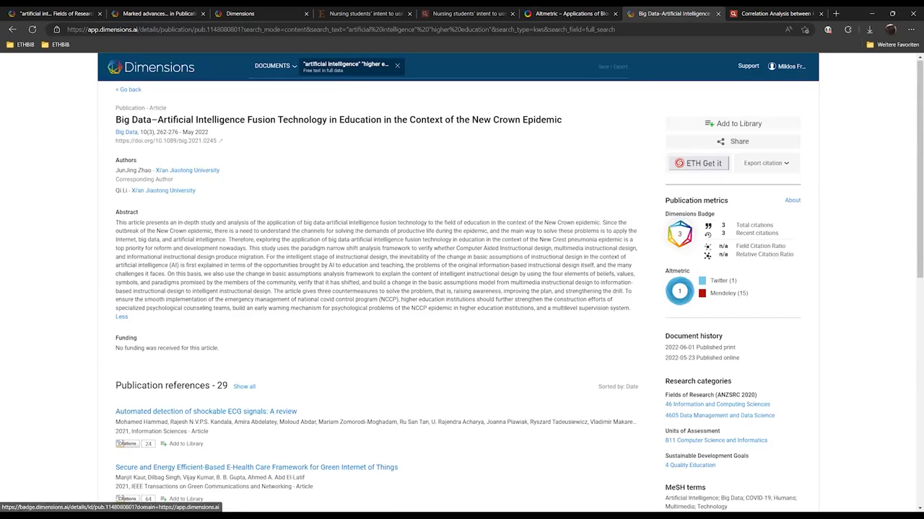
mouse_move(410, 199)
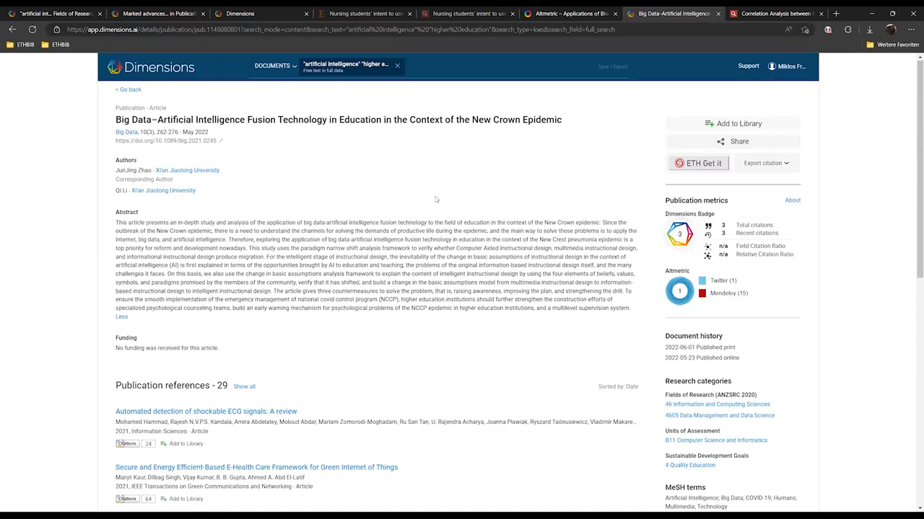
mouse_move(342, 133)
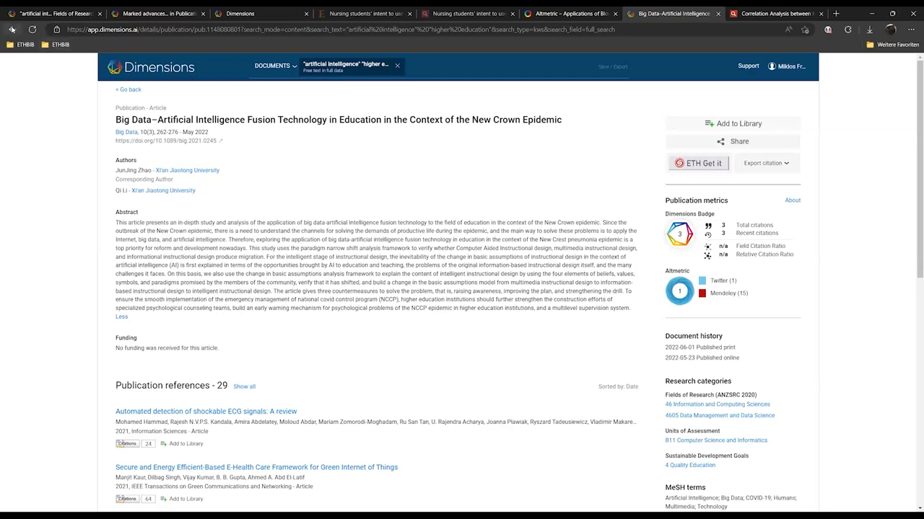
scroll("down", 3)
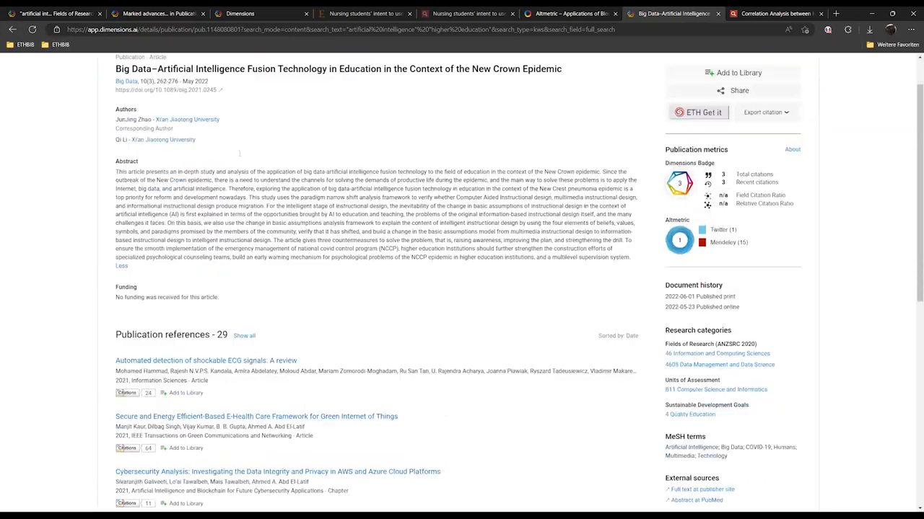
scroll("down", 3)
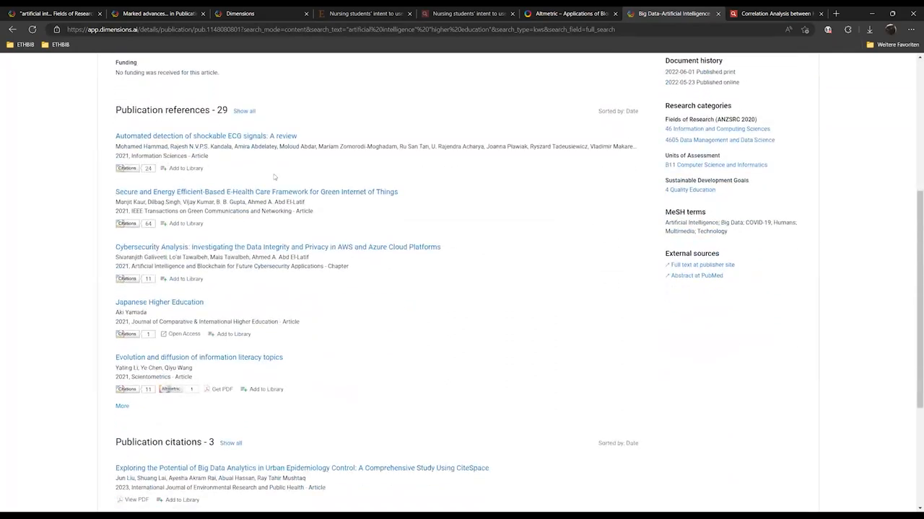
scroll("down", 3)
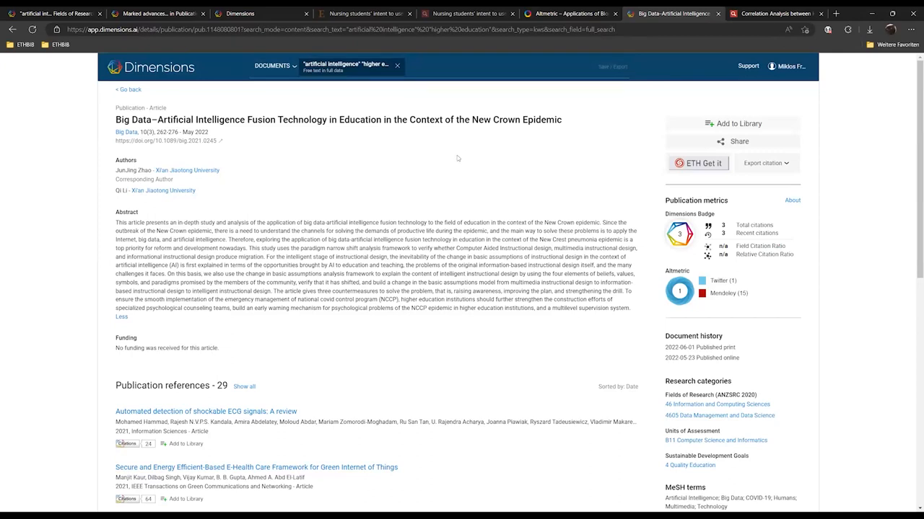
mouse_move(415, 111)
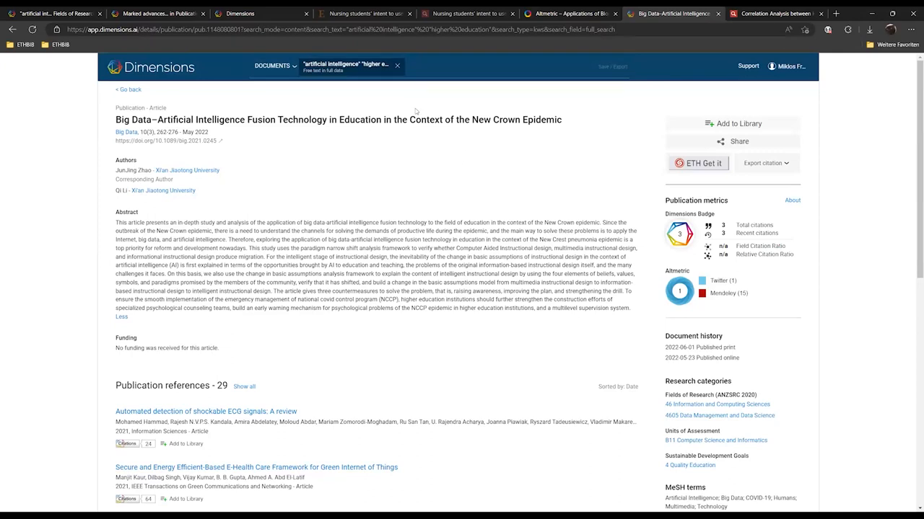
mouse_move(417, 98)
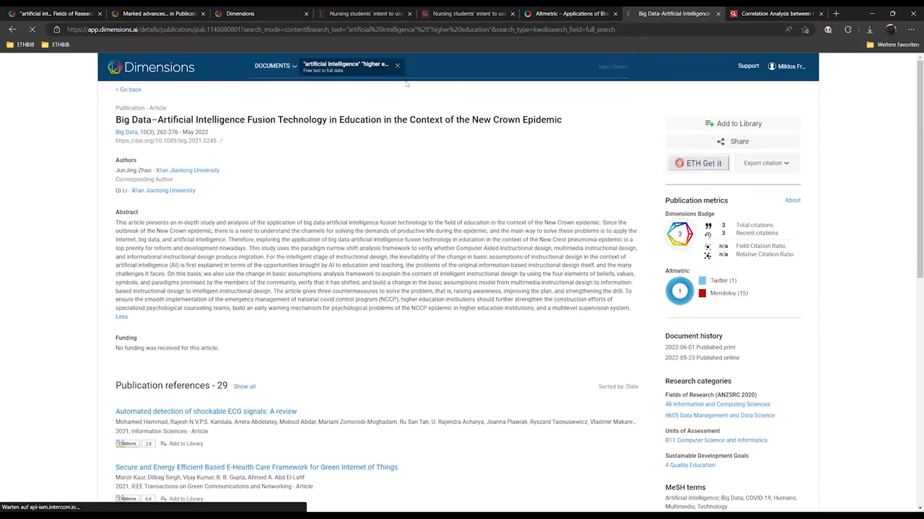
Replace the previous query with the Big Data article's full abstract to find similar documents
left_click(397, 66)
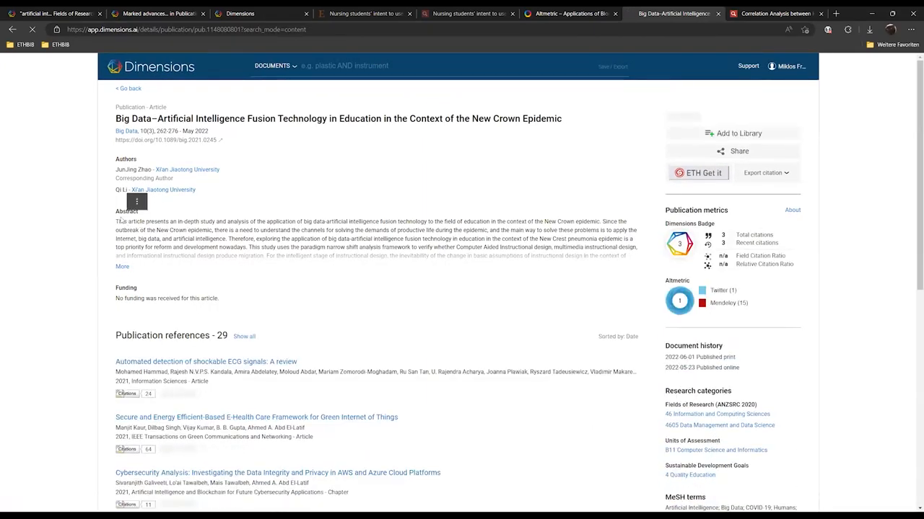
left_click_drag(115, 221, 228, 239)
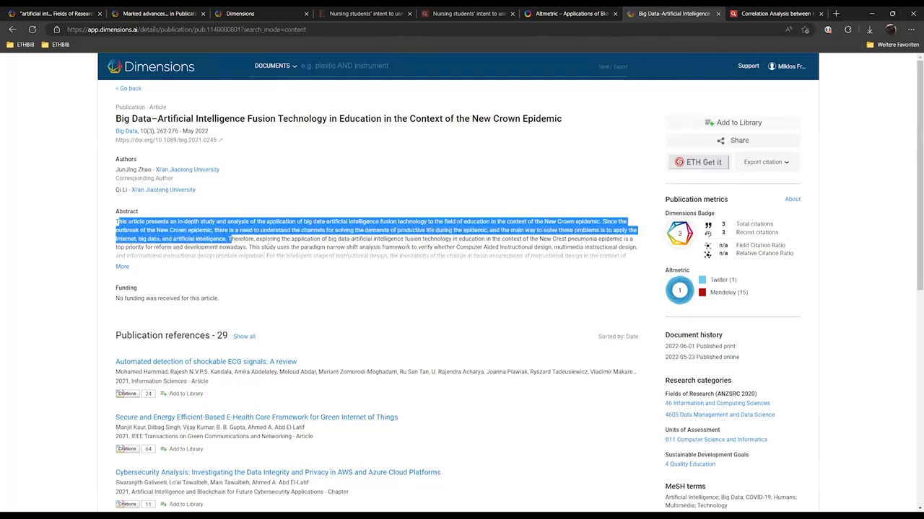
left_click(123, 266)
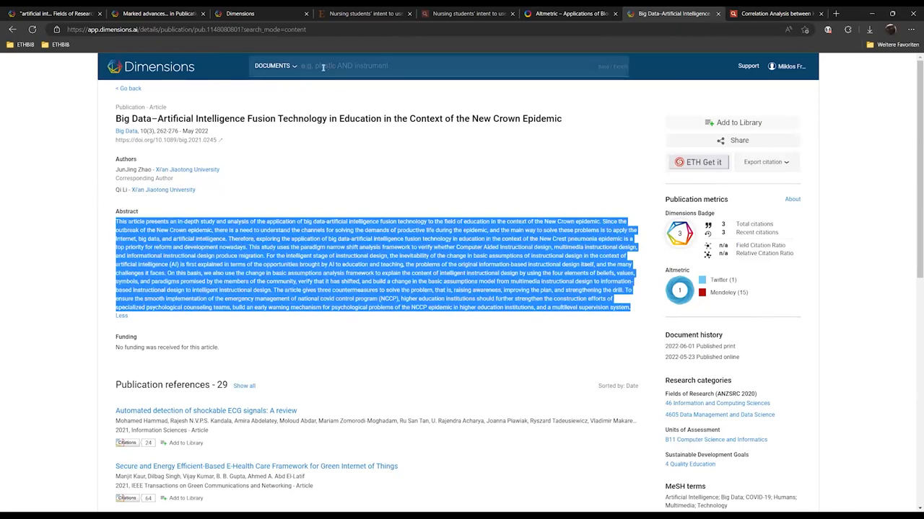
left_click(343, 66)
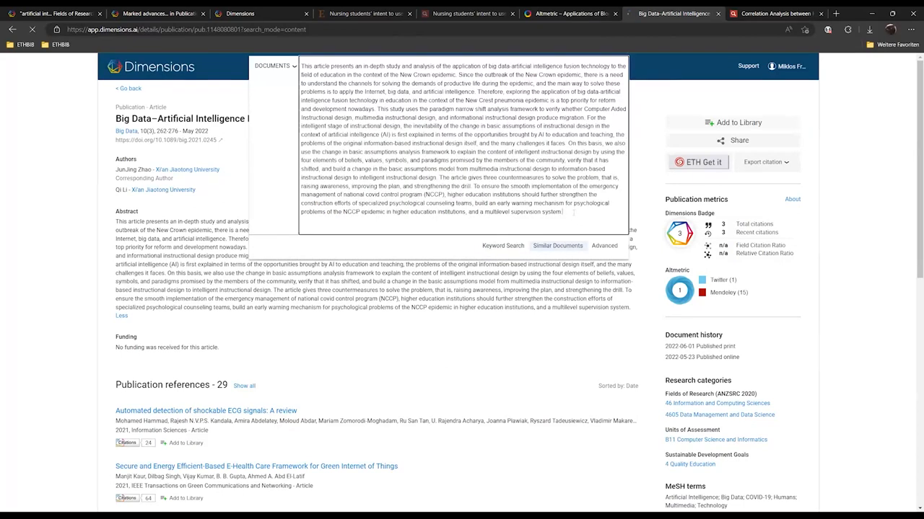
left_click(557, 245)
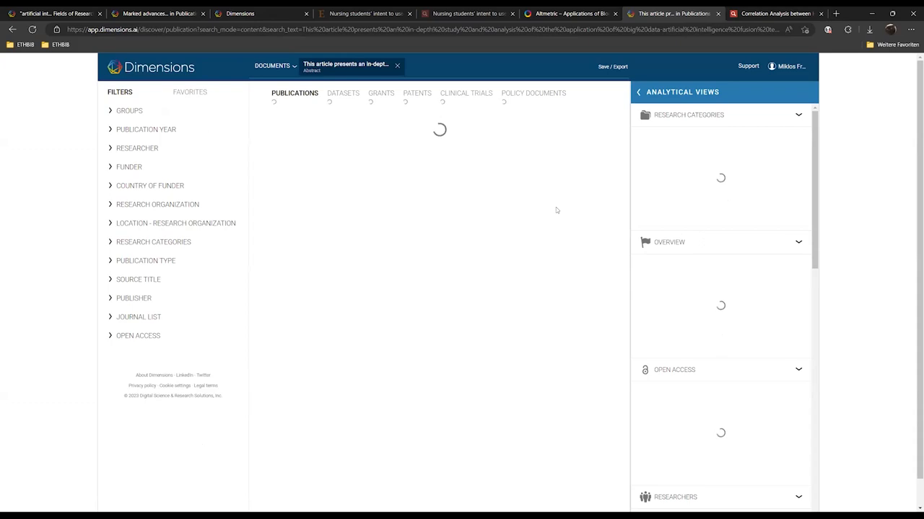
mouse_move(532, 218)
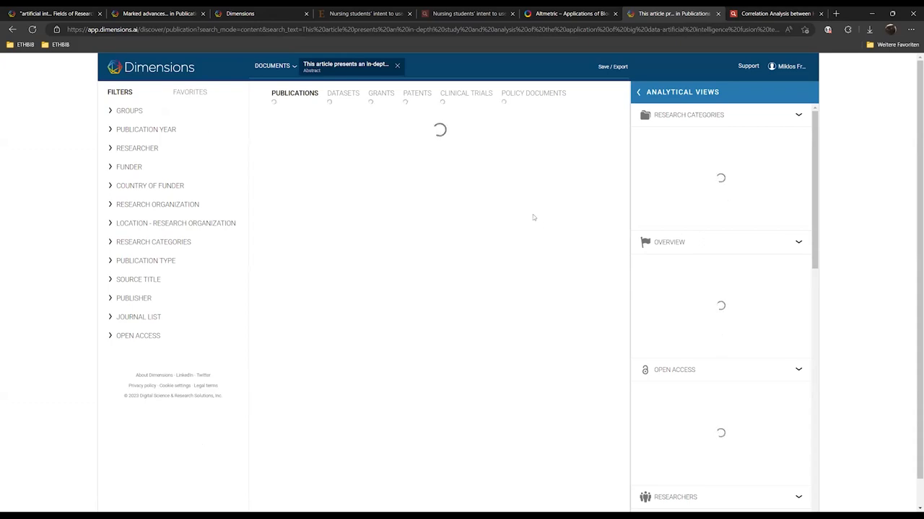
mouse_move(524, 239)
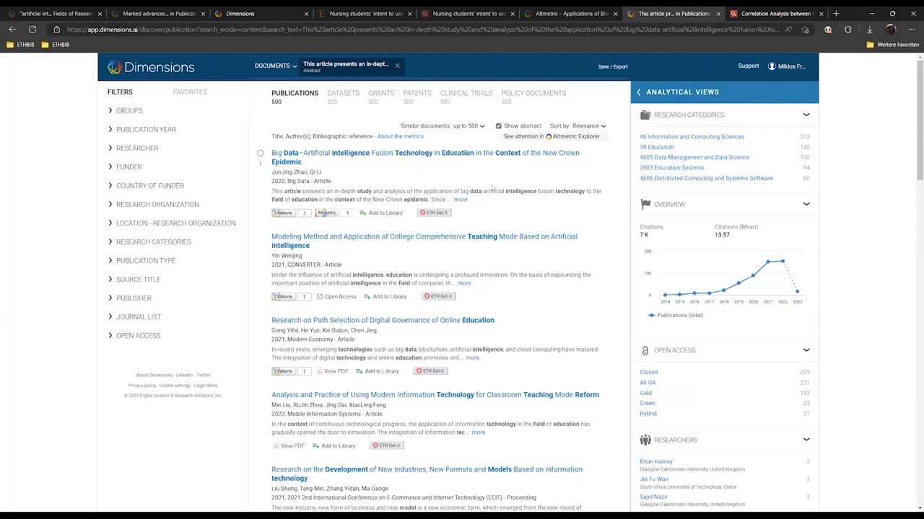
mouse_move(515, 110)
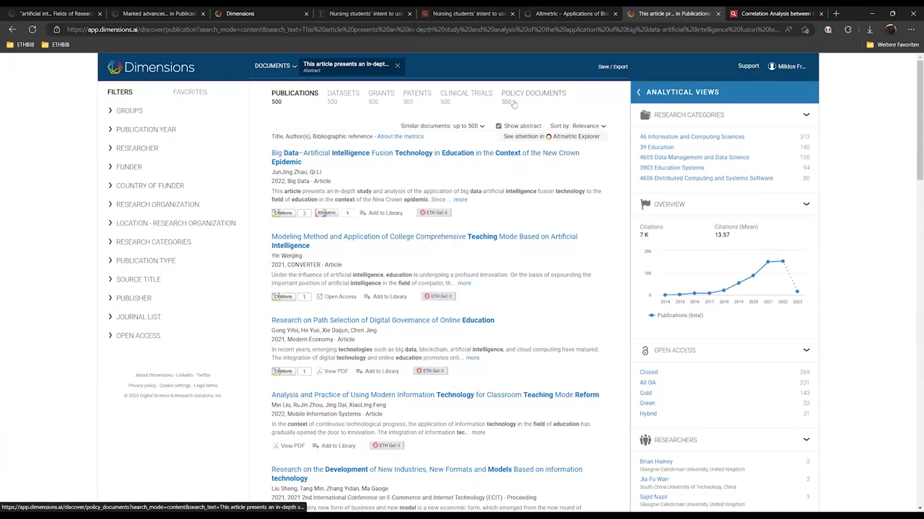
mouse_move(481, 130)
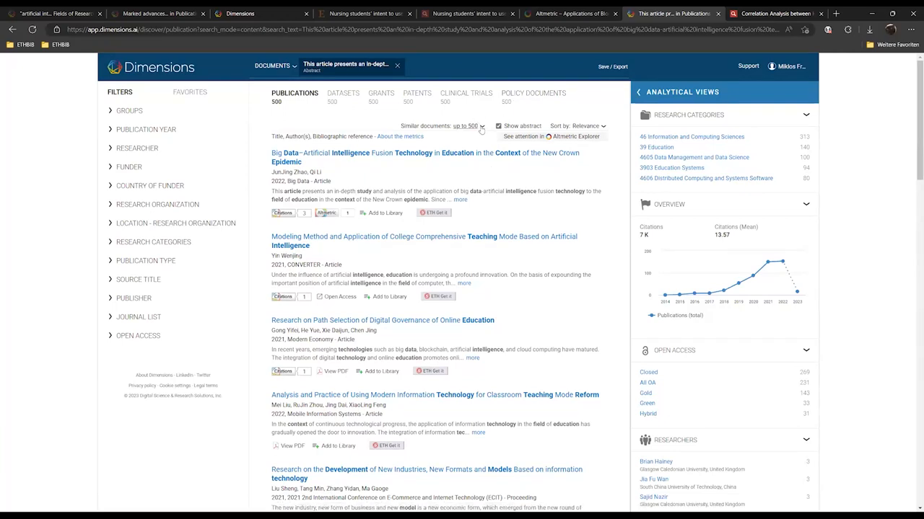
left_click(468, 126)
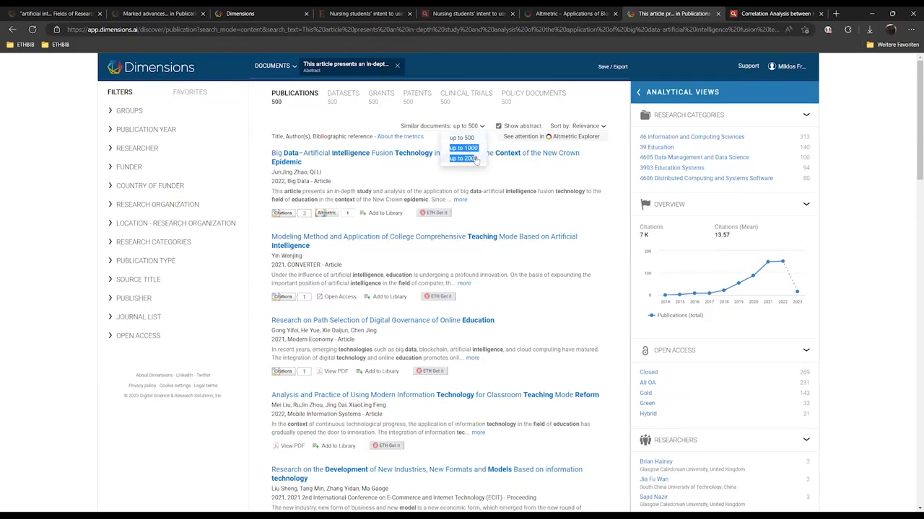
left_click(463, 158)
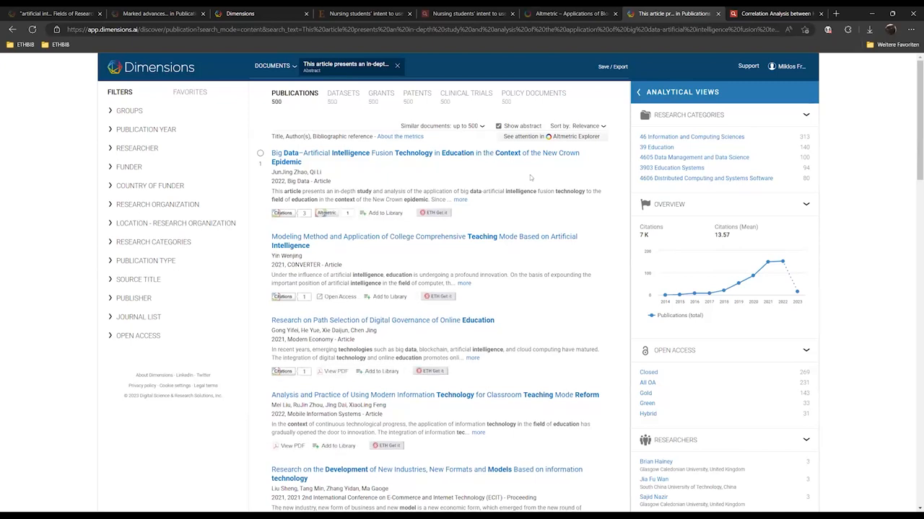
scroll("down", 3)
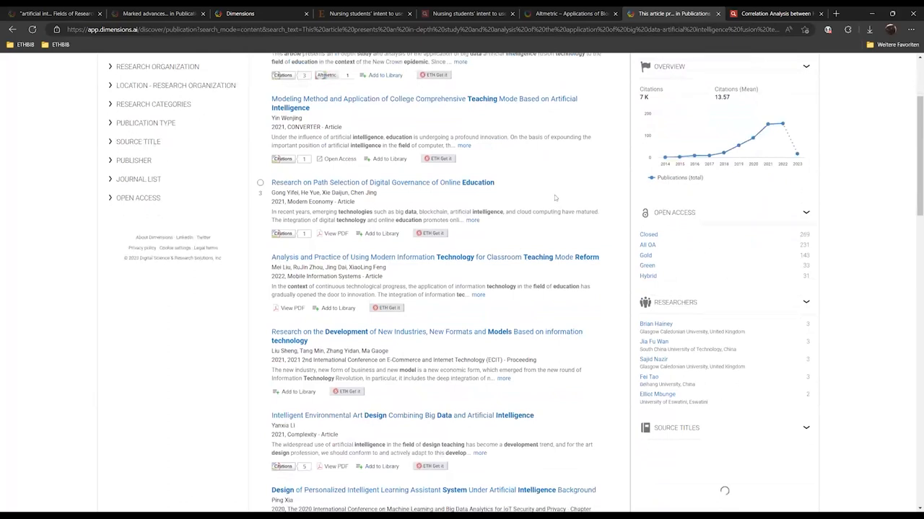
mouse_move(550, 194)
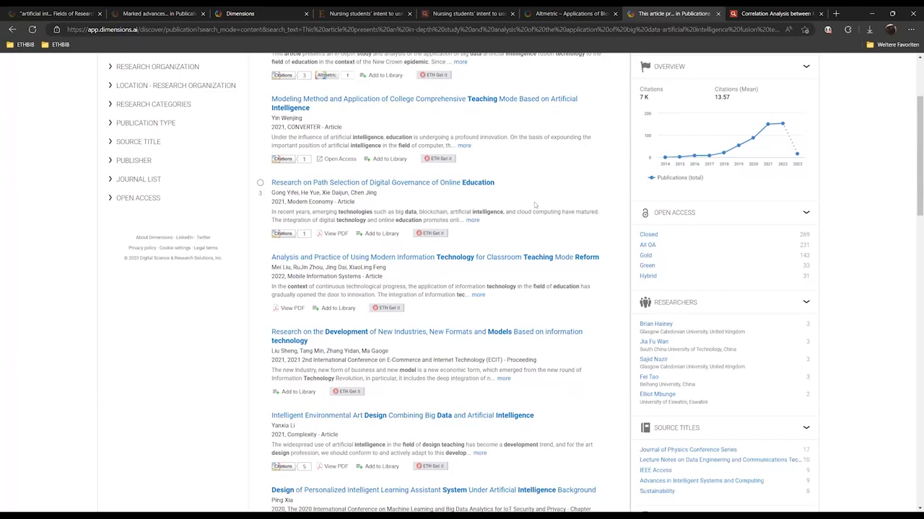
scroll("down", 3)
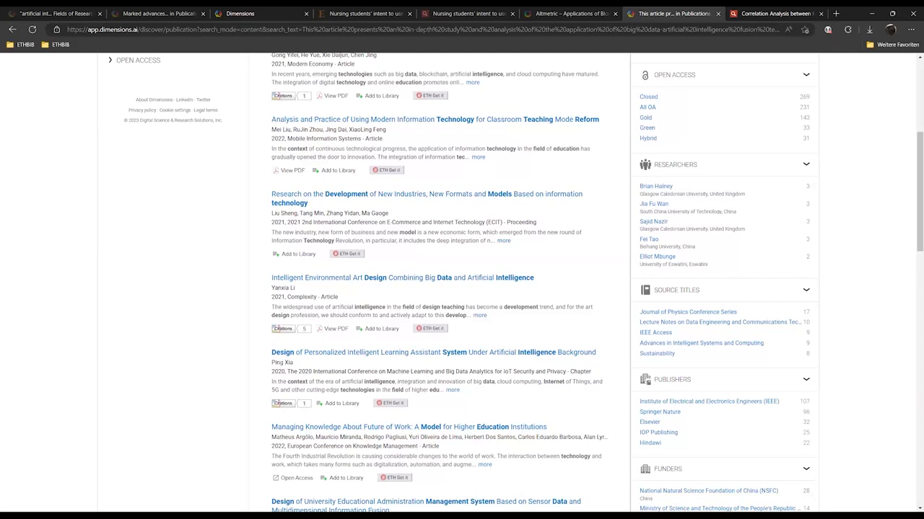
scroll("up", 3)
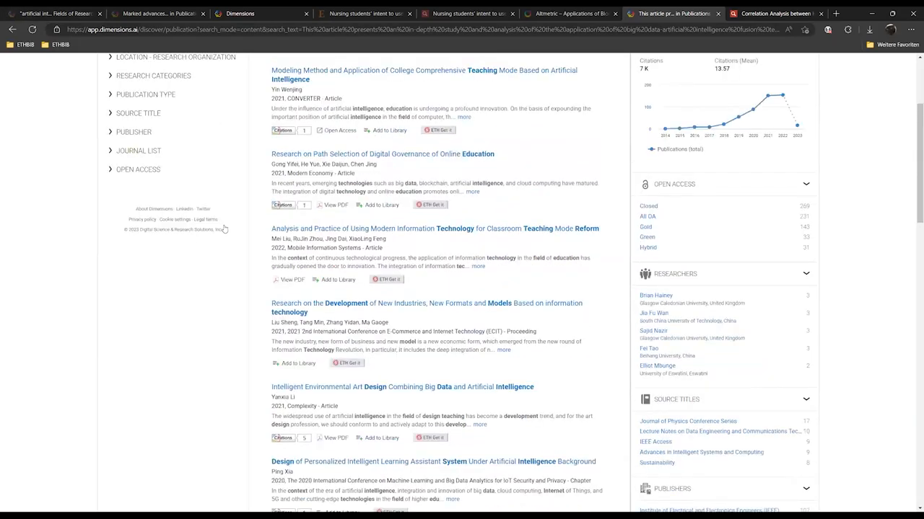
scroll("up", 3)
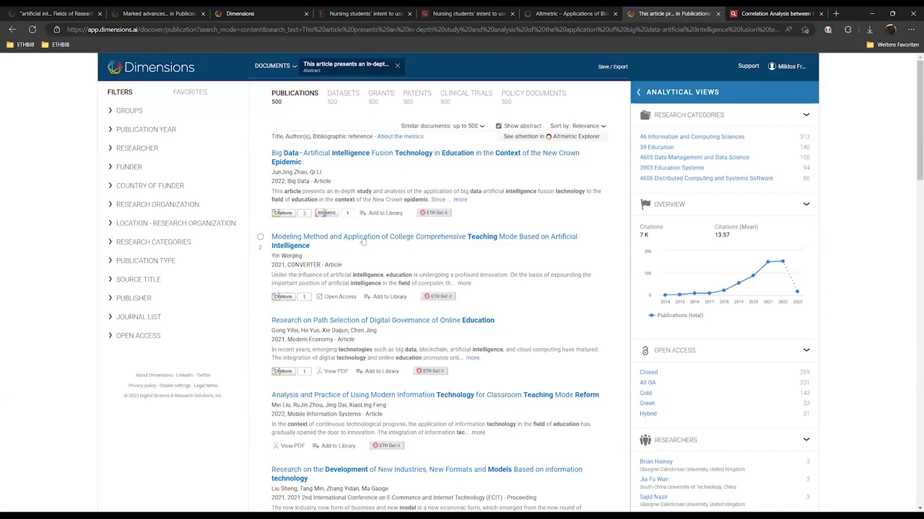
Open the Modeling Method college teaching-mode article's record and briefly select all page text
left_click(423, 241)
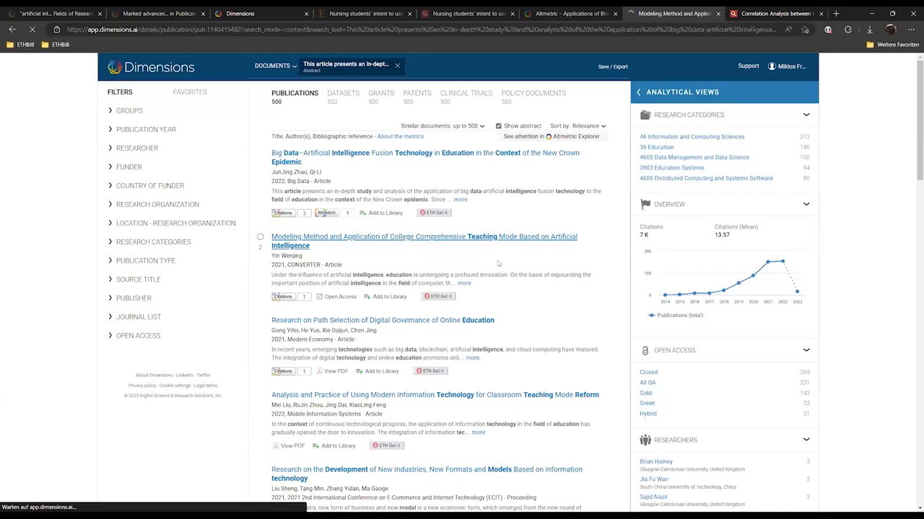
left_click(423, 236)
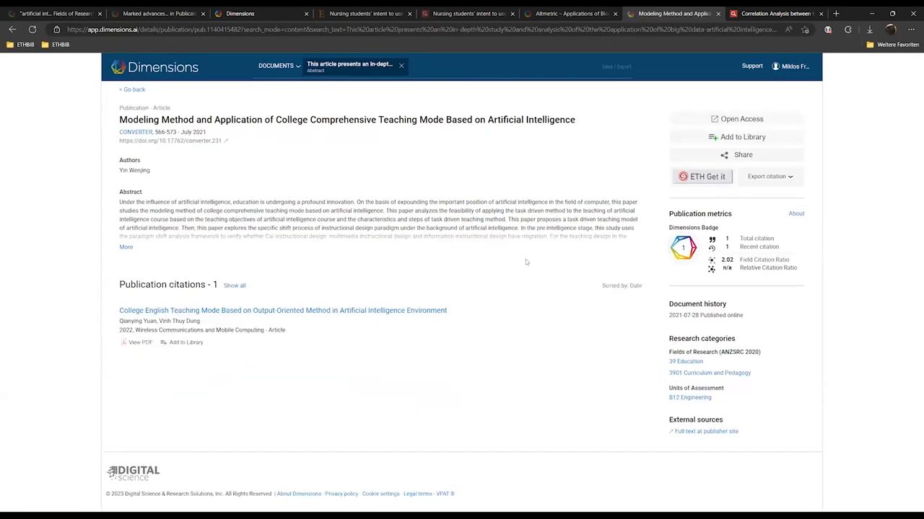
mouse_move(646, 336)
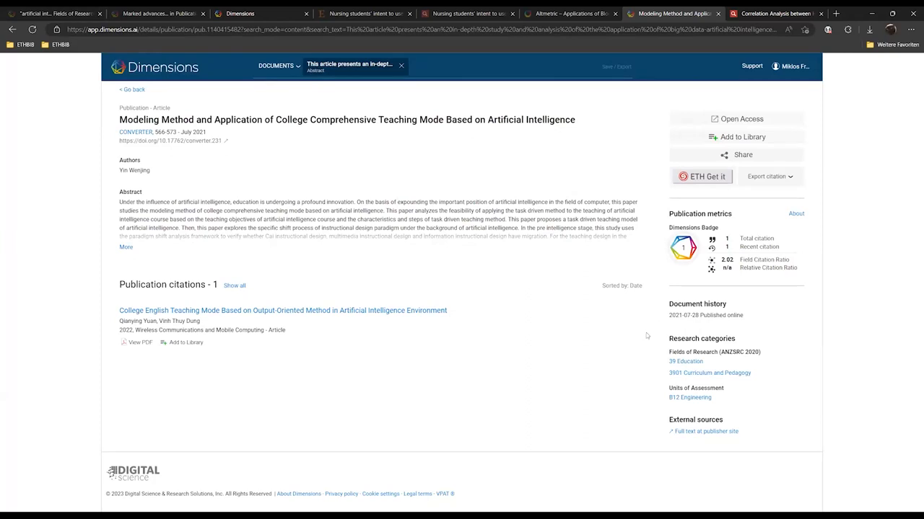
key("ctrl+a")
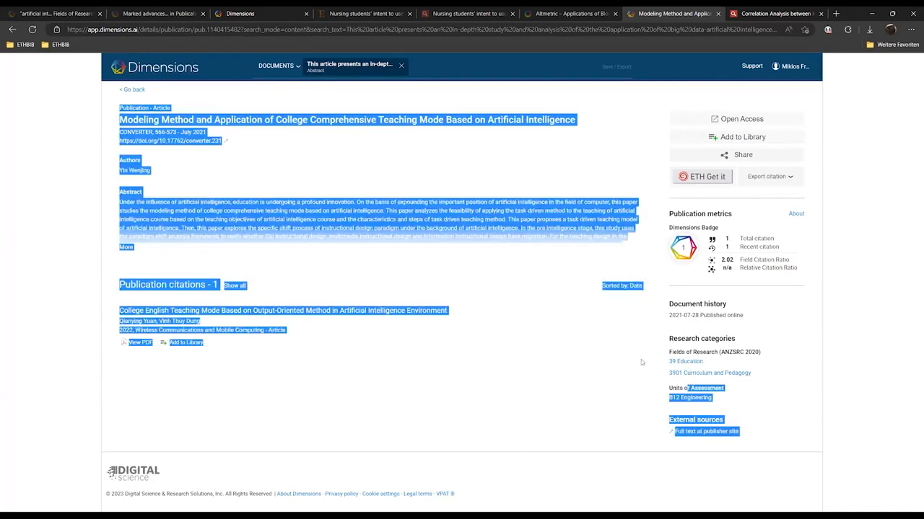
left_click(132, 89)
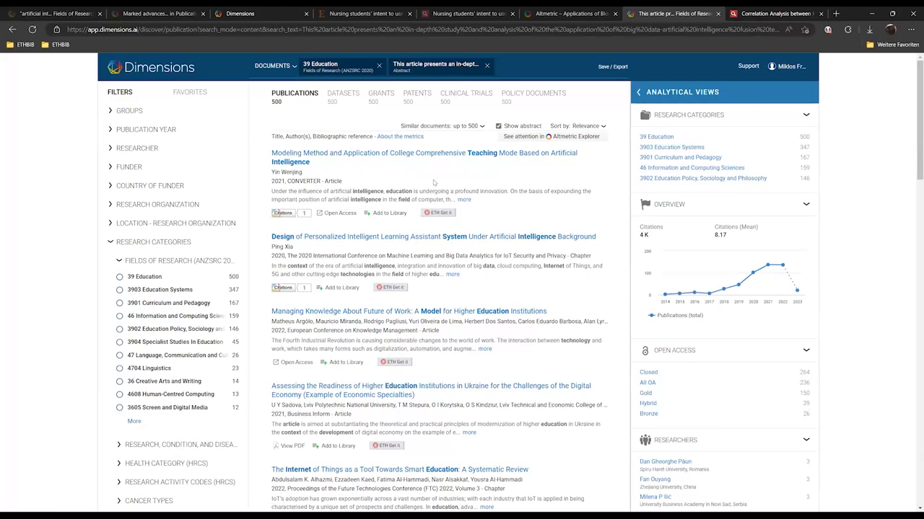
Remove the 'This article presents an in-depth...' abstract chip, keeping the 39 Education filter
scroll("down", 3)
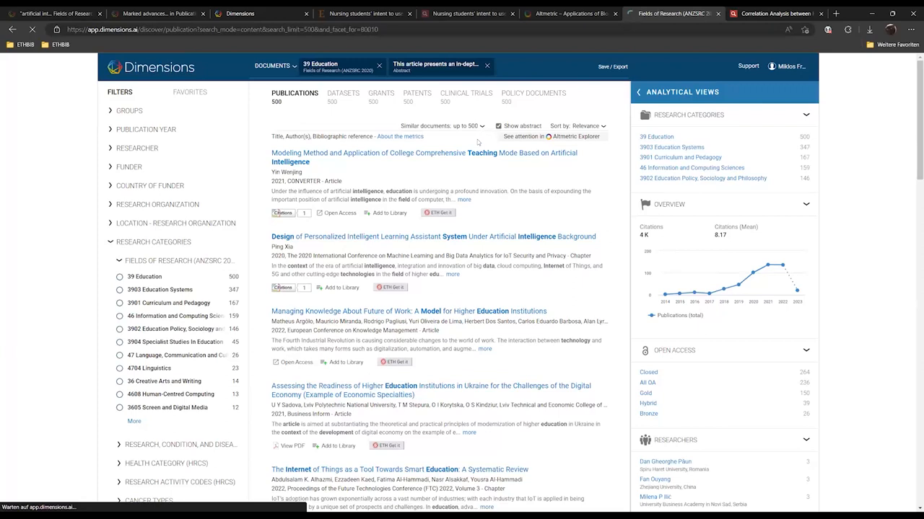
left_click(486, 65)
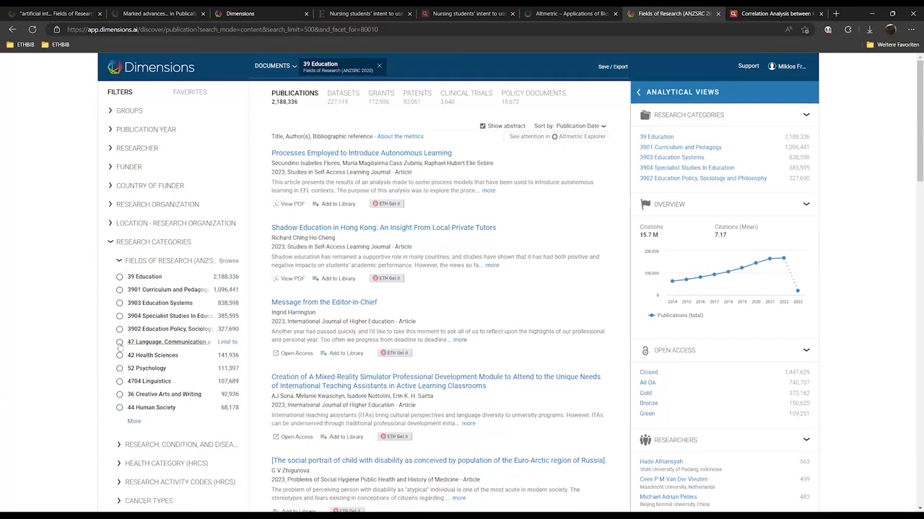
Add the 47 Language, Communication and Culture category and reveal the publication type options
left_click(120, 341)
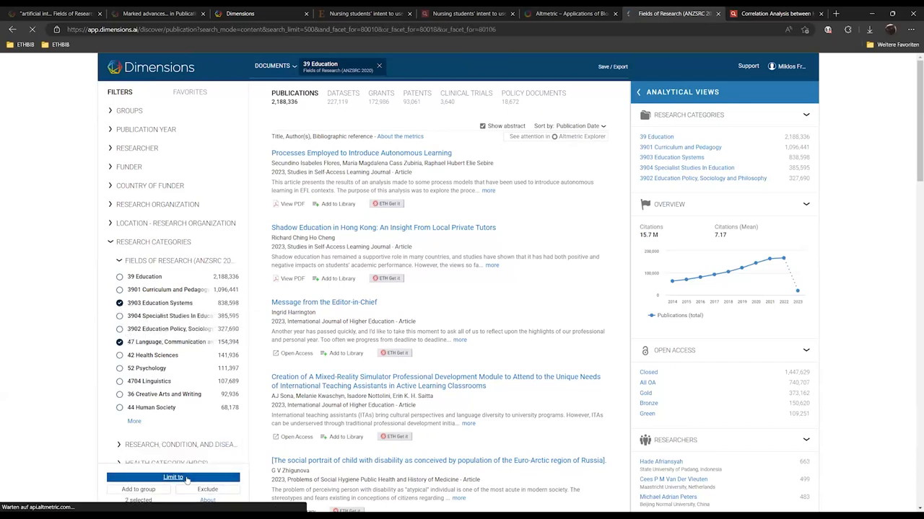
left_click(173, 478)
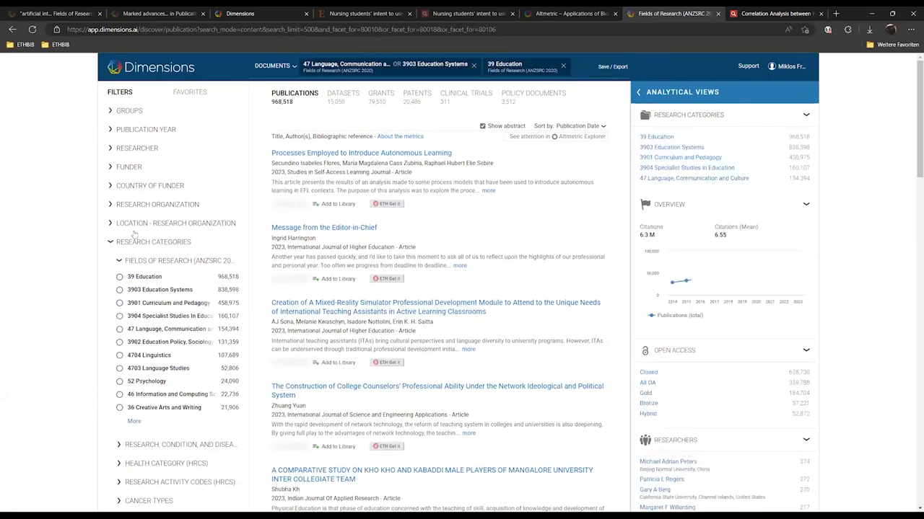
scroll("down", 3)
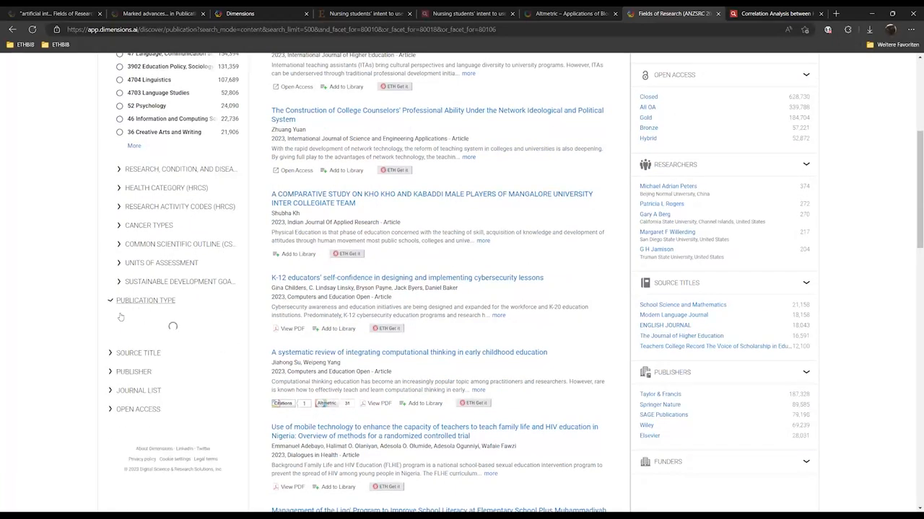
left_click(145, 301)
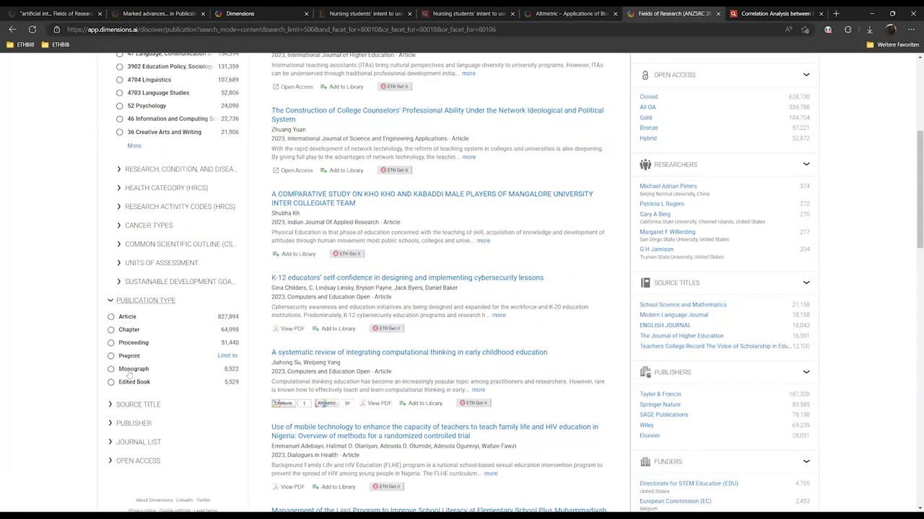
Scroll through the filtered Education results and the Analytical Views sidebar
scroll("up", 3)
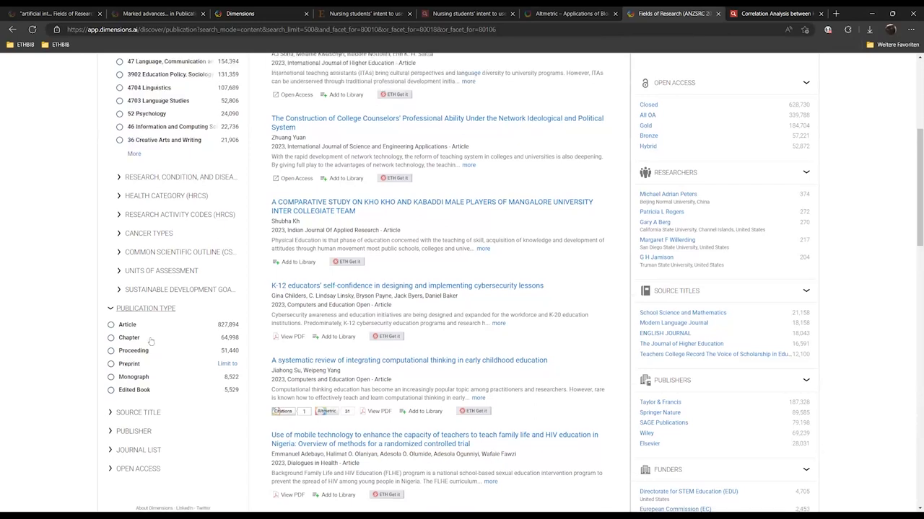
scroll("up", 3)
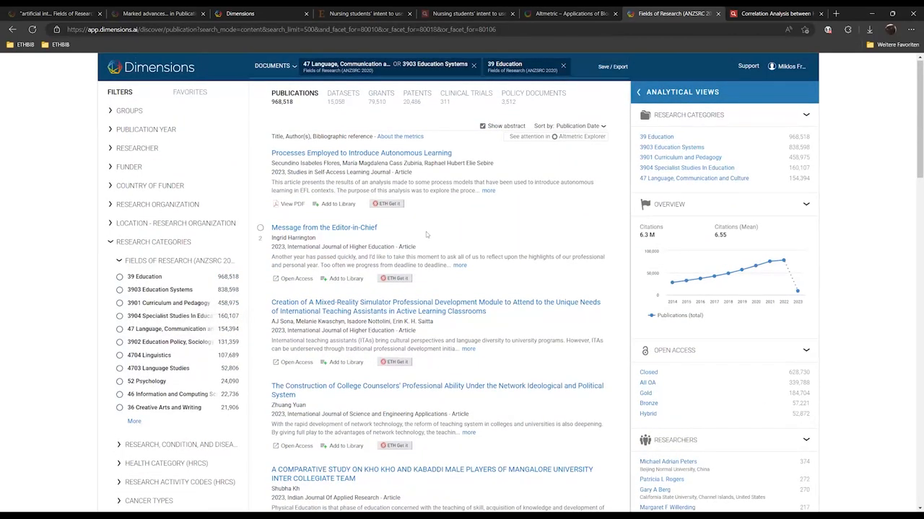
scroll("down", 3)
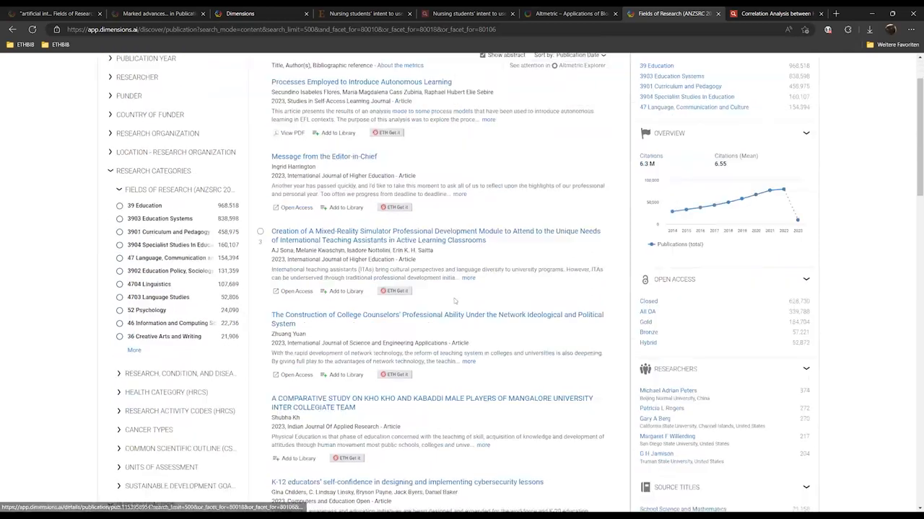
scroll("down", 3)
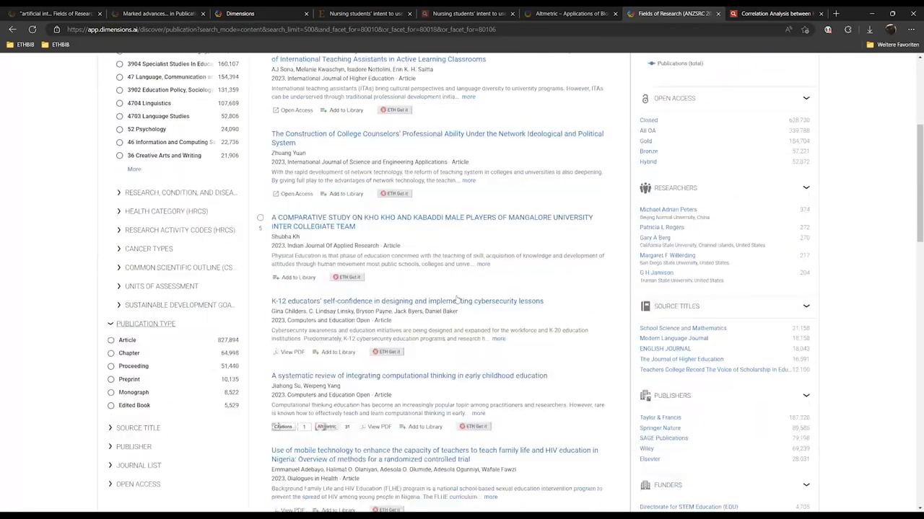
scroll("down", 3)
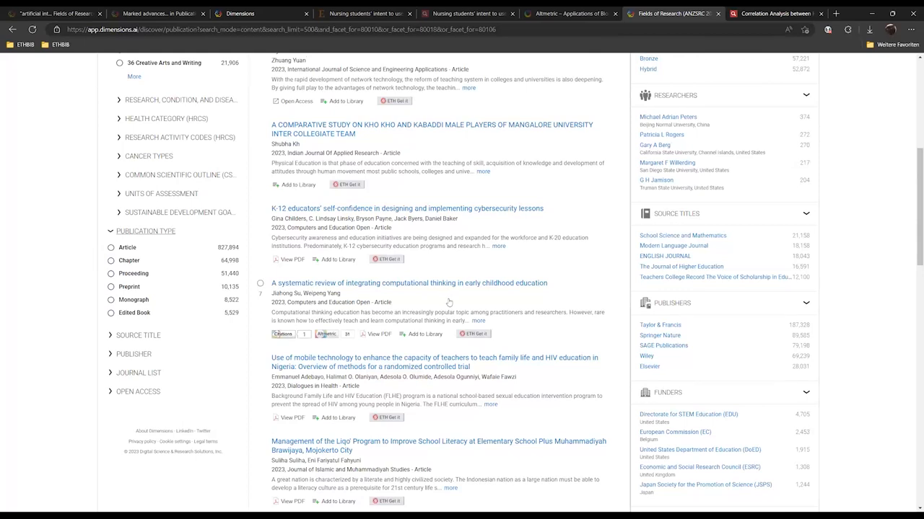
scroll("up", 3)
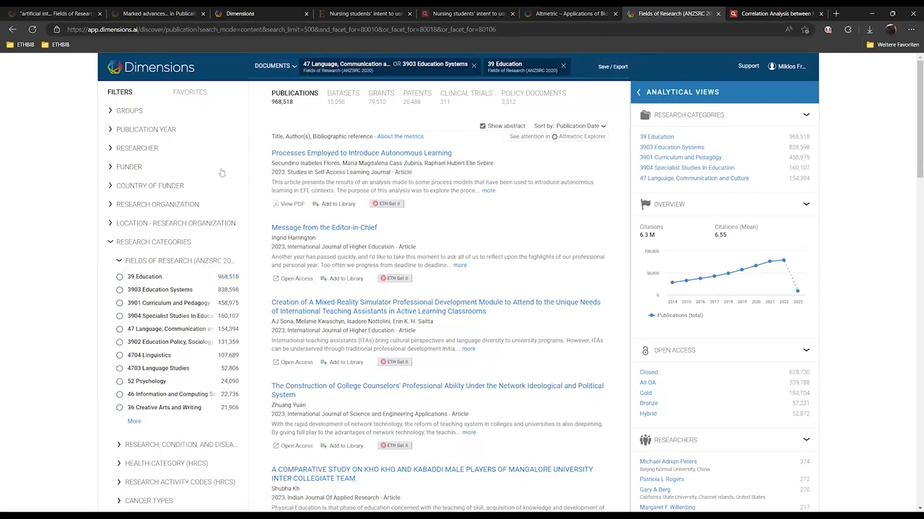
mouse_move(177, 209)
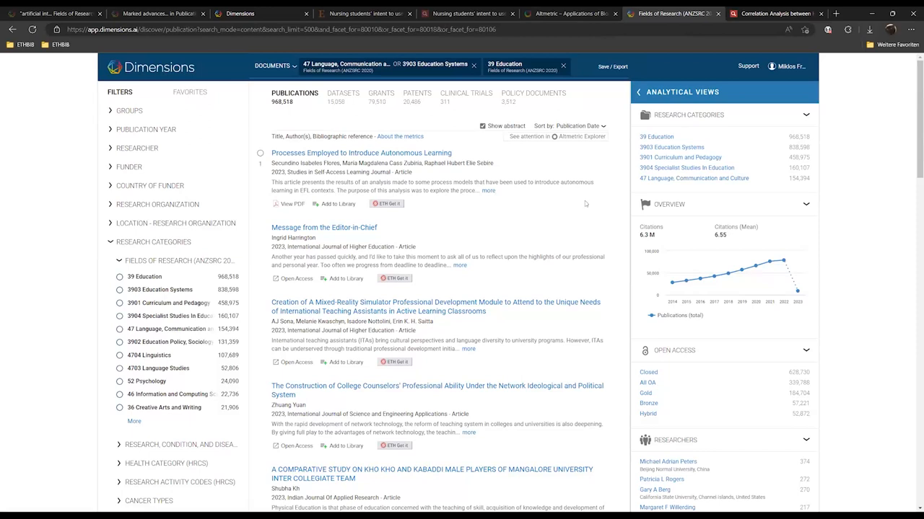
mouse_move(856, 176)
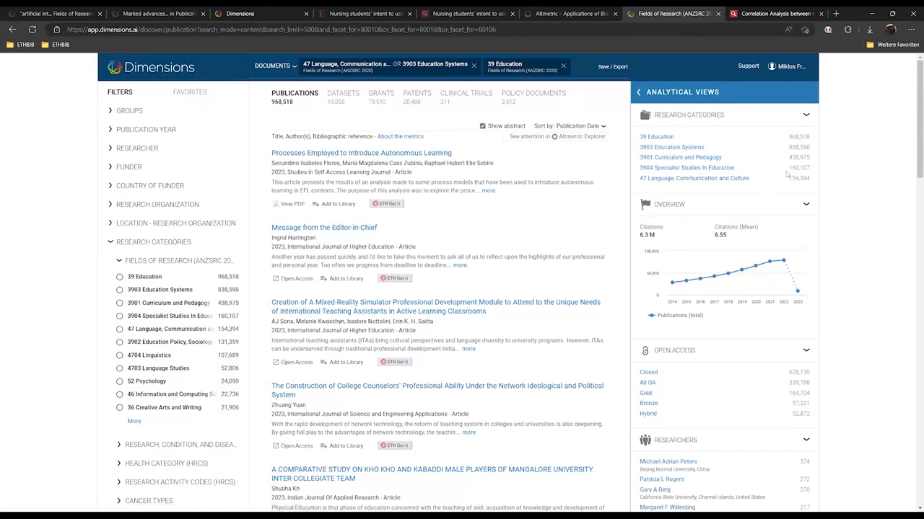
scroll("down", 3)
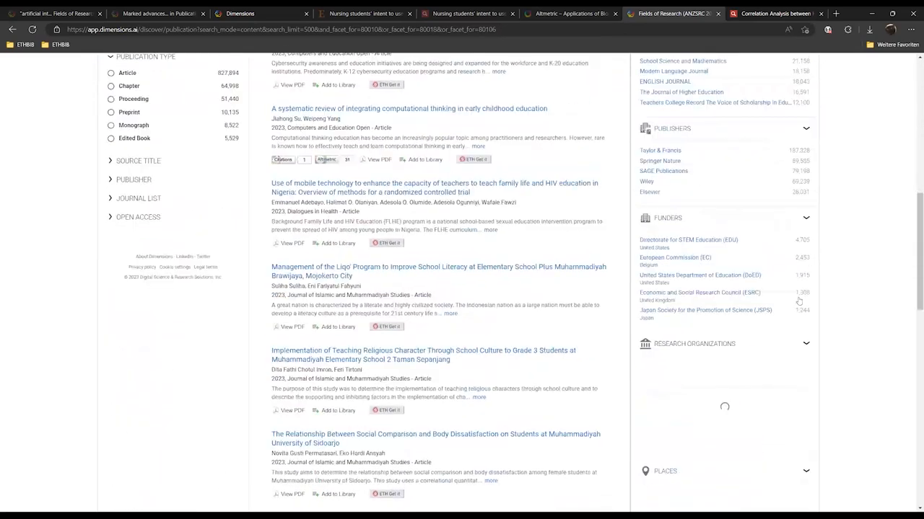
scroll("down", 3)
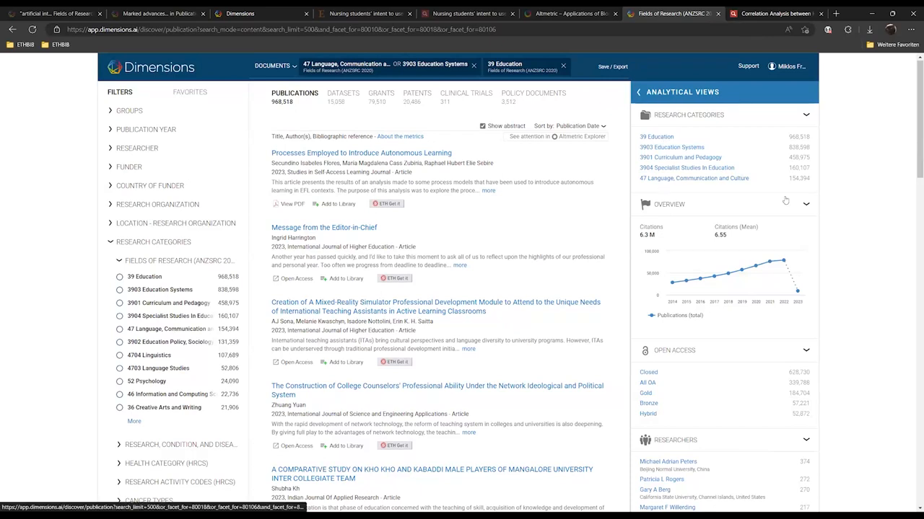
mouse_move(791, 232)
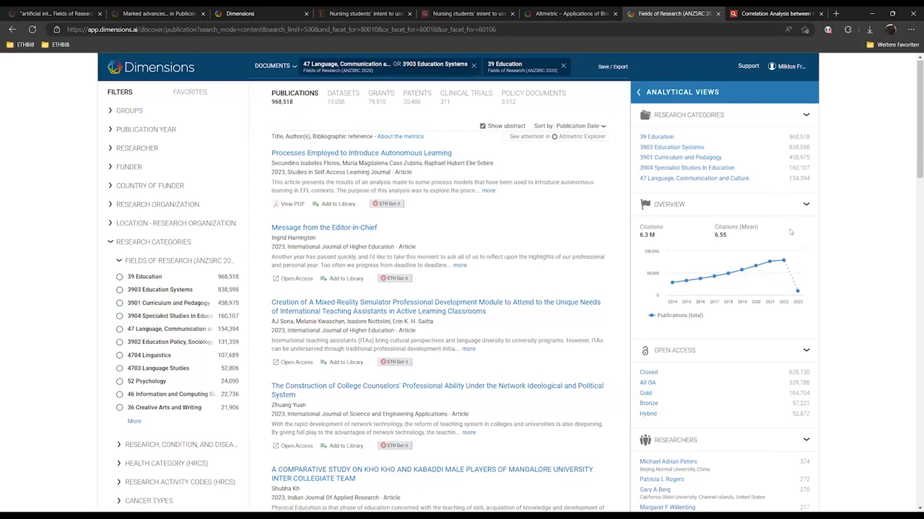
scroll("down", 3)
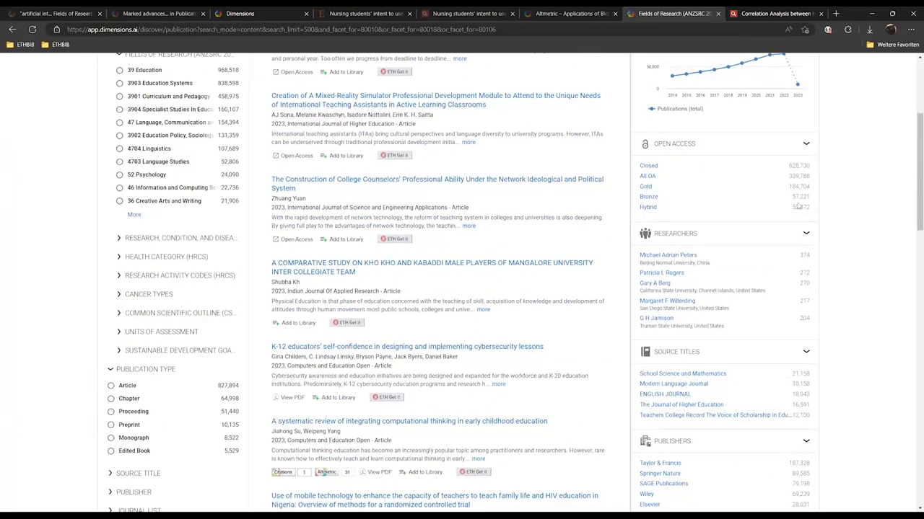
scroll("down", 3)
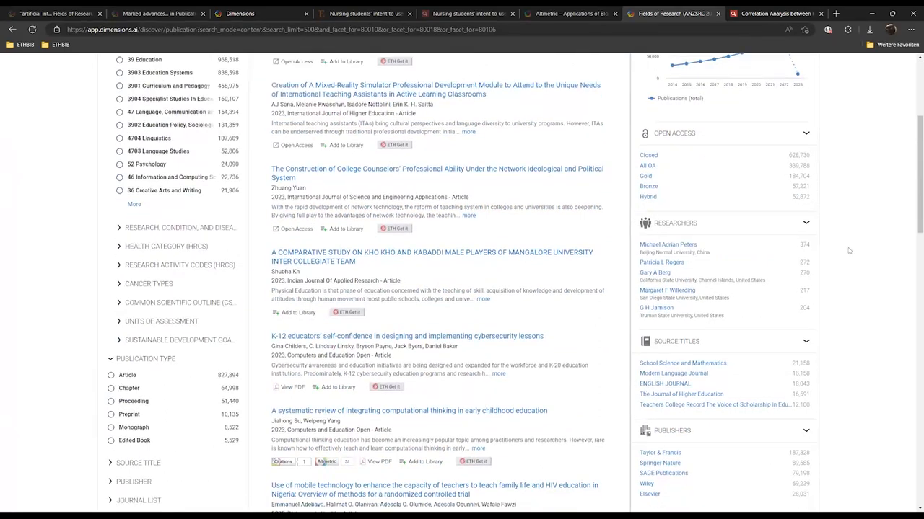
scroll("down", 3)
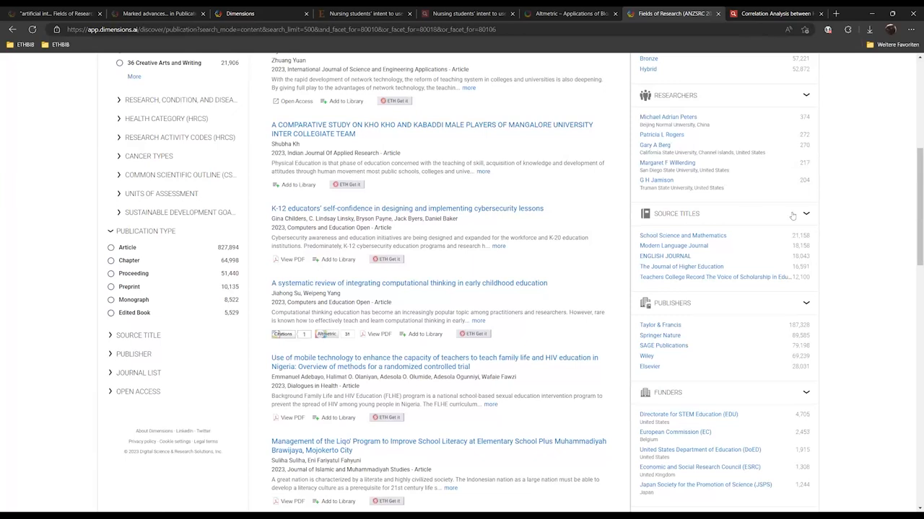
mouse_move(853, 228)
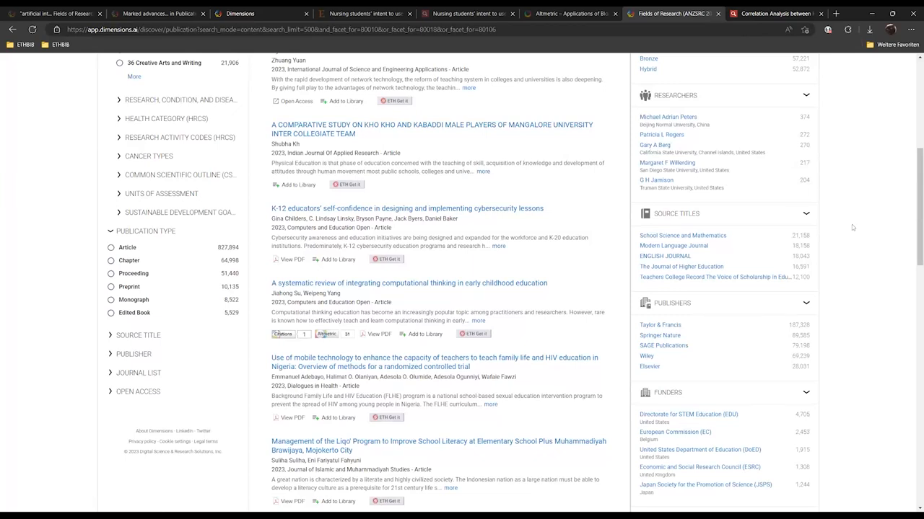
mouse_move(844, 253)
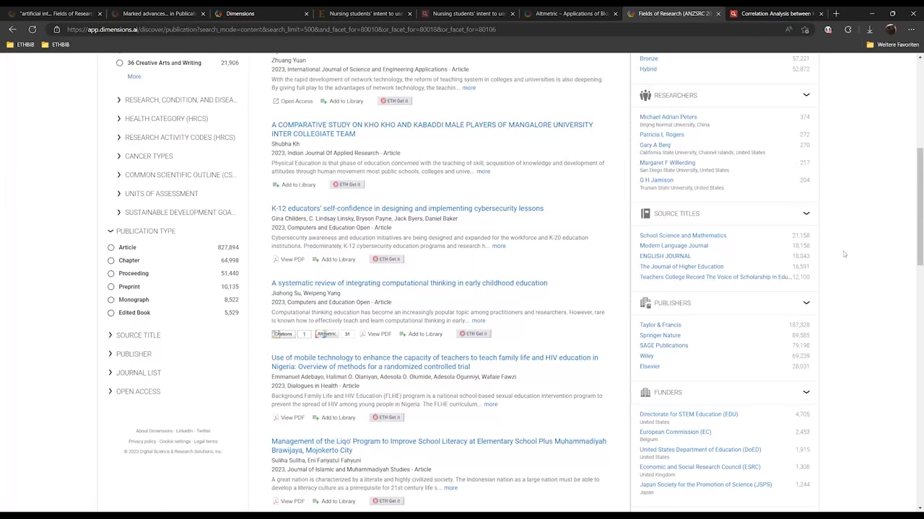
scroll("down", 3)
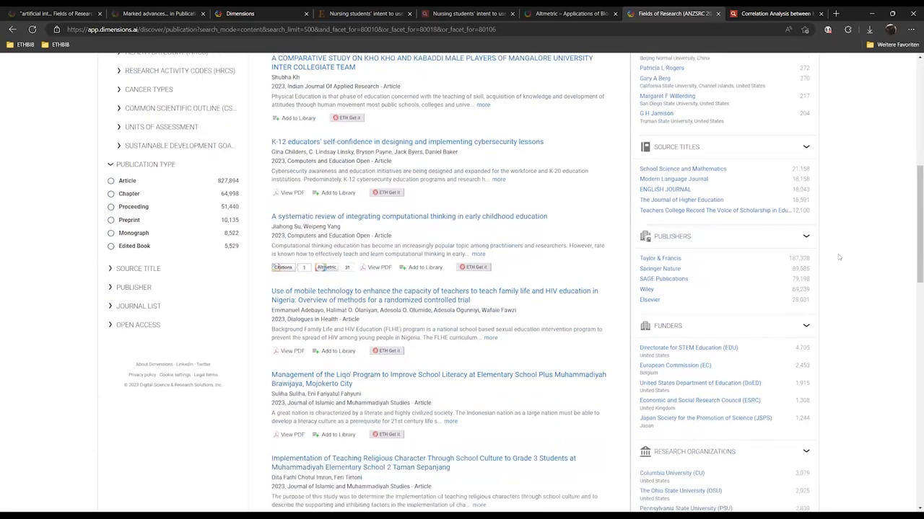
scroll("down", 3)
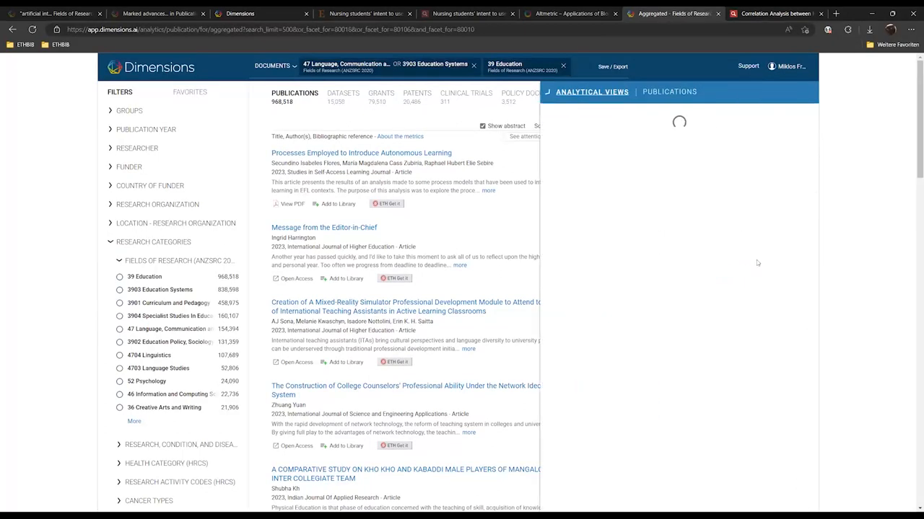
Expand Analytical Views to full view and browse the Research Categories table, led by Education
left_click(591, 92)
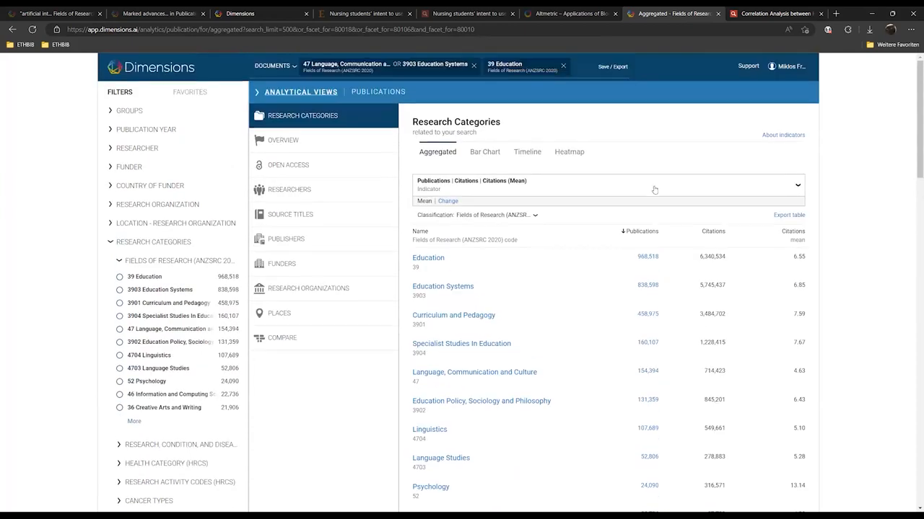
scroll("down", 3)
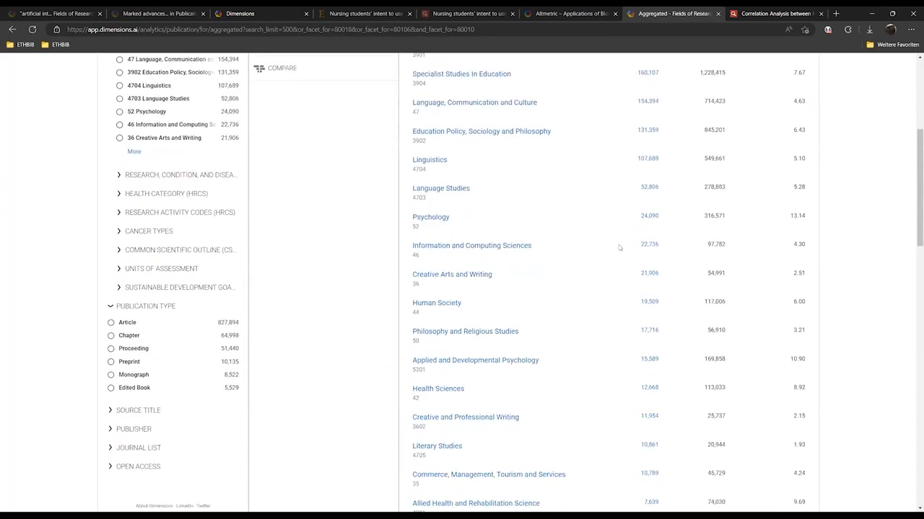
scroll("down", 3)
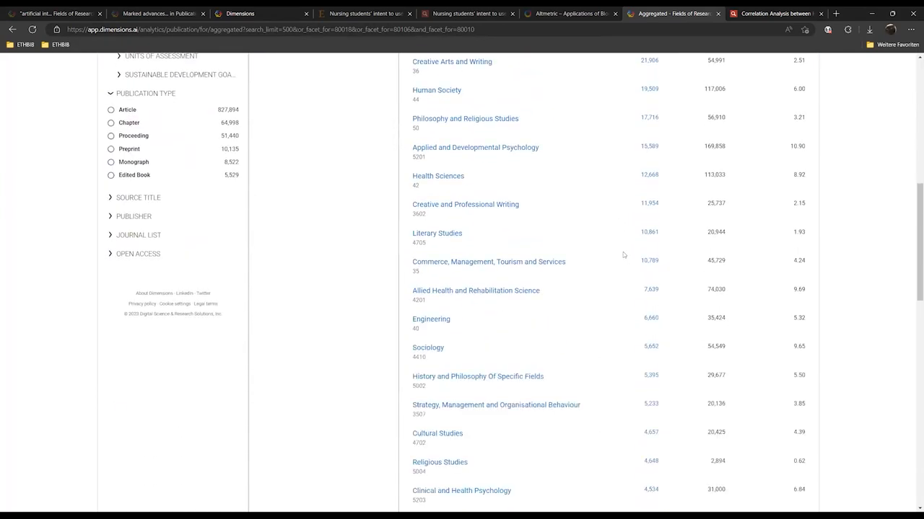
scroll("up", 3)
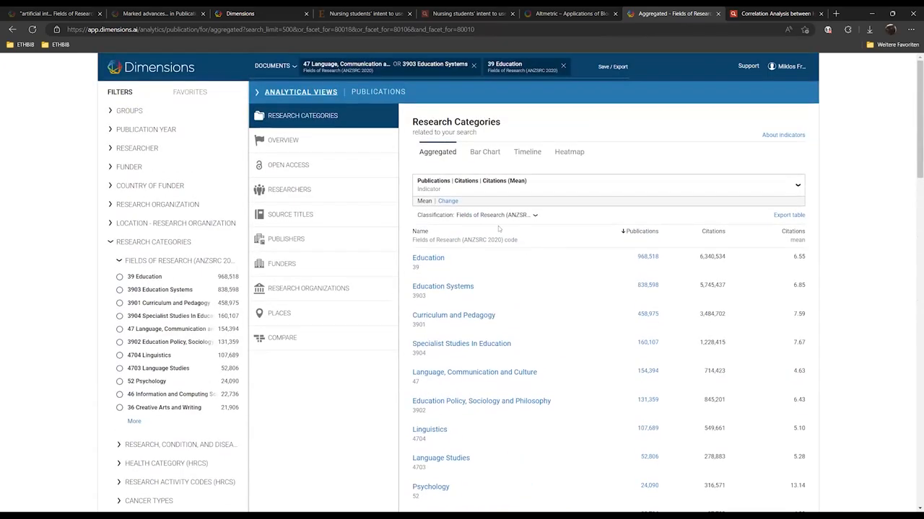
left_click(534, 215)
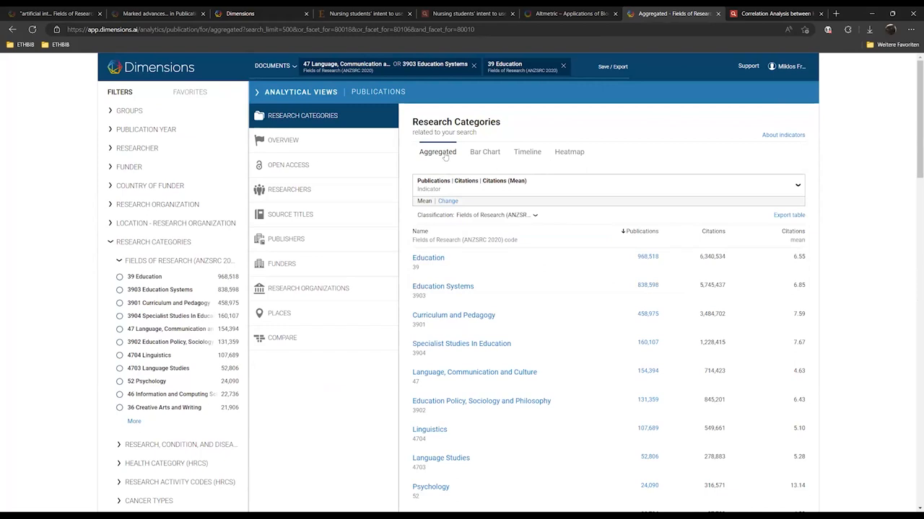
Switch Research Categories to the Timeline view, charting 2014–2023 publications for five fields
left_click(526, 152)
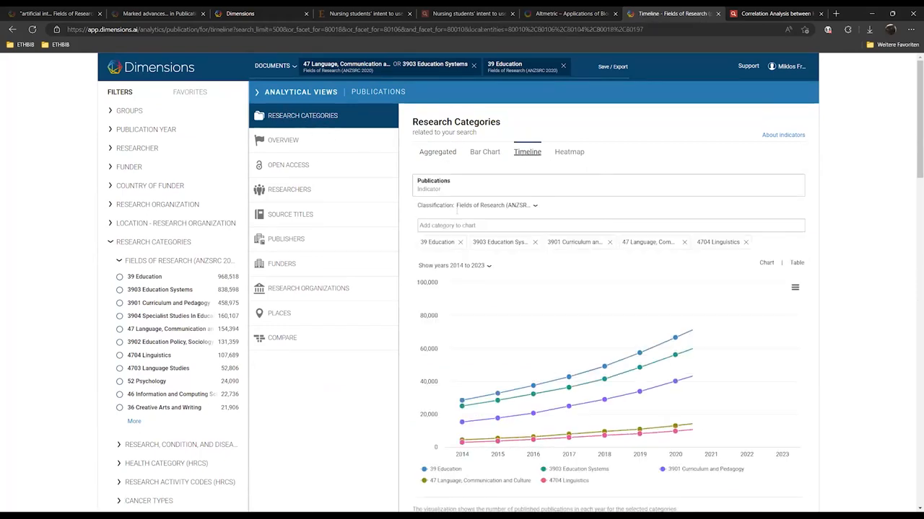
mouse_move(782, 417)
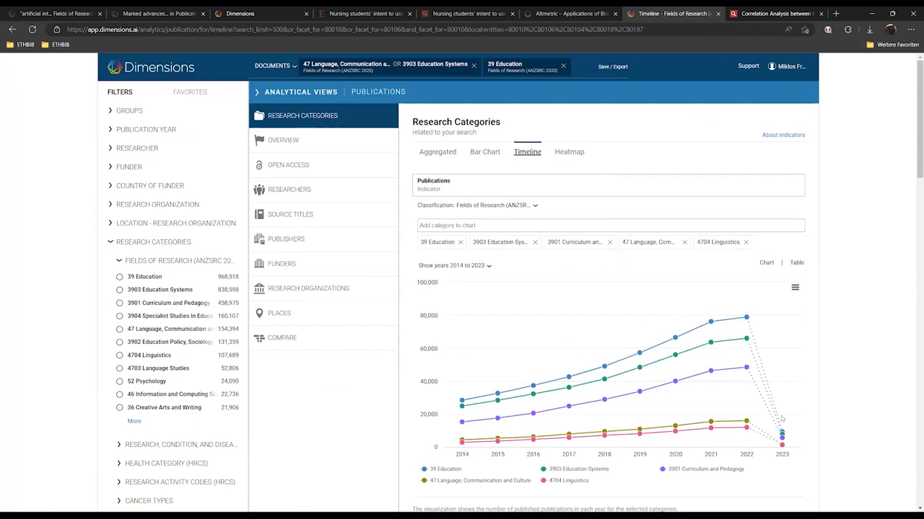
mouse_move(830, 359)
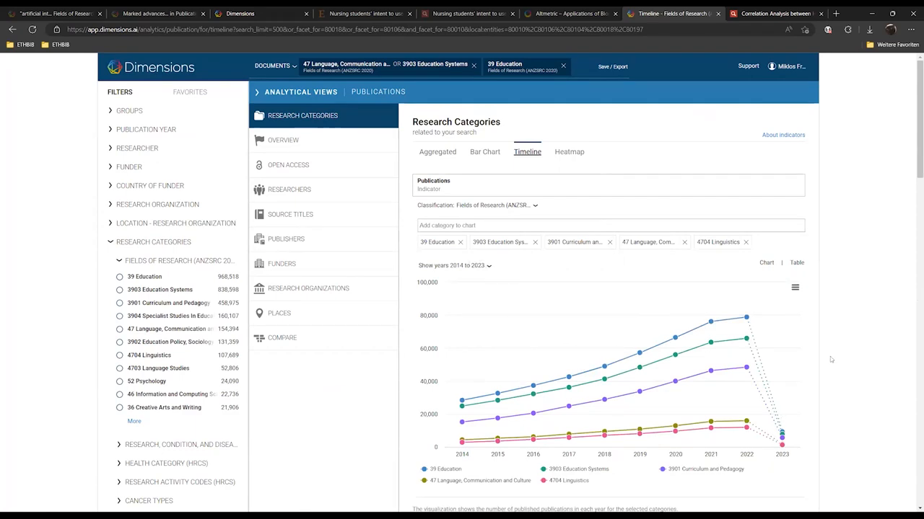
scroll("down", 3)
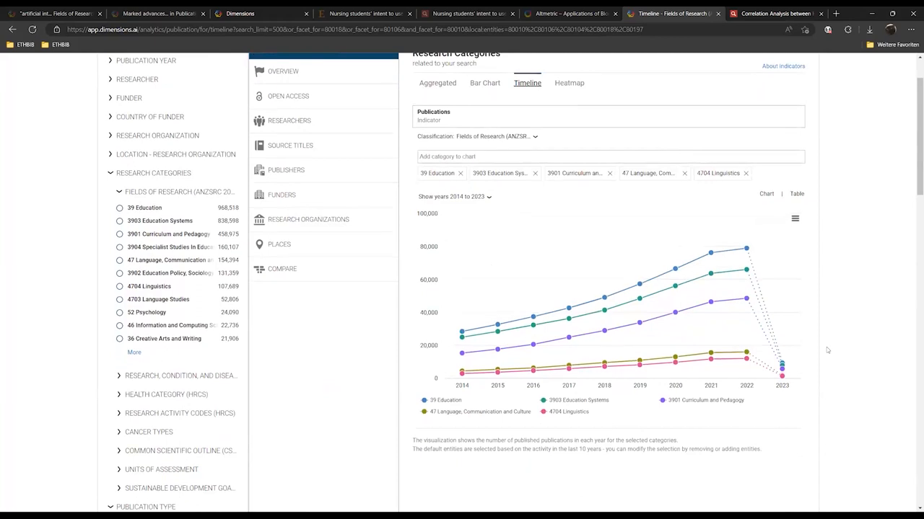
scroll("up", 3)
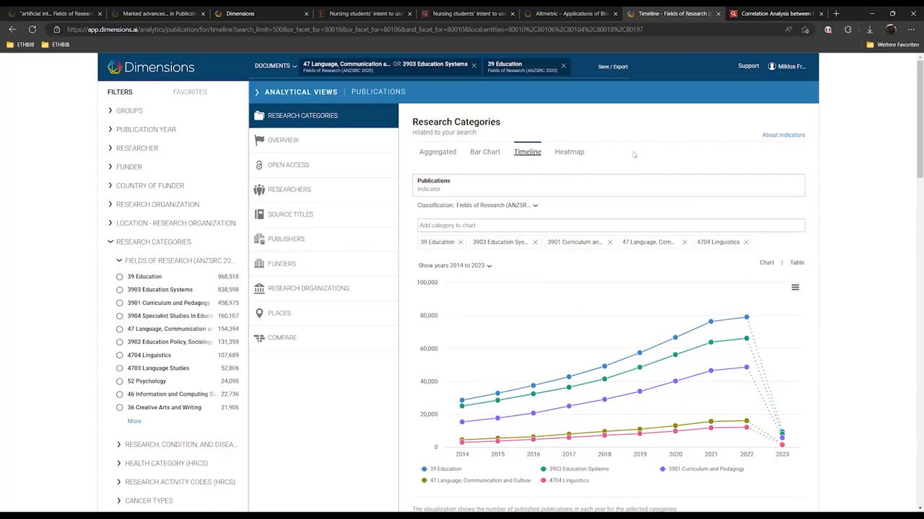
mouse_move(598, 155)
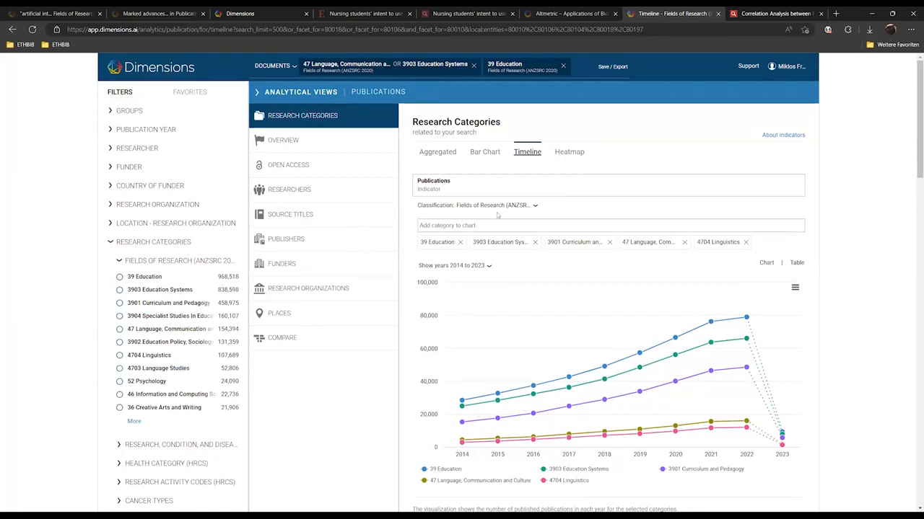
Open the Research Organizations aggregated table, led by Columbia University with 3,079 publications
left_click(308, 288)
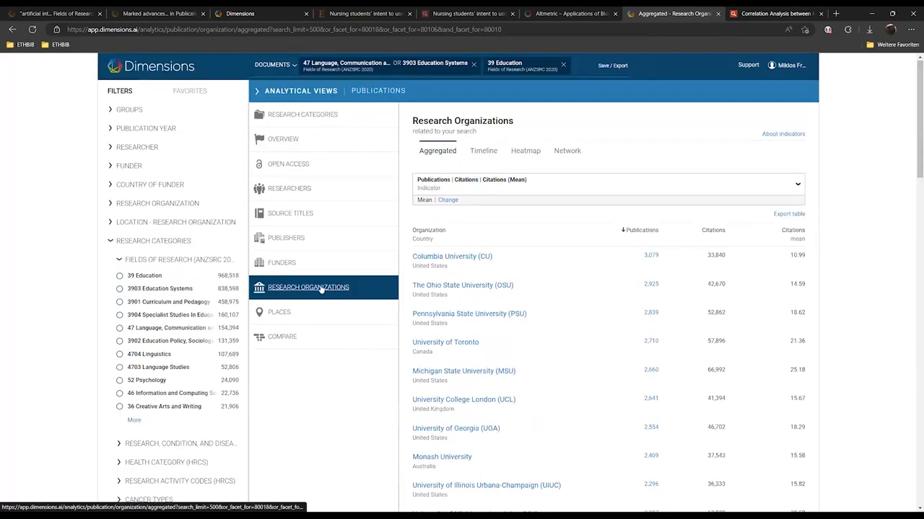
mouse_move(280, 222)
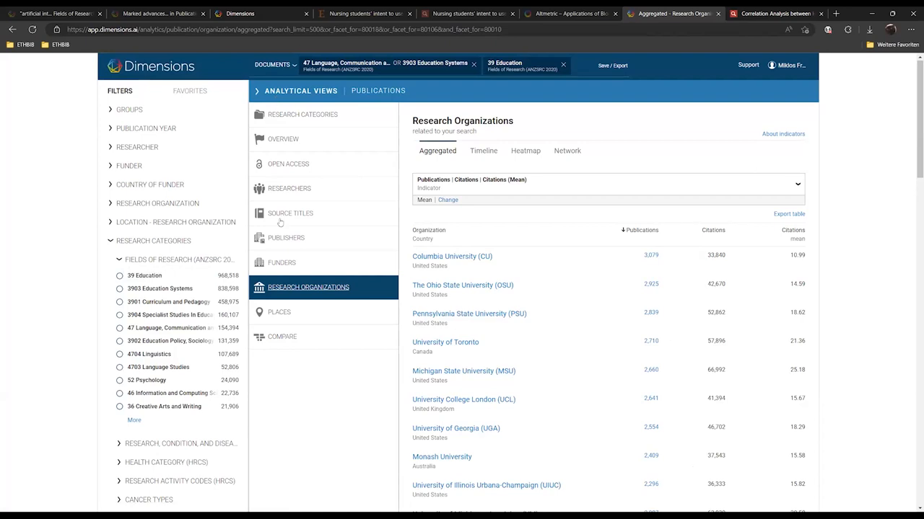
mouse_move(292, 245)
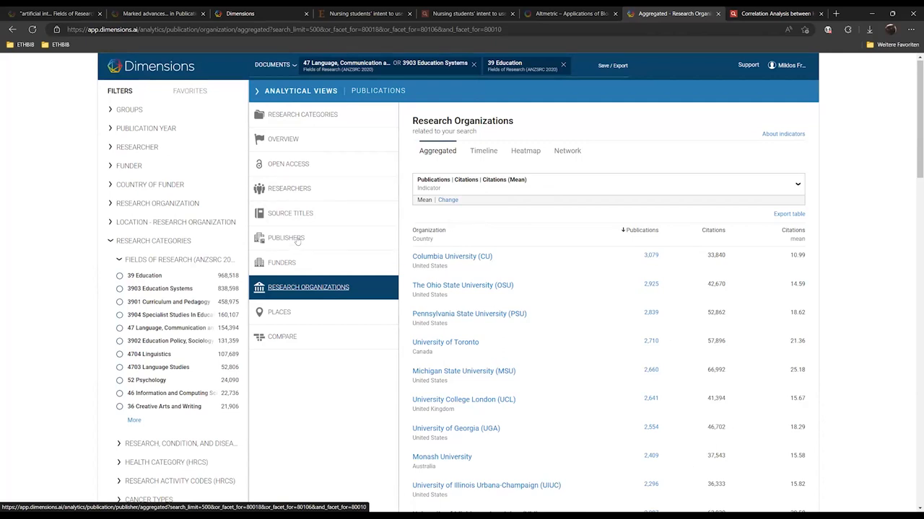
mouse_move(303, 260)
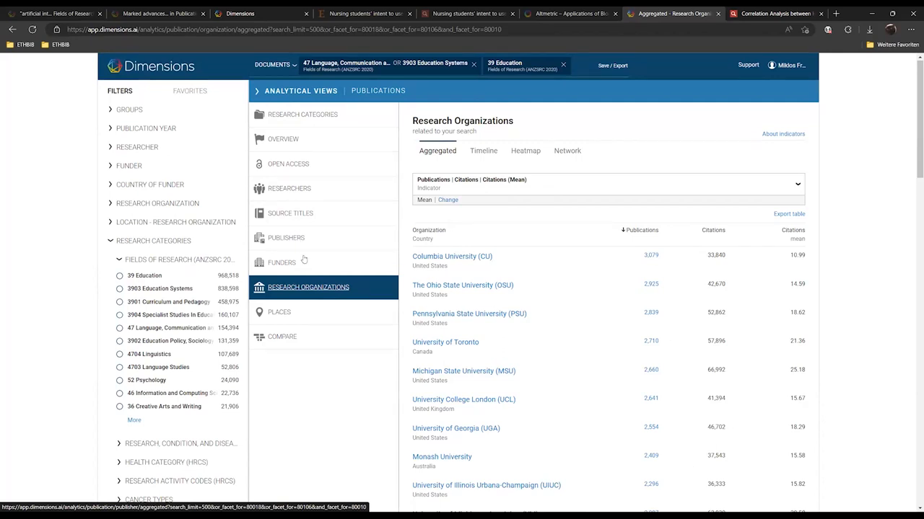
mouse_move(588, 207)
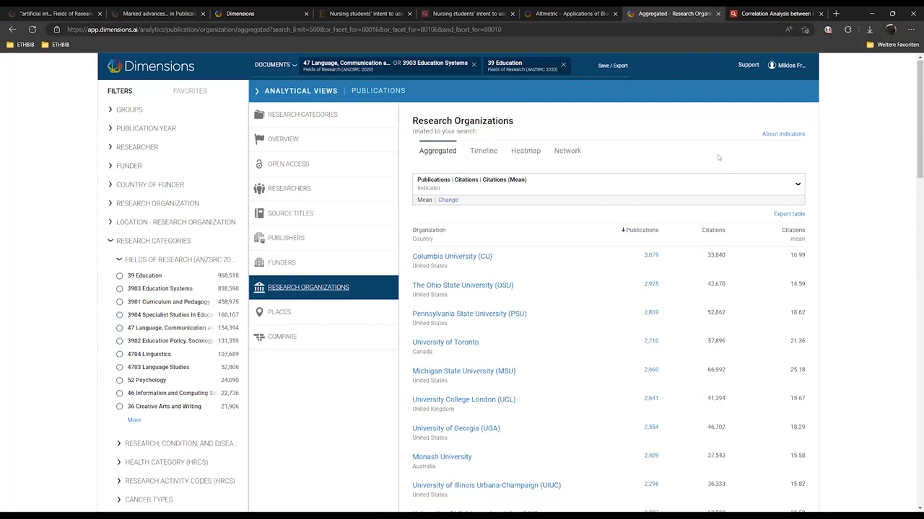
scroll("down", 3)
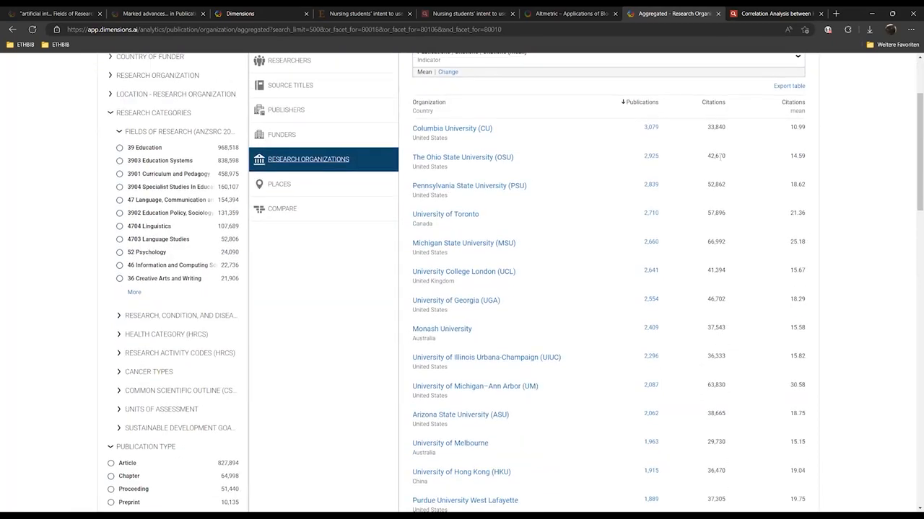
scroll("up", 3)
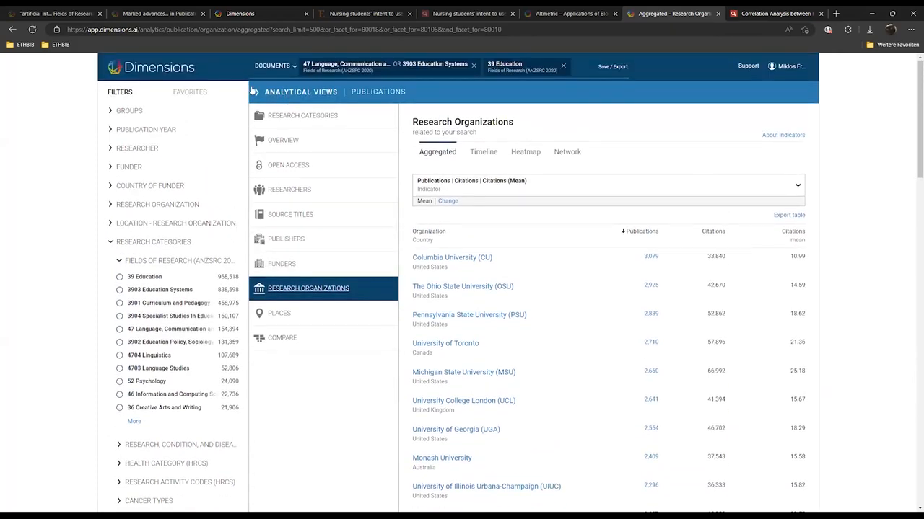
Collapse Analytical Views to return to the 968,518-result publication list with summaries
left_click(378, 92)
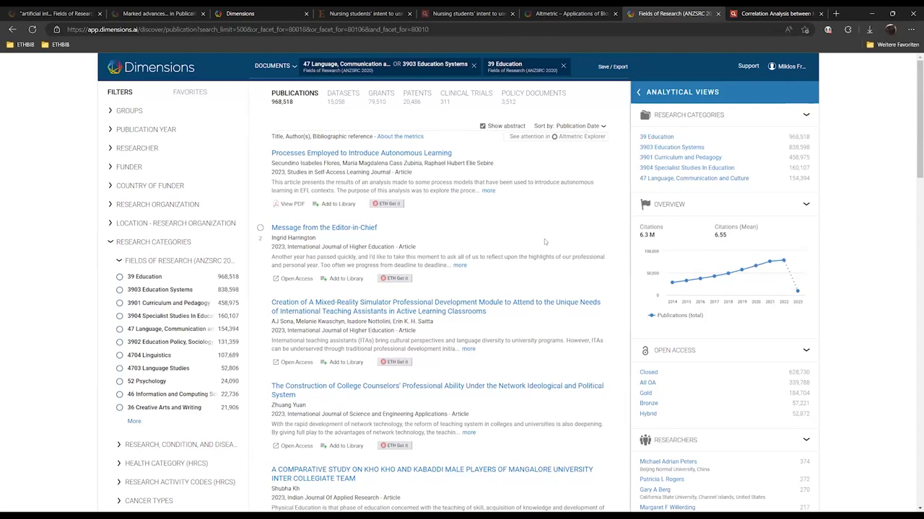
mouse_move(562, 222)
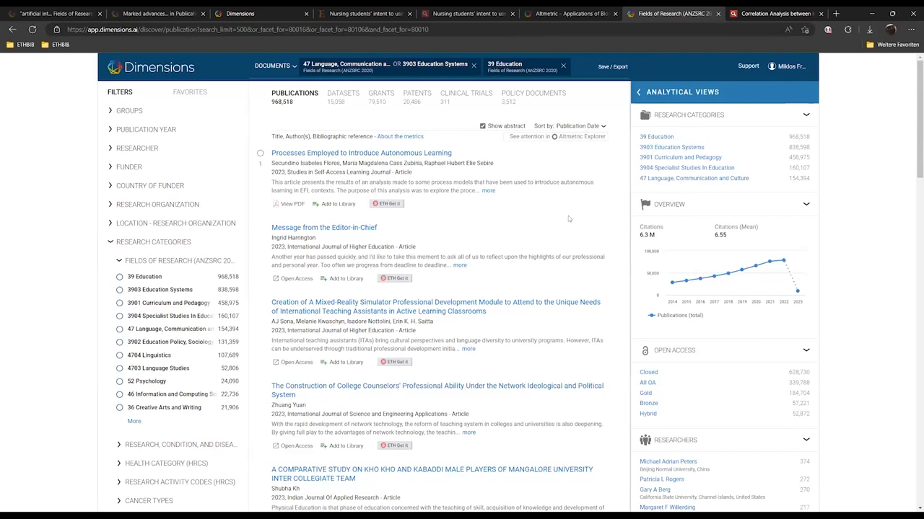
mouse_move(567, 229)
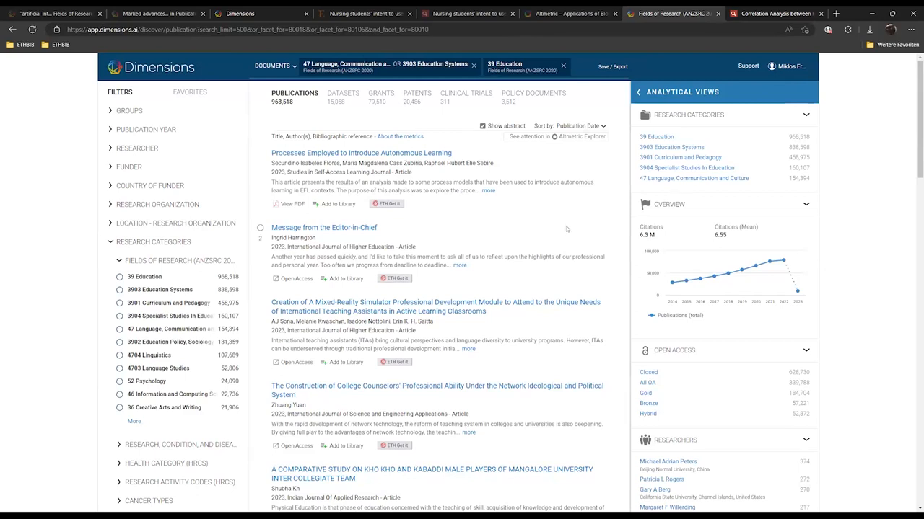
mouse_move(604, 175)
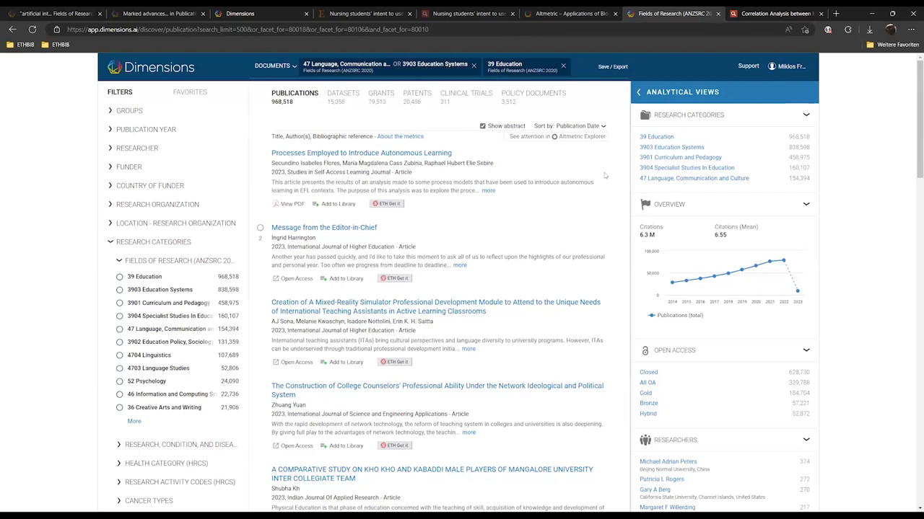